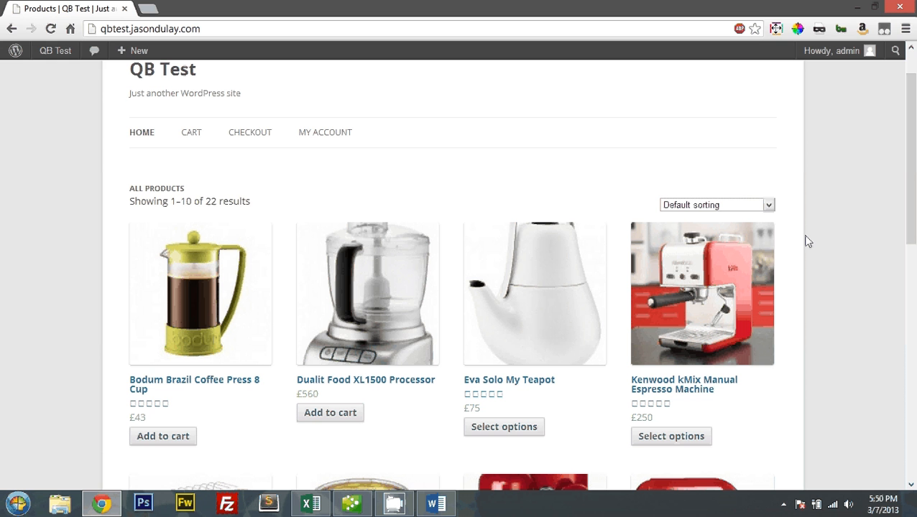
# - Scroll down through the QB Test store's product listing in Chrome
pyautogui.scroll(-3)
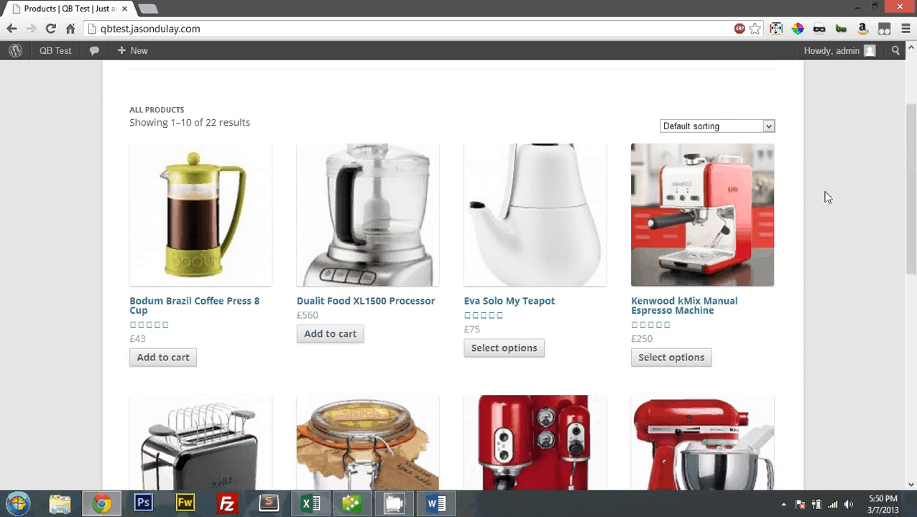
pyautogui.scroll(-3)
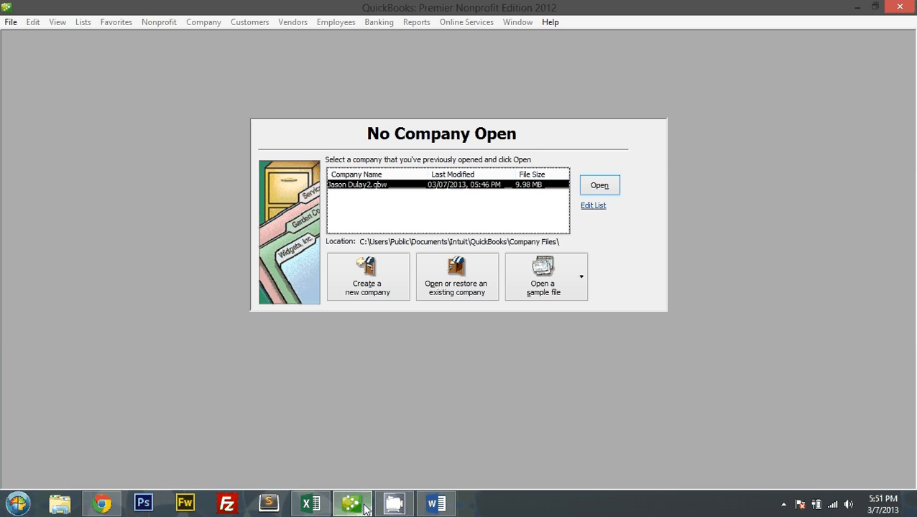
pyautogui.moveTo(504, 214)
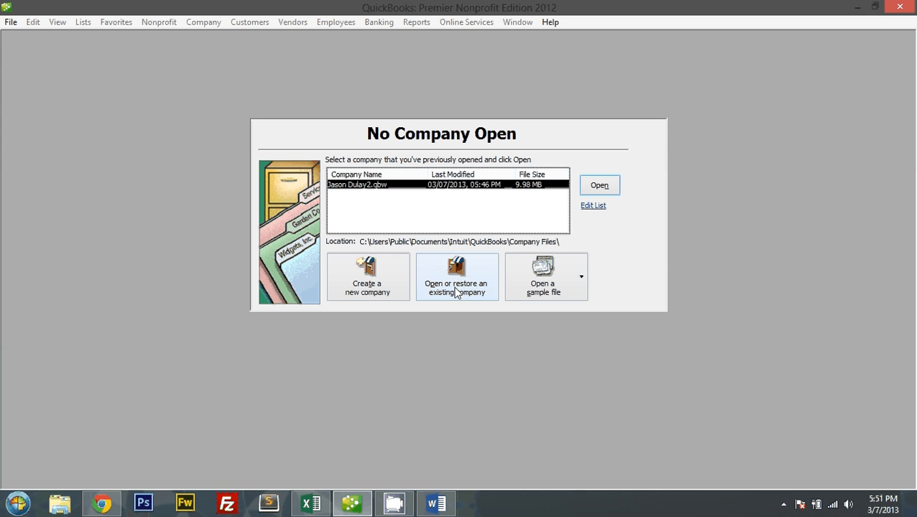
pyautogui.click(434, 503)
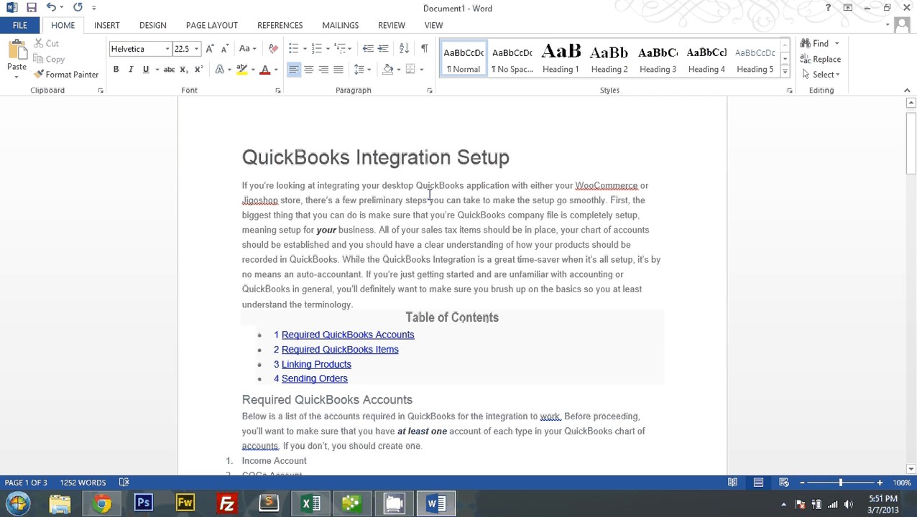
pyautogui.scroll(-3)
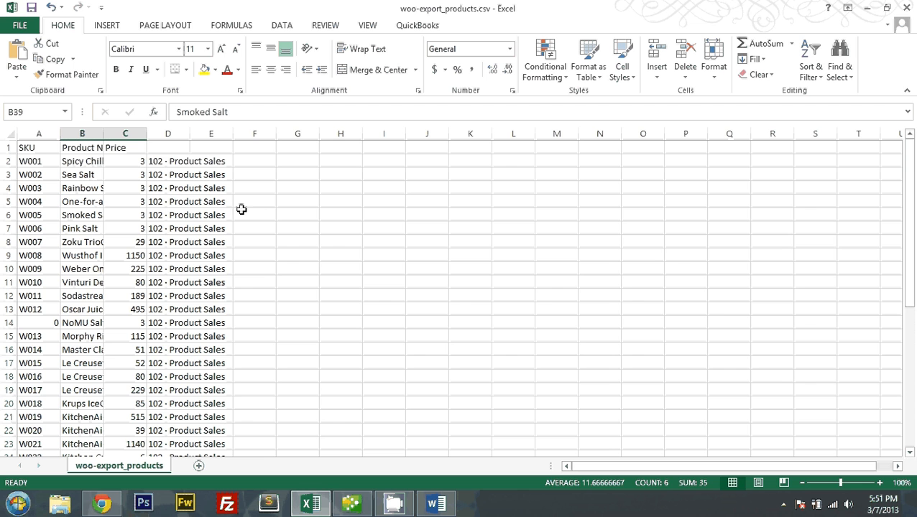
pyautogui.moveTo(128, 498)
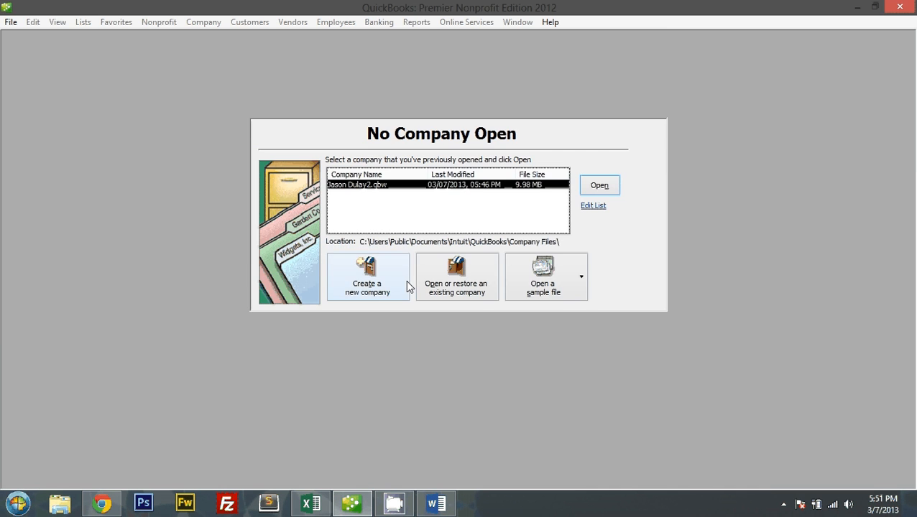
# - Begin an Express Start company named Jason, industry Retail Shop or Online Commerce, Sole Proprietorship
pyautogui.click(368, 276)
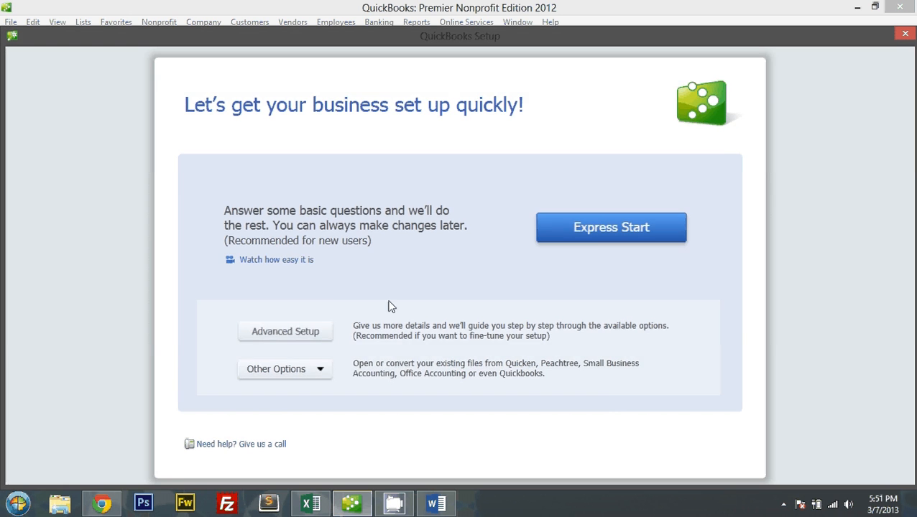
pyautogui.click(609, 227)
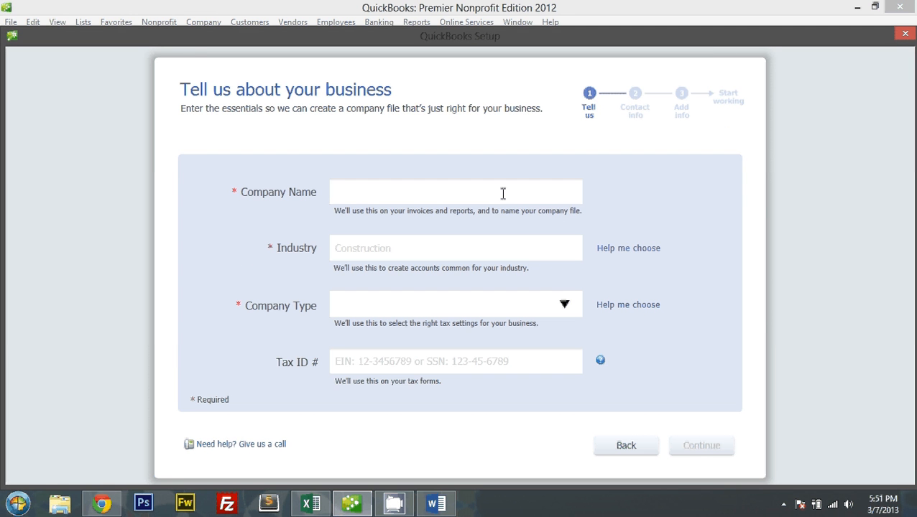
pyautogui.write('1')
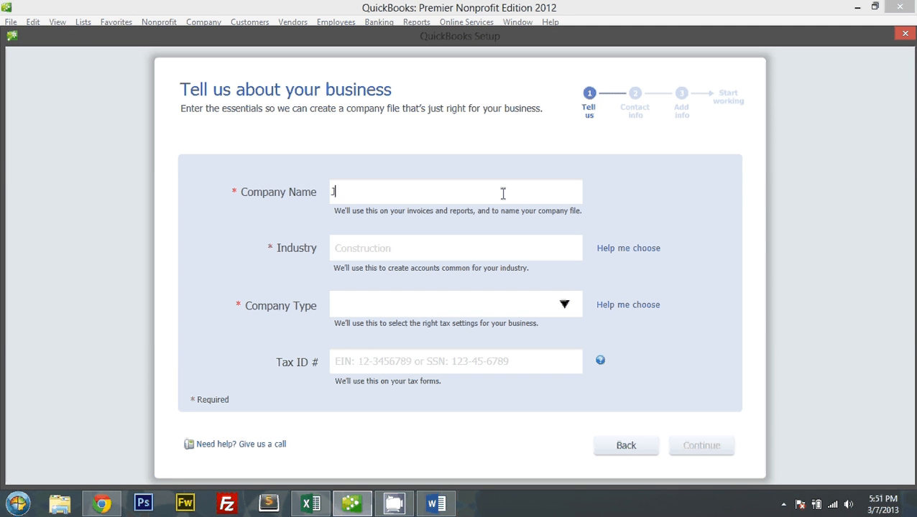
pyautogui.write('Jason')
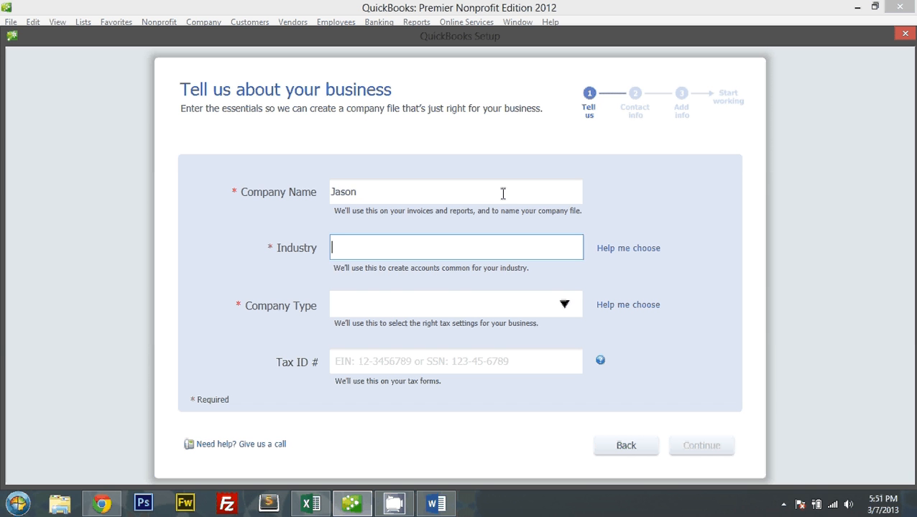
pyautogui.write('sal')
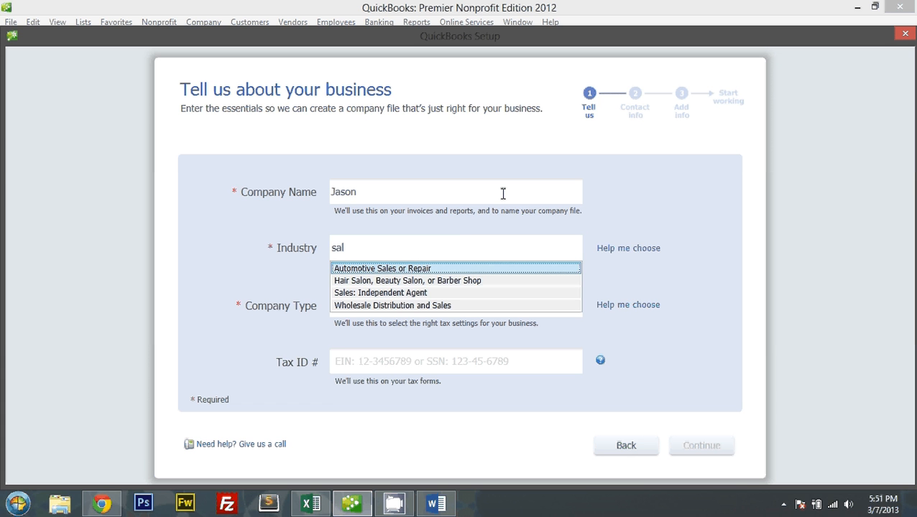
pyautogui.write('re')
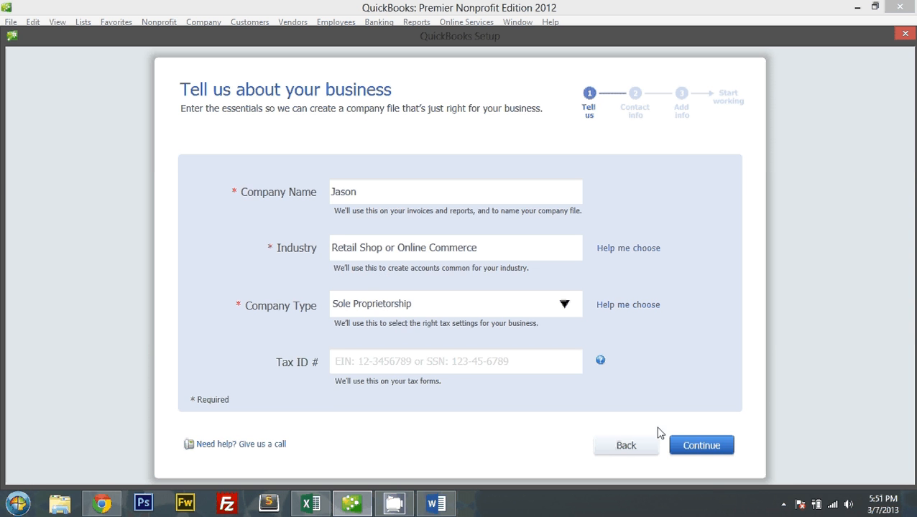
# - Continue past contact information and create the company file
pyautogui.click(702, 446)
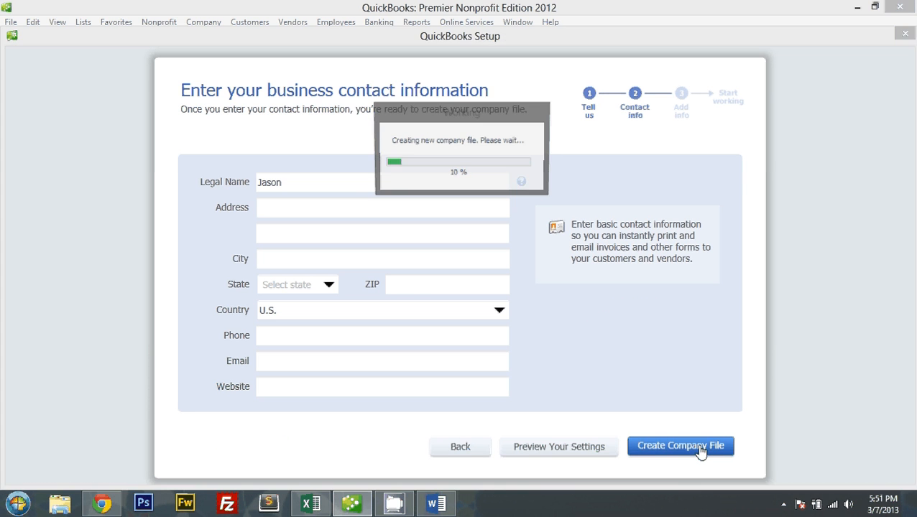
pyautogui.click(682, 445)
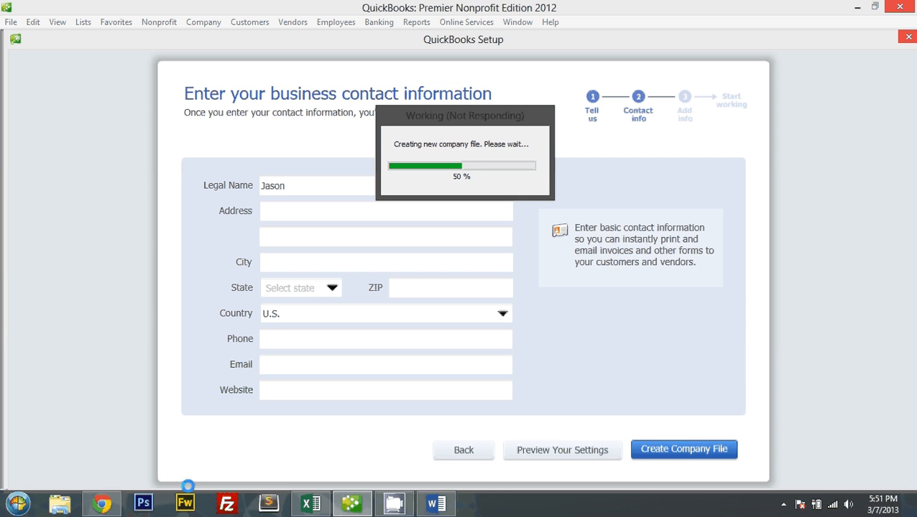
pyautogui.moveTo(460, 258)
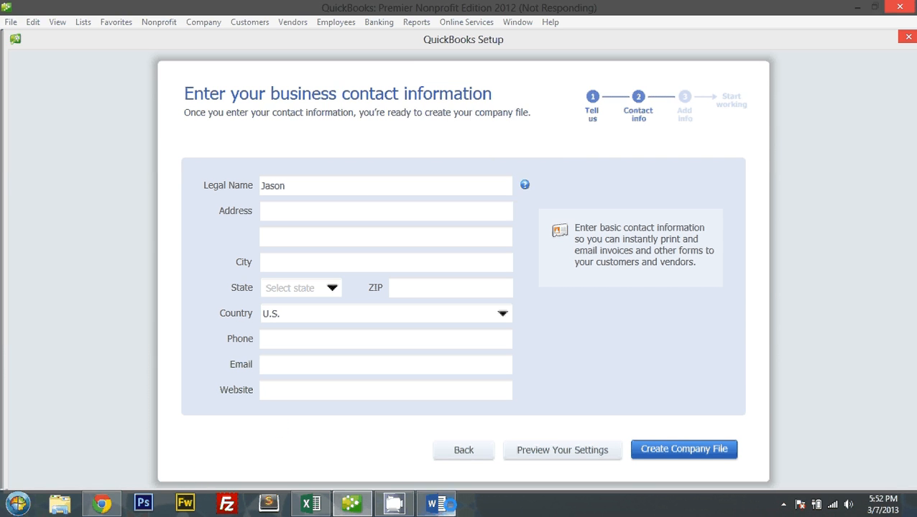
# - Check the integration guide, start working in the new file and dismiss the Quick Start Center
pyautogui.click(434, 503)
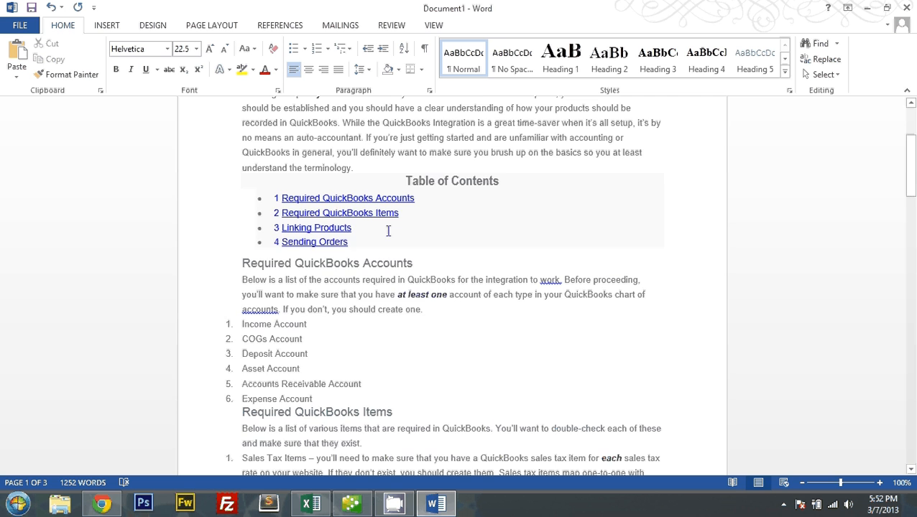
pyautogui.scroll(-3)
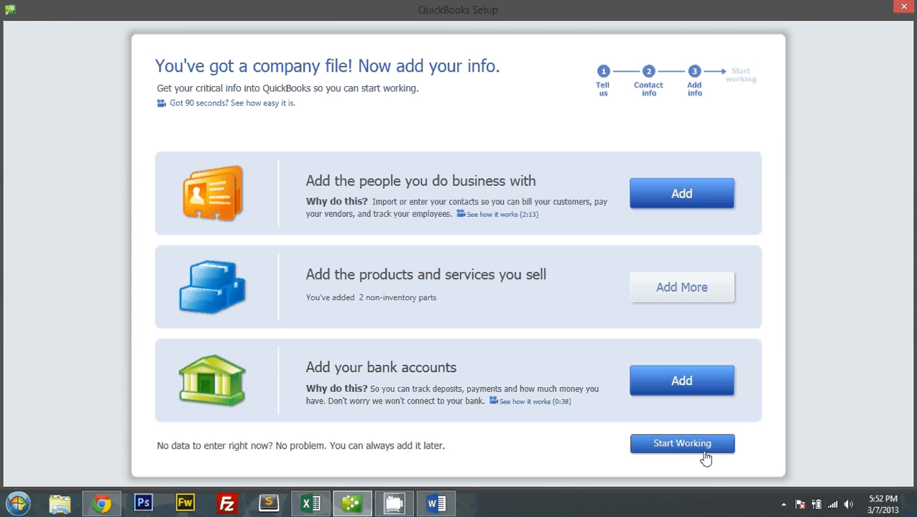
pyautogui.click(681, 442)
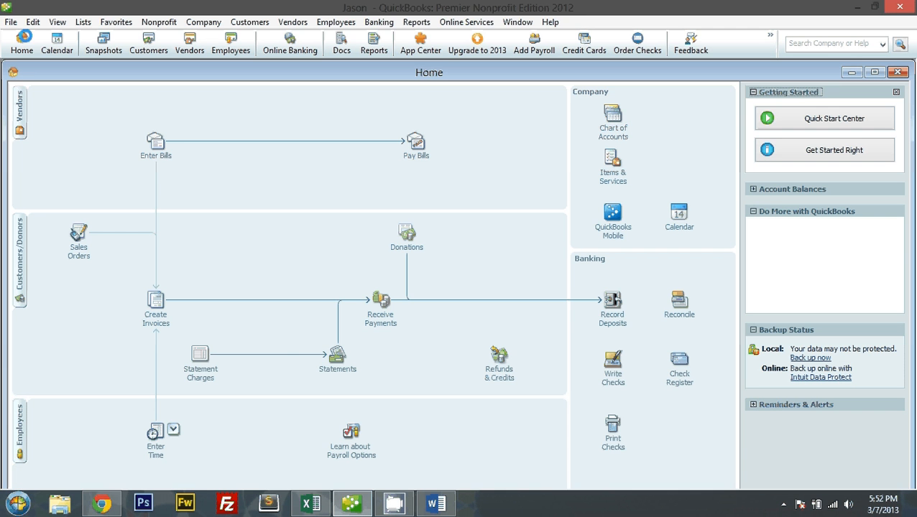
pyautogui.click(825, 118)
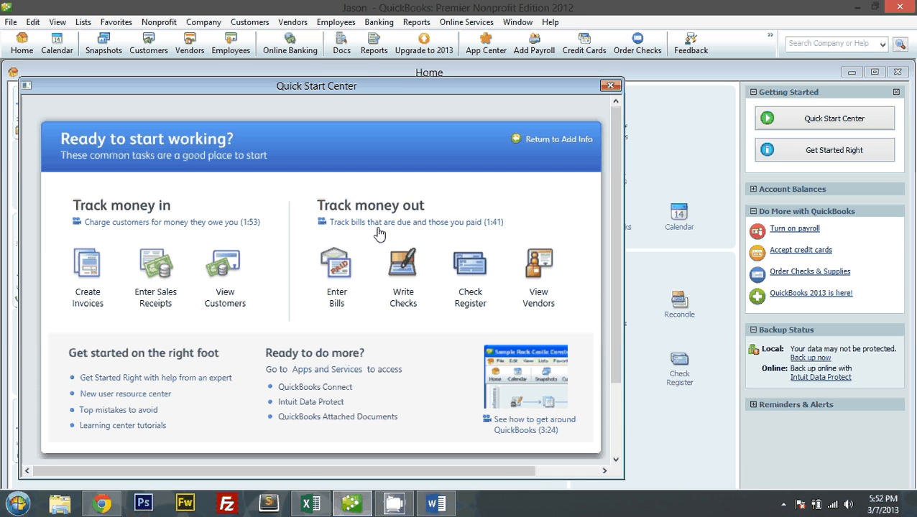
pyautogui.click(609, 87)
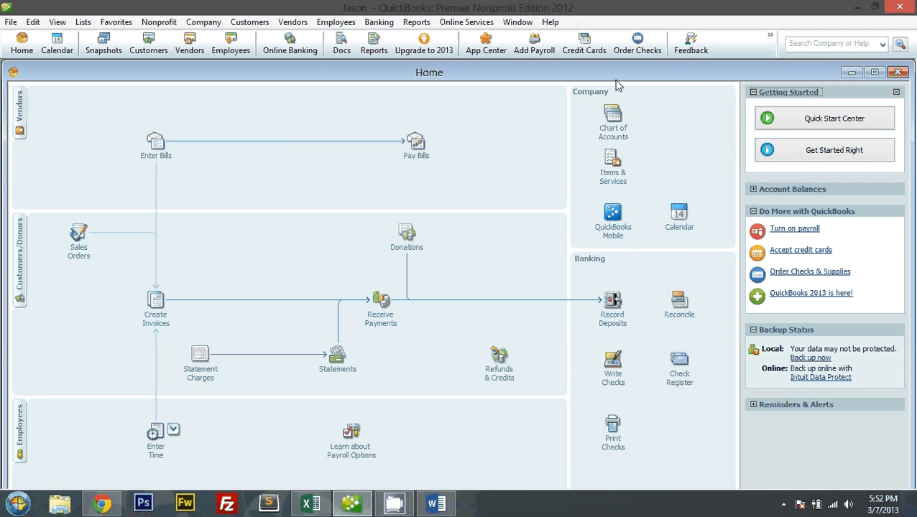
# - Maximize the Chart of Accounts and compare it with the Word guide's required accounts list
pyautogui.click(612, 120)
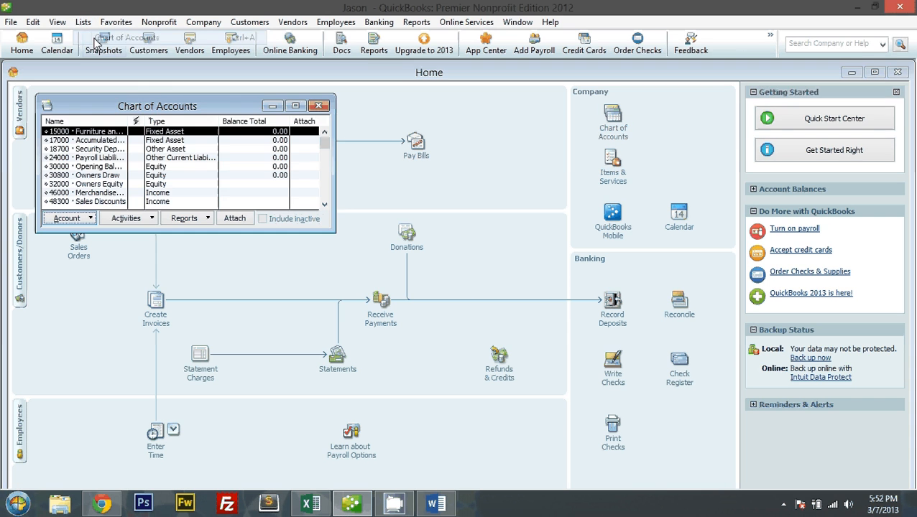
pyautogui.click(296, 106)
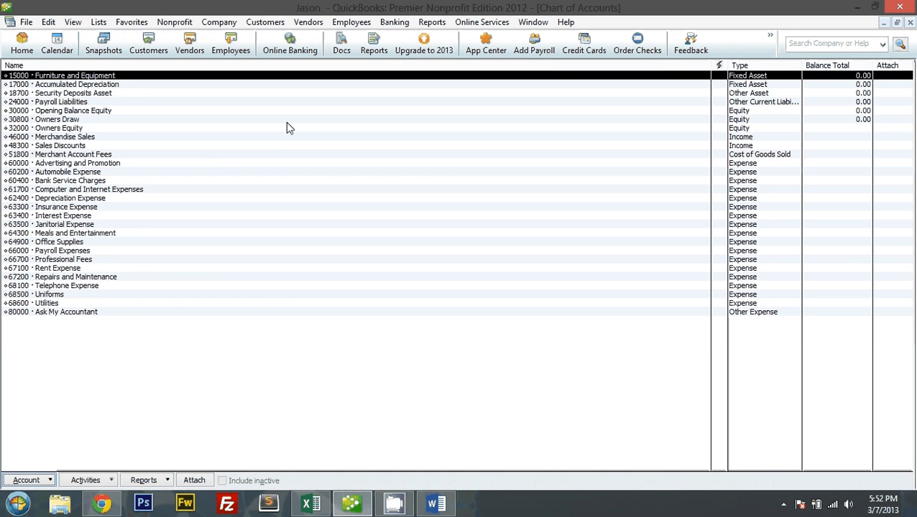
pyautogui.click(436, 503)
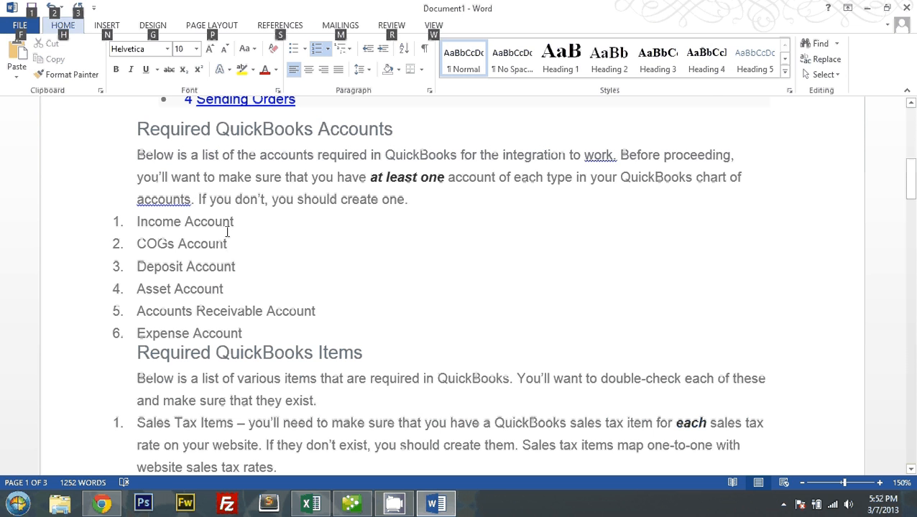
pyautogui.click(351, 503)
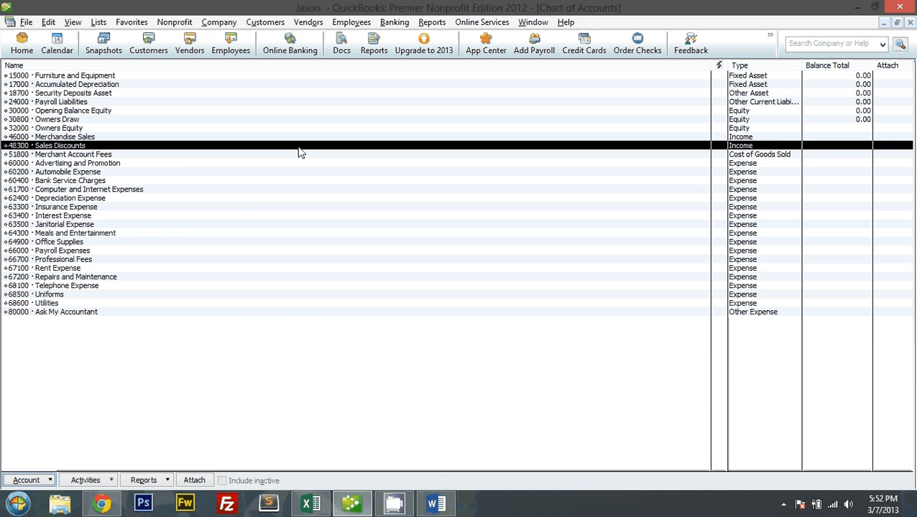
pyautogui.click(434, 503)
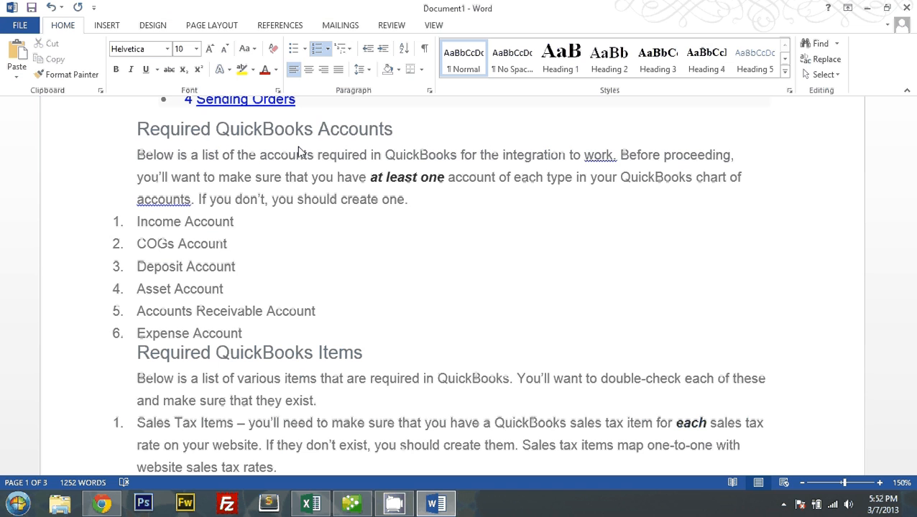
pyautogui.click(351, 503)
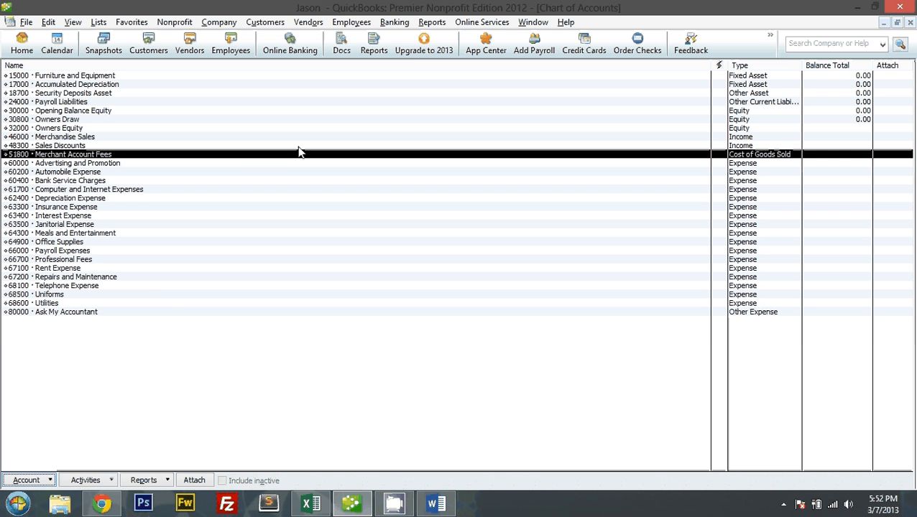
pyautogui.moveTo(46, 468)
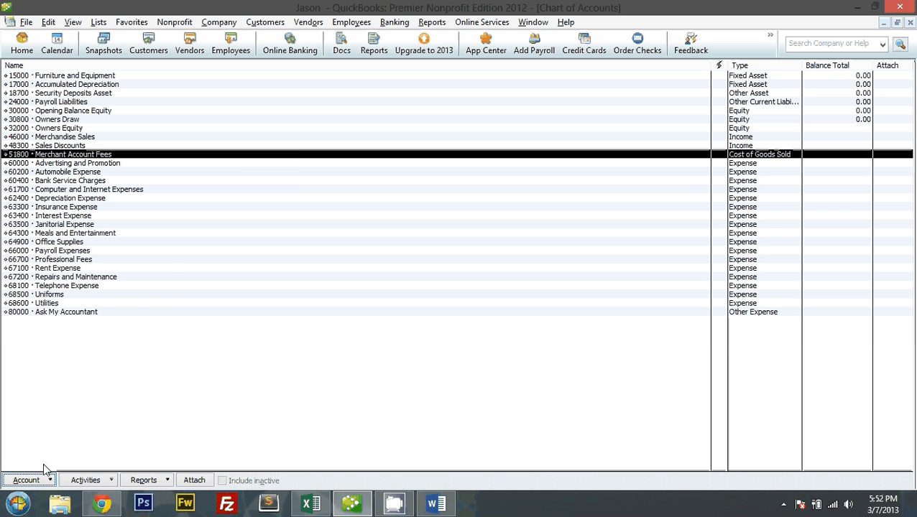
# - Add a Cost of Goods Sold account numbered 5200 named COGS and save it
pyautogui.click(26, 480)
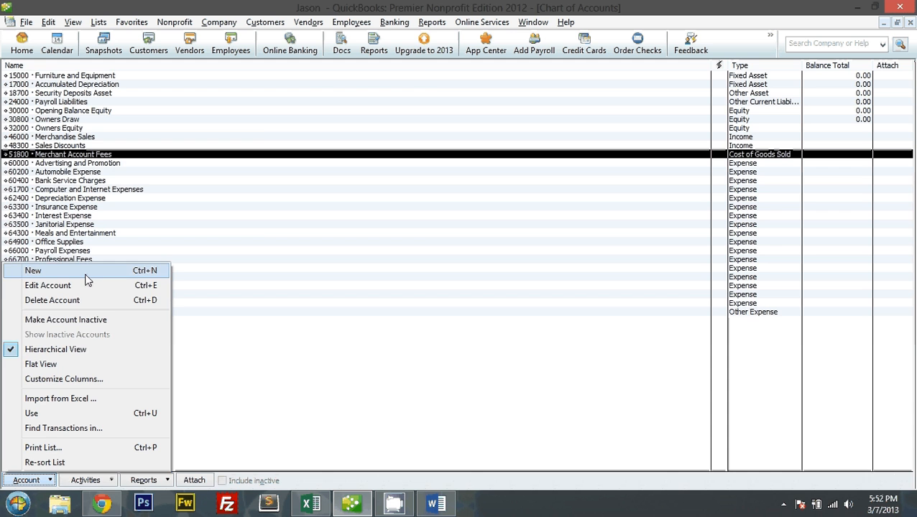
pyautogui.click(33, 270)
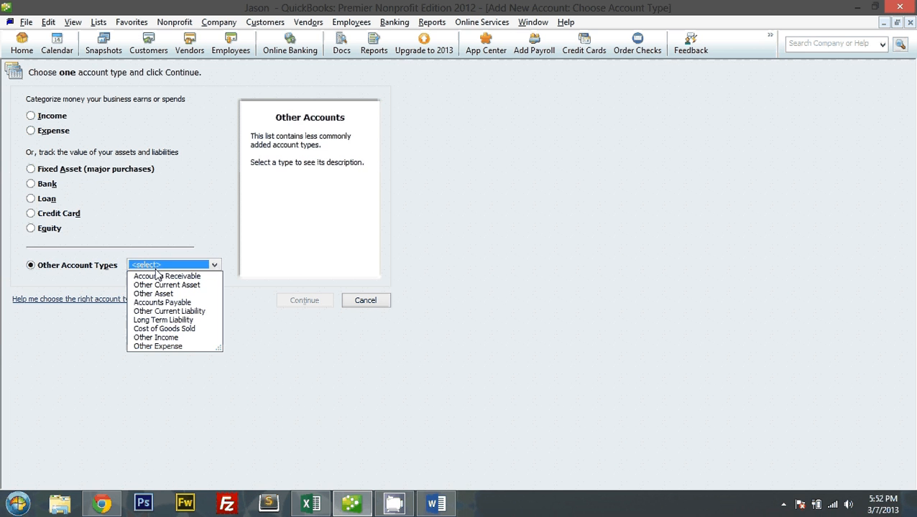
pyautogui.moveTo(198, 322)
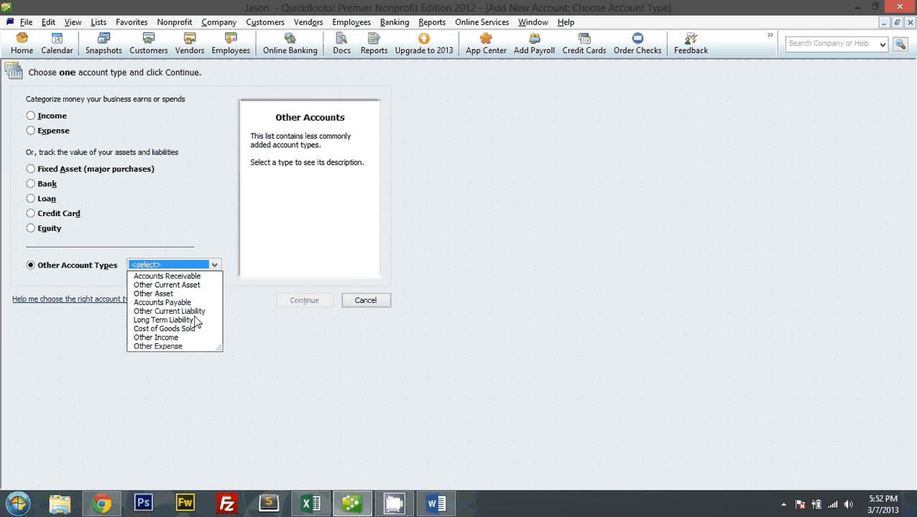
pyautogui.click(164, 328)
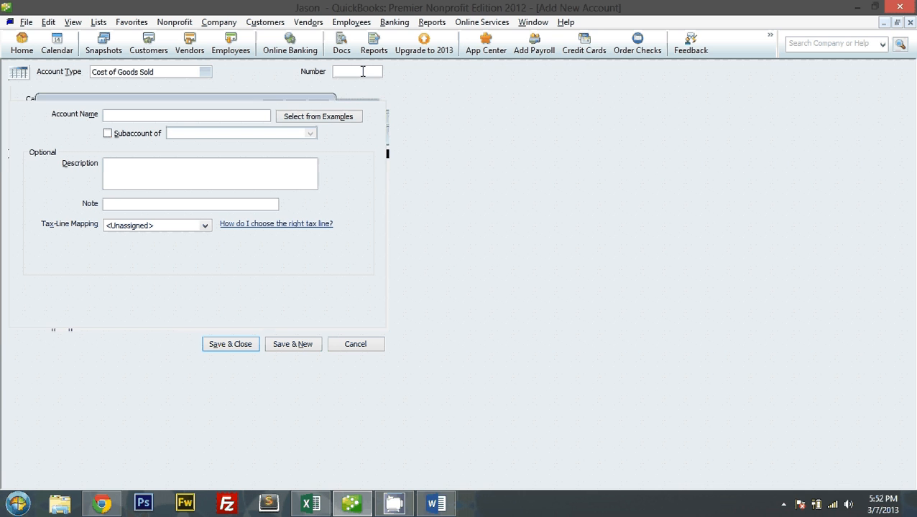
pyautogui.write('5')
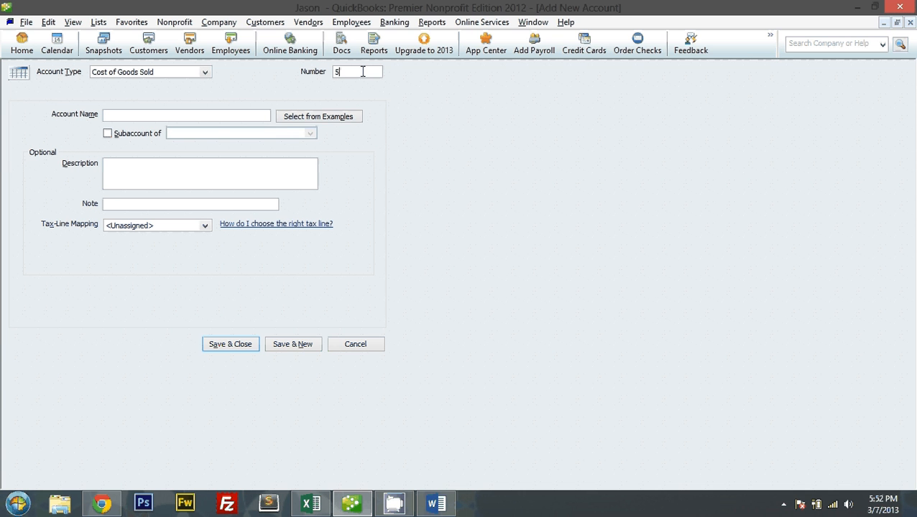
pyautogui.write('200')
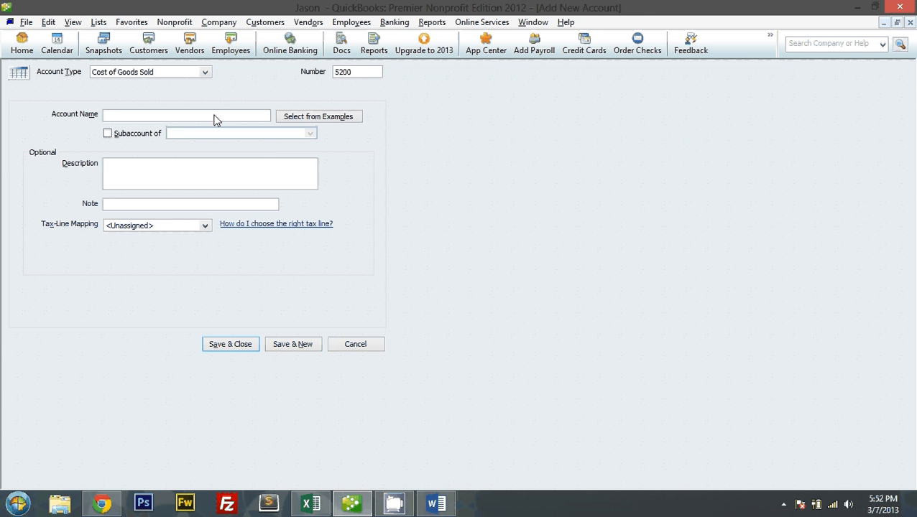
pyautogui.write('COGs')
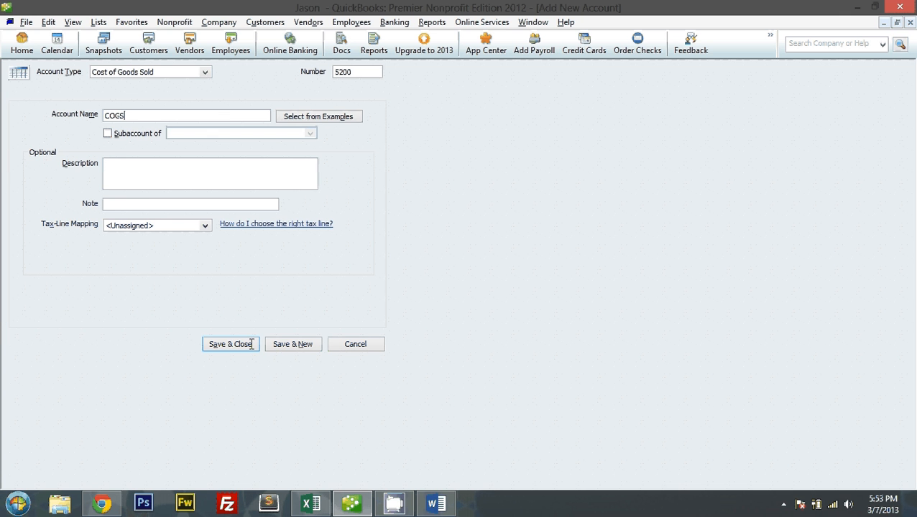
pyautogui.click(434, 503)
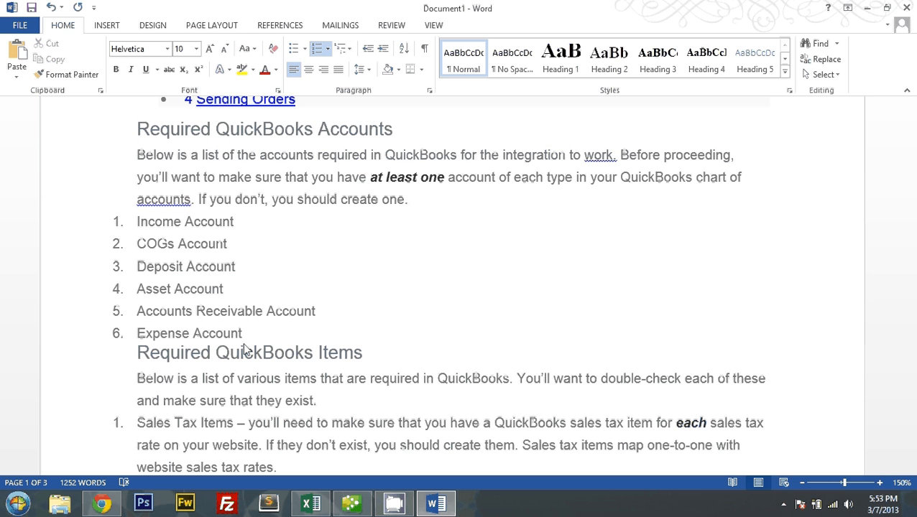
pyautogui.click(350, 503)
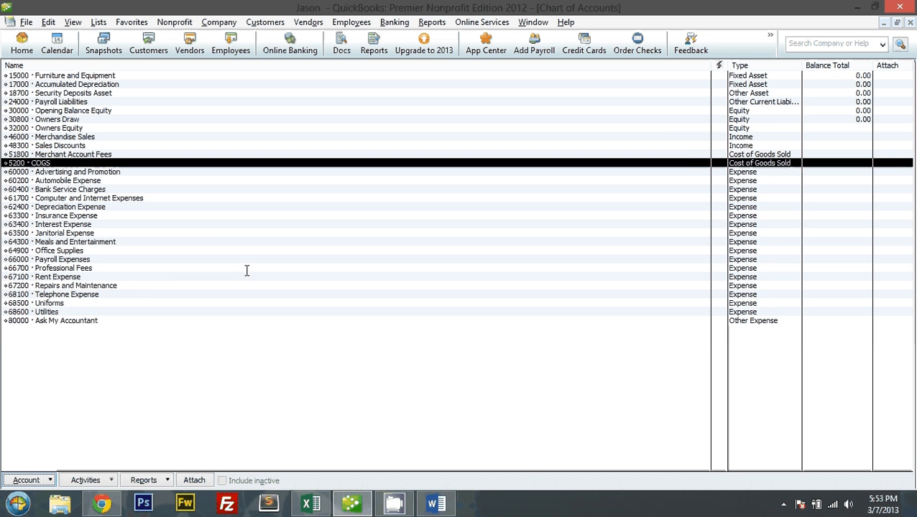
# - Start a new account of type Bank and continue to its details
pyautogui.click(26, 480)
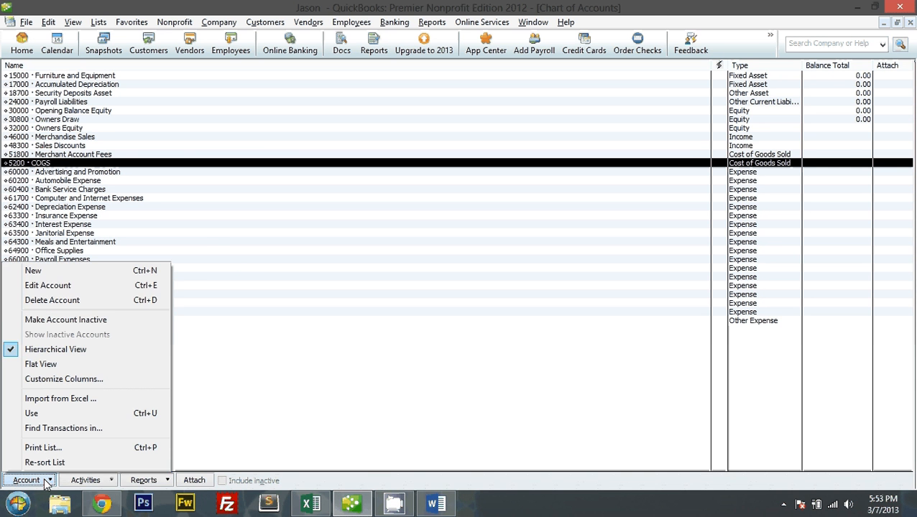
pyautogui.click(33, 270)
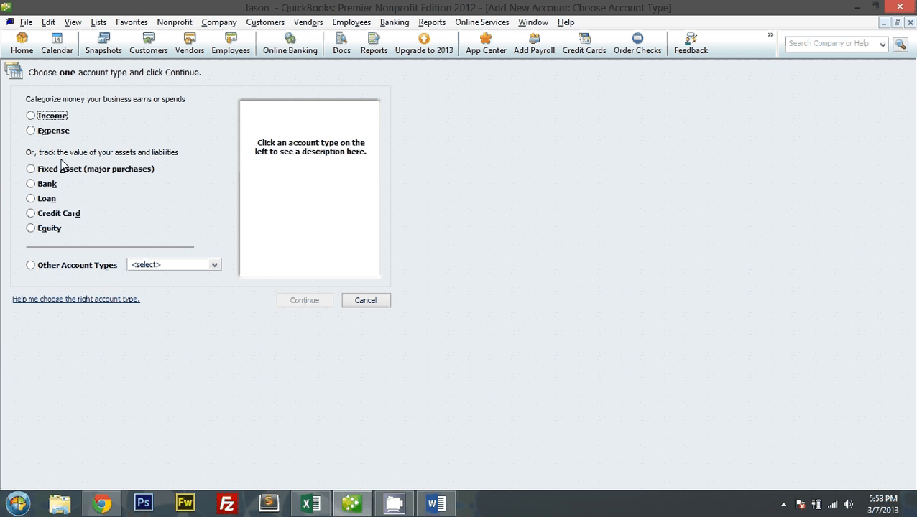
pyautogui.click(32, 168)
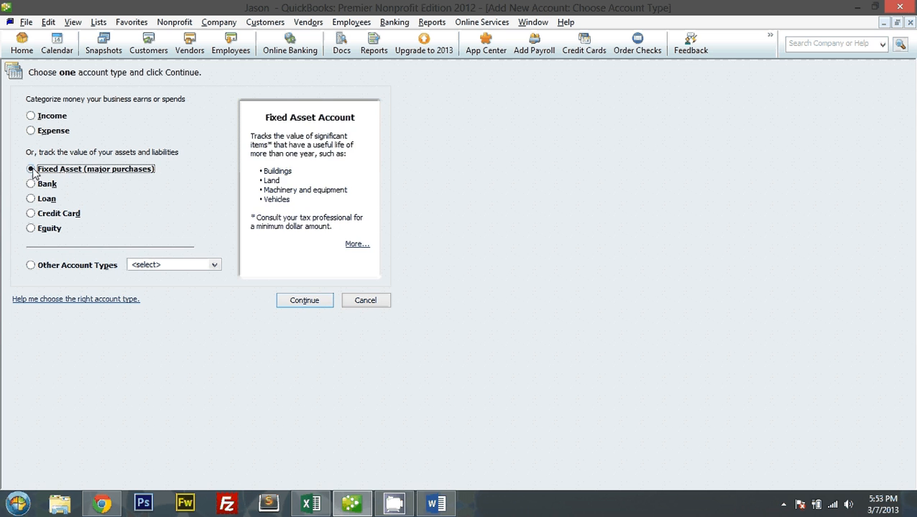
pyautogui.click(32, 184)
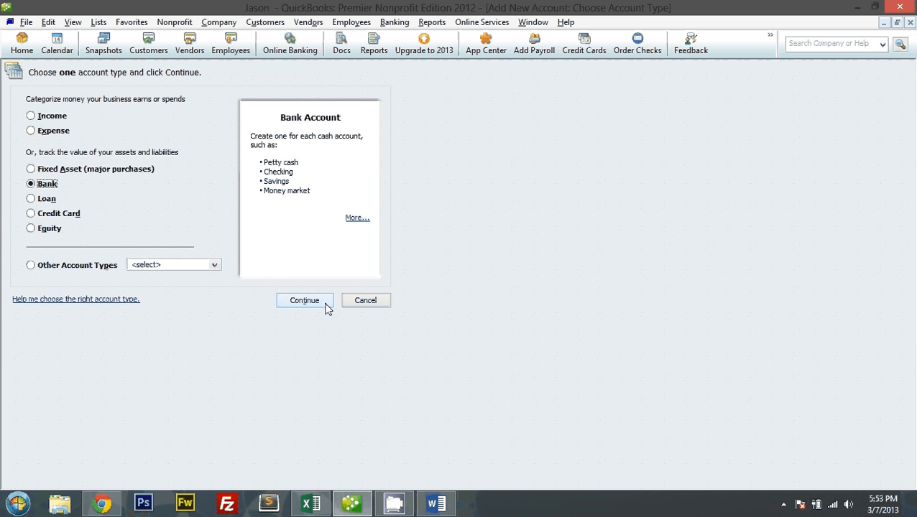
pyautogui.click(305, 301)
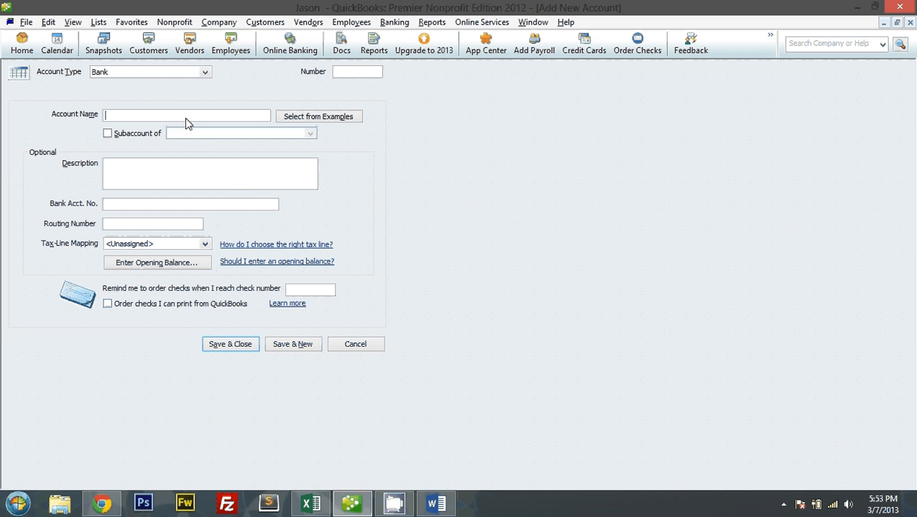
# - Name it Bank of America, accept the blank-number warning, give it number 1 and save
pyautogui.write('Bank of')
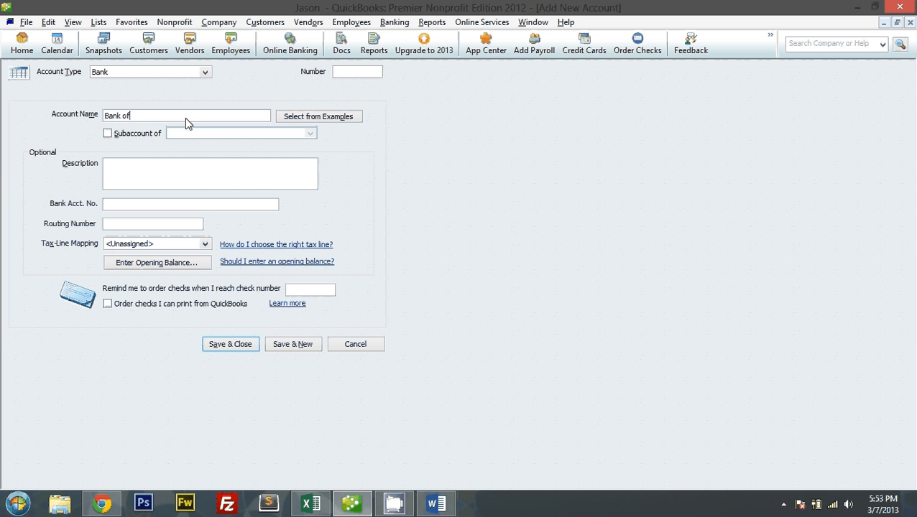
pyautogui.write('America')
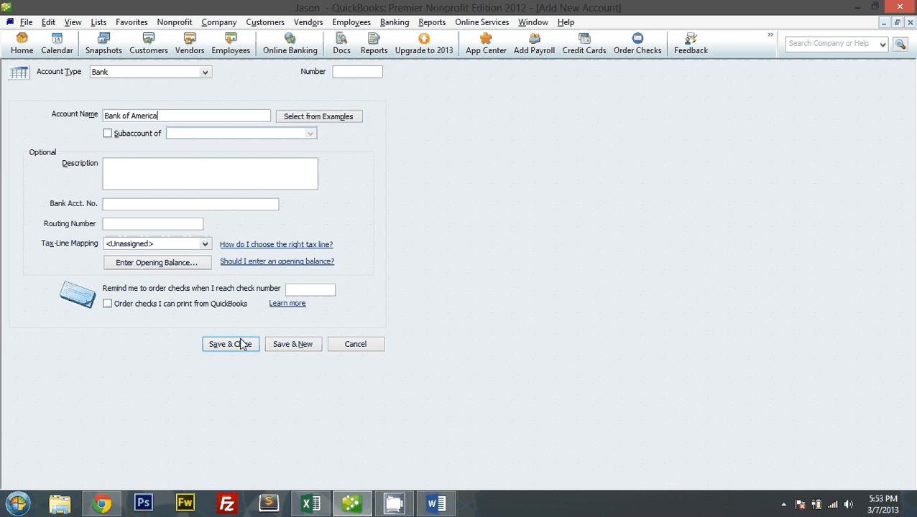
pyautogui.click(230, 343)
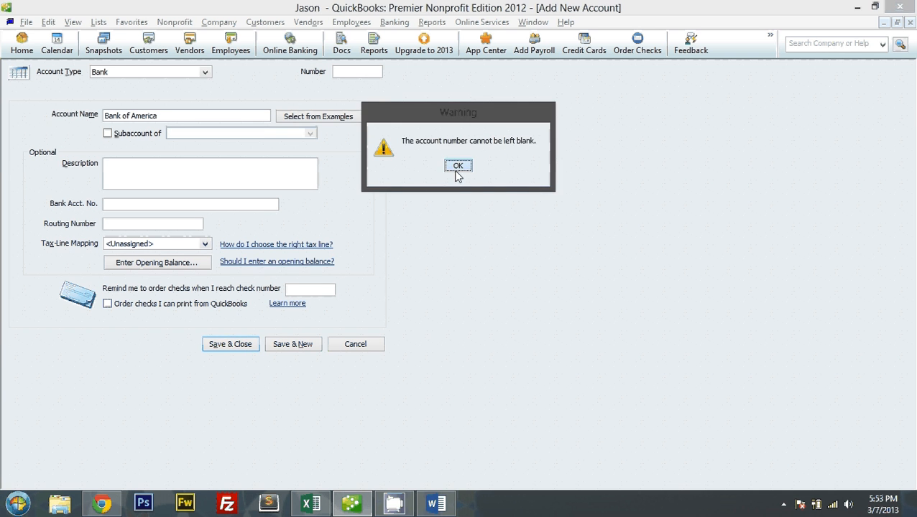
pyautogui.click(458, 167)
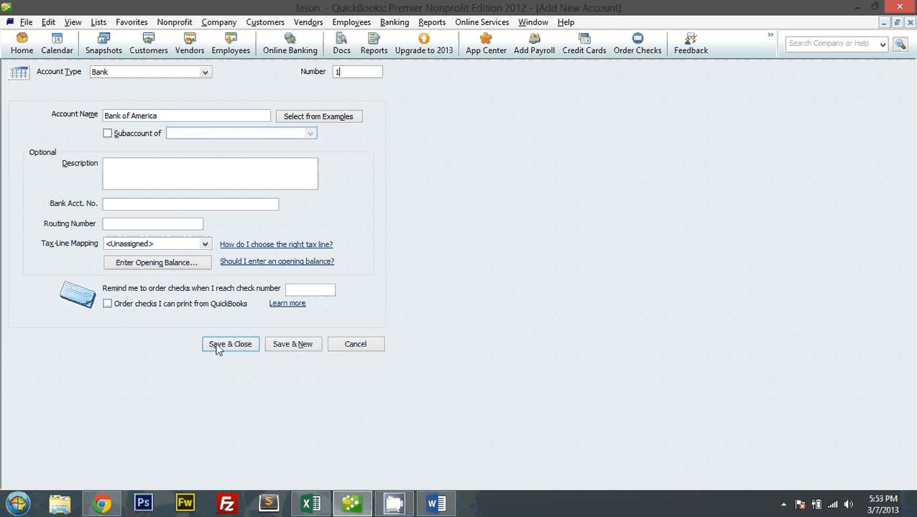
pyautogui.click(230, 344)
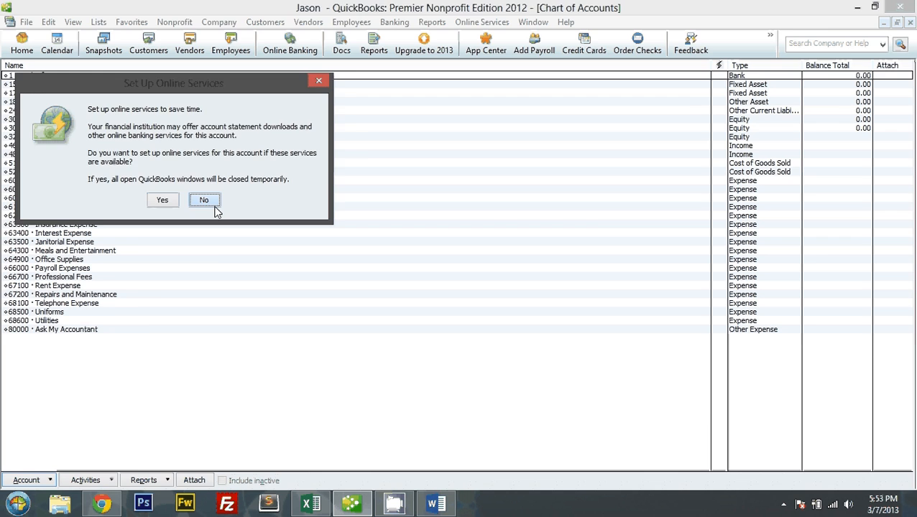
# - Decline online services for Bank of America and return to the chart of accounts' Account menu
pyautogui.click(435, 503)
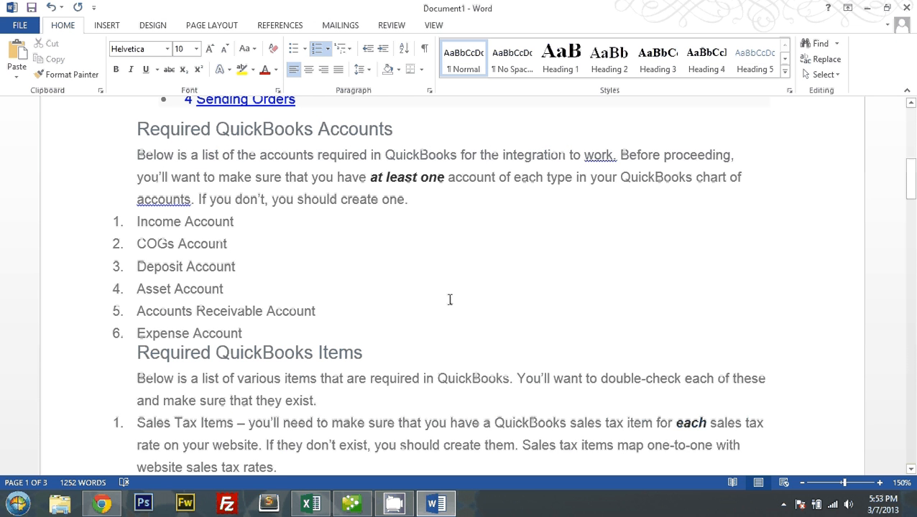
pyautogui.click(225, 289)
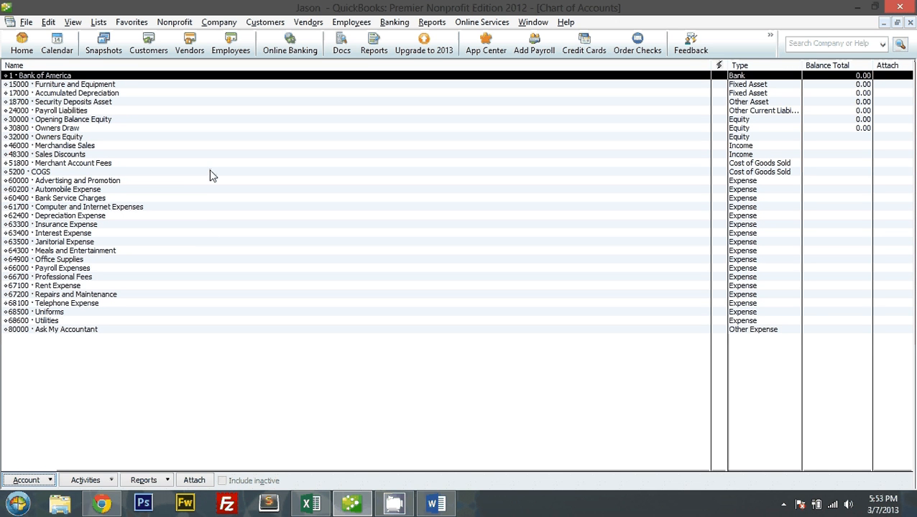
pyautogui.moveTo(218, 108)
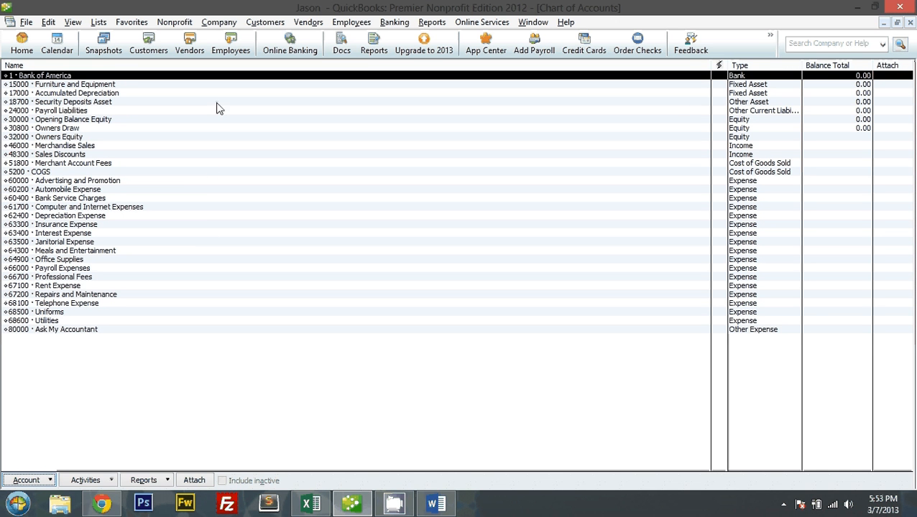
pyautogui.click(72, 119)
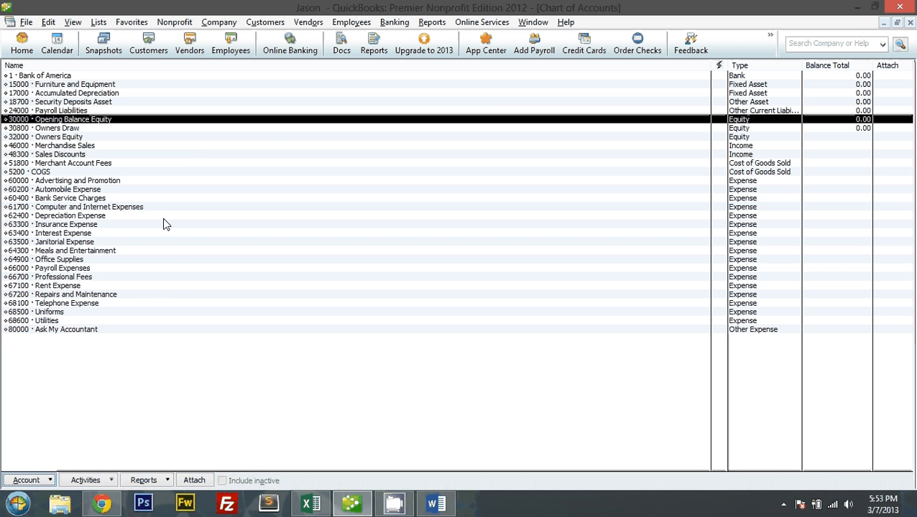
pyautogui.click(26, 480)
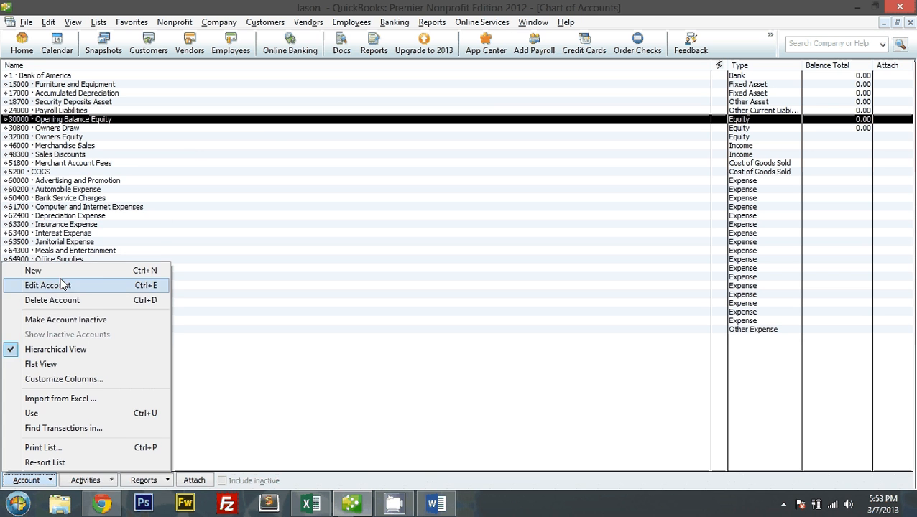
# - Add an Other Current Asset account named Inventory on Hand and save it
pyautogui.click(33, 271)
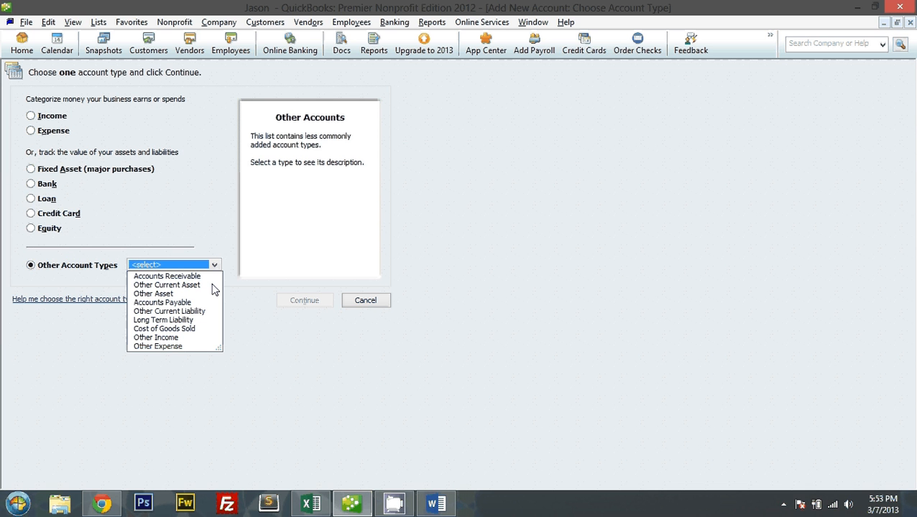
pyautogui.moveTo(209, 295)
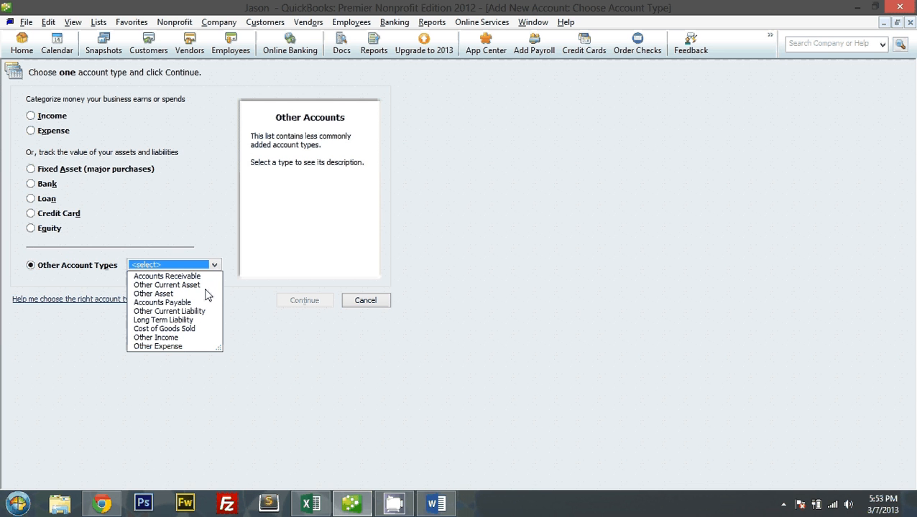
pyautogui.click(166, 284)
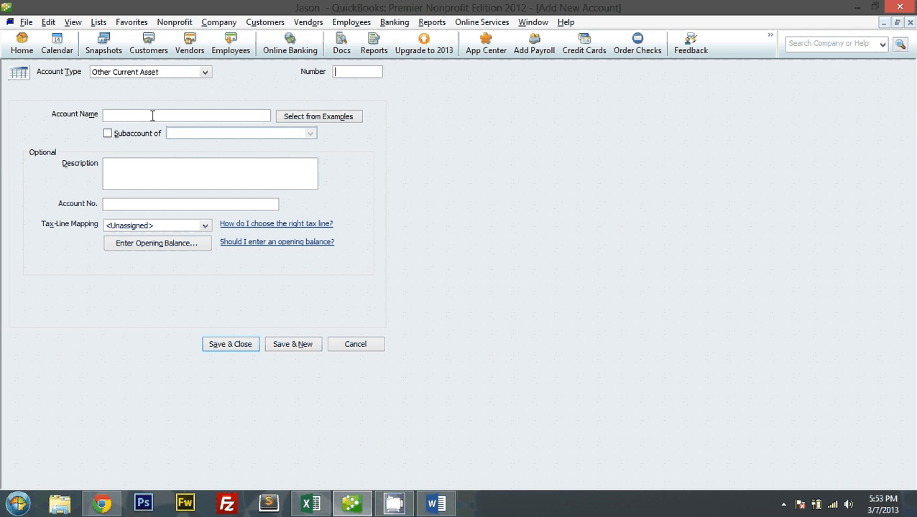
pyautogui.write('Inventory on Hand')
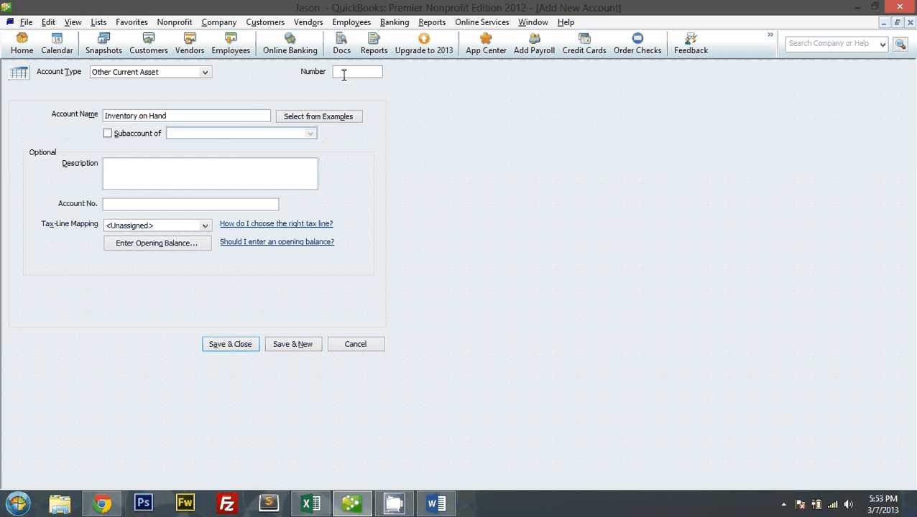
pyautogui.click(230, 344)
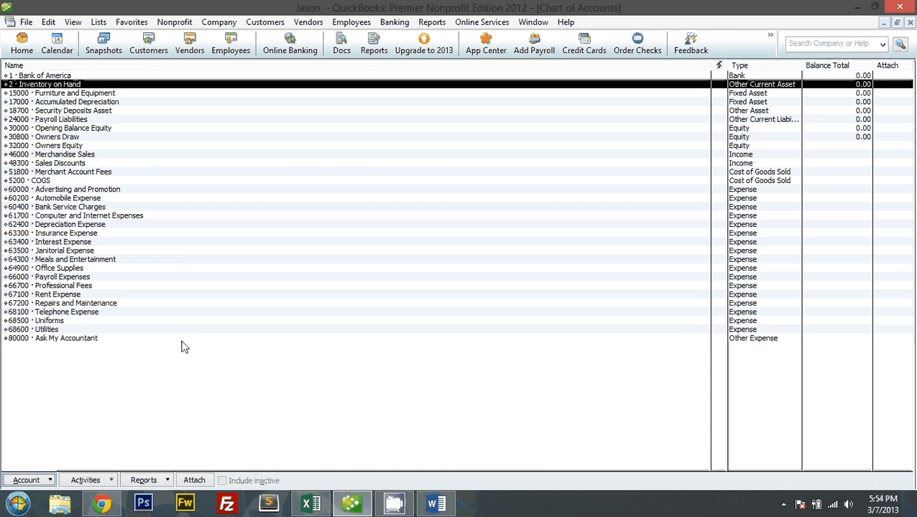
pyautogui.click(434, 503)
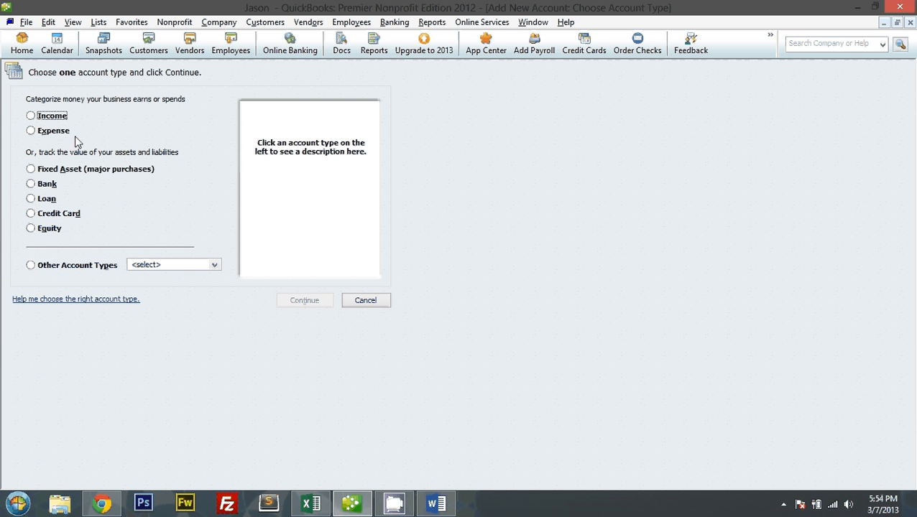
pyautogui.moveTo(89, 269)
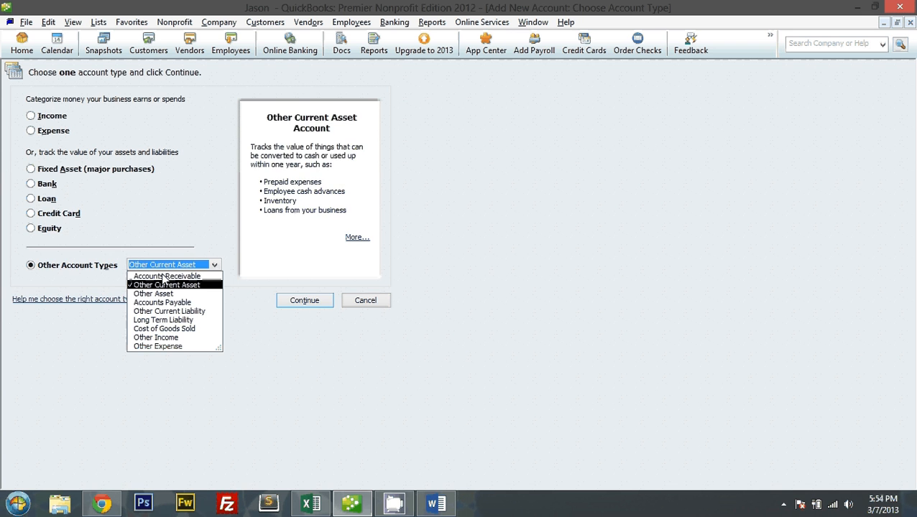
pyautogui.click(167, 276)
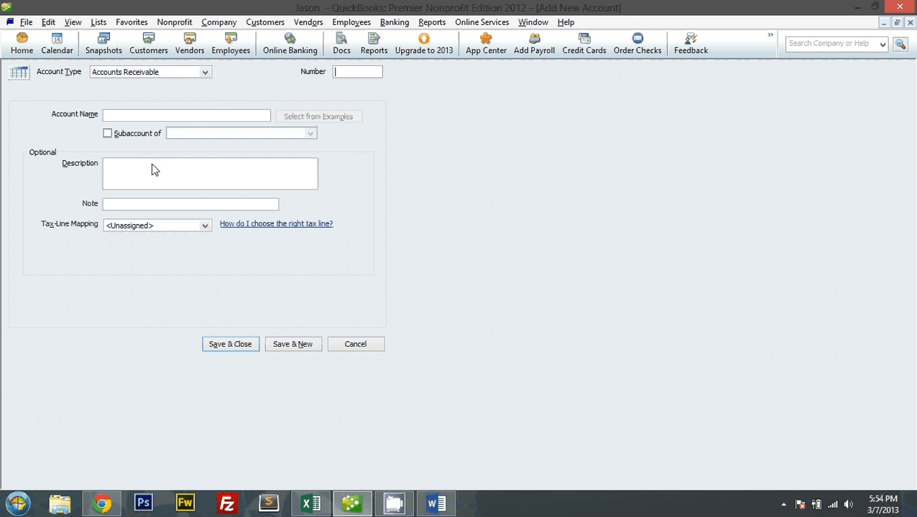
pyautogui.write('AR')
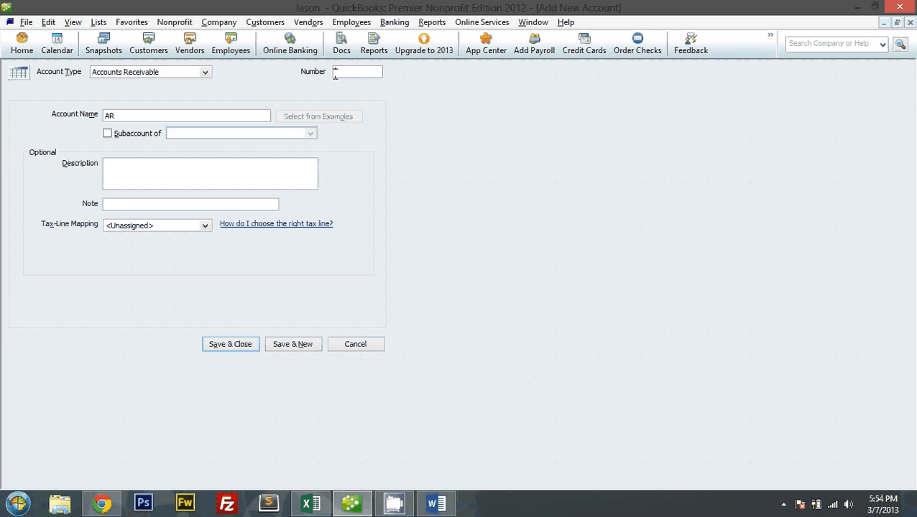
pyautogui.click(436, 503)
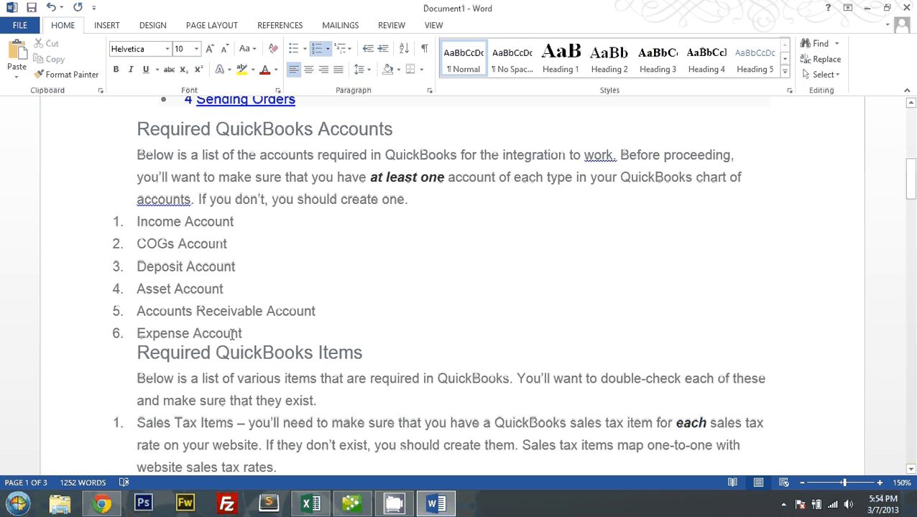
pyautogui.click(350, 503)
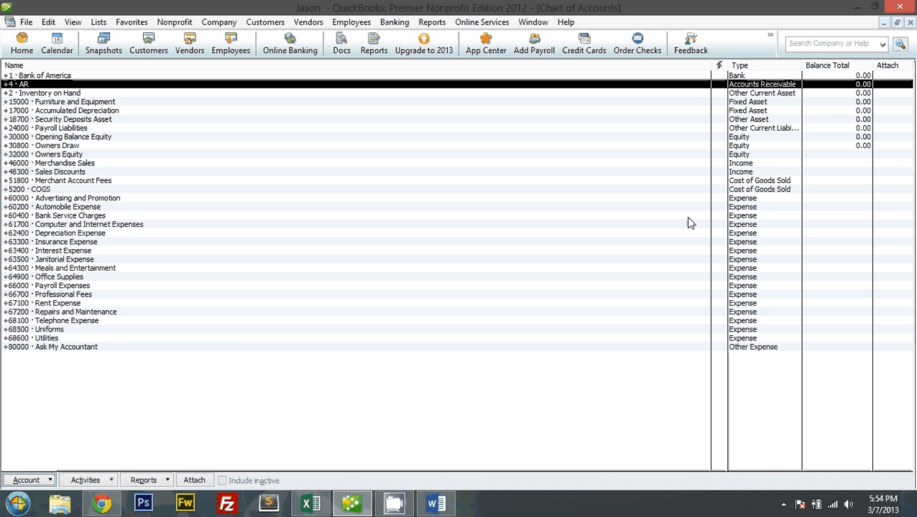
pyautogui.moveTo(127, 244)
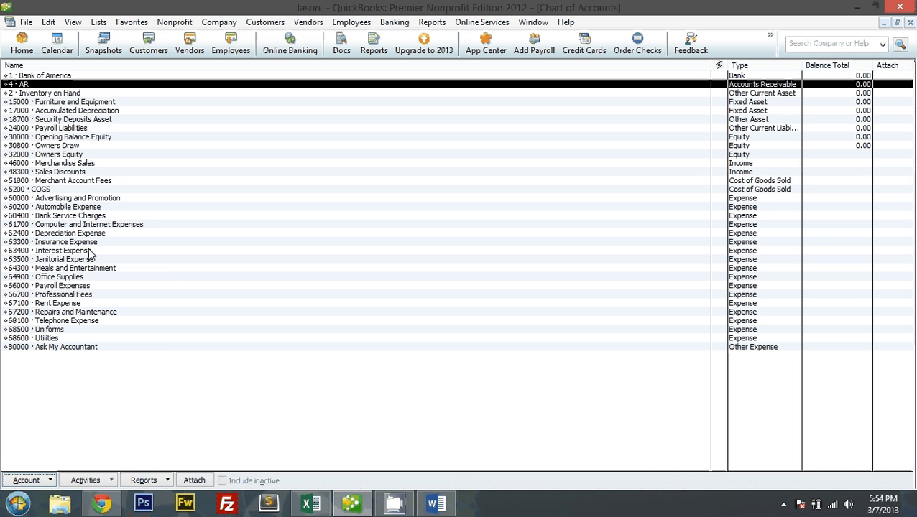
# - Create an Expense account named Shipping Expense and move to its Number field
pyautogui.click(25, 480)
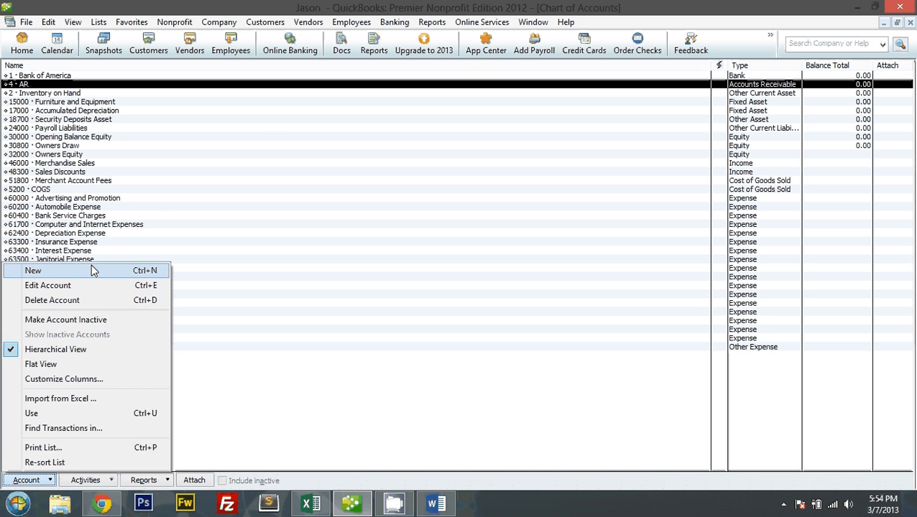
pyautogui.click(33, 271)
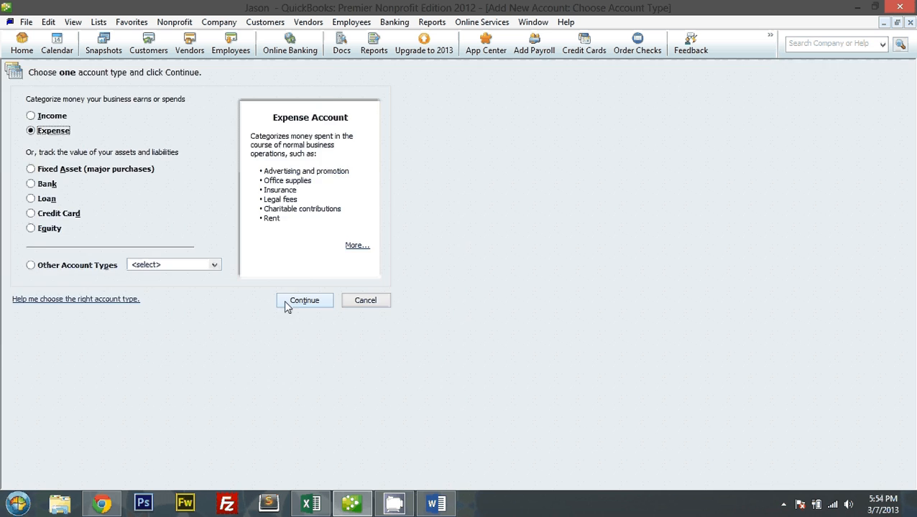
pyautogui.click(304, 301)
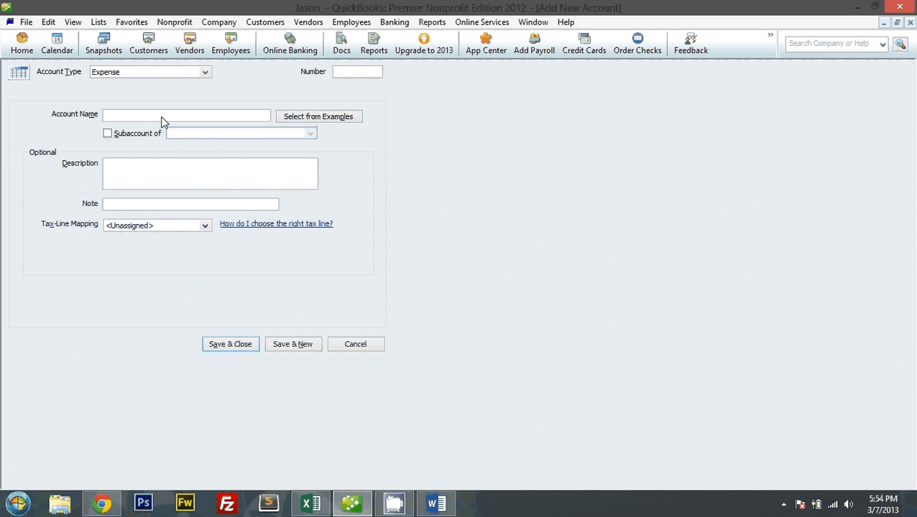
pyautogui.write('Shipping Exp')
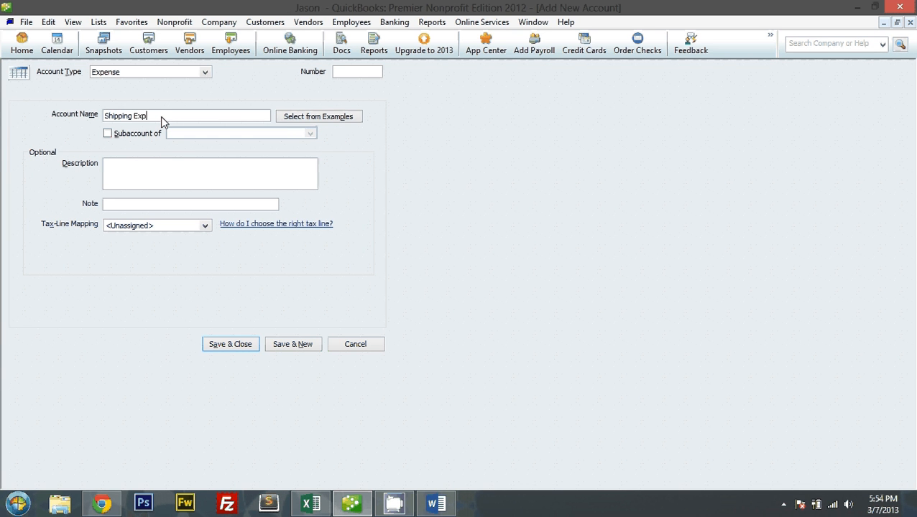
pyautogui.write('ense')
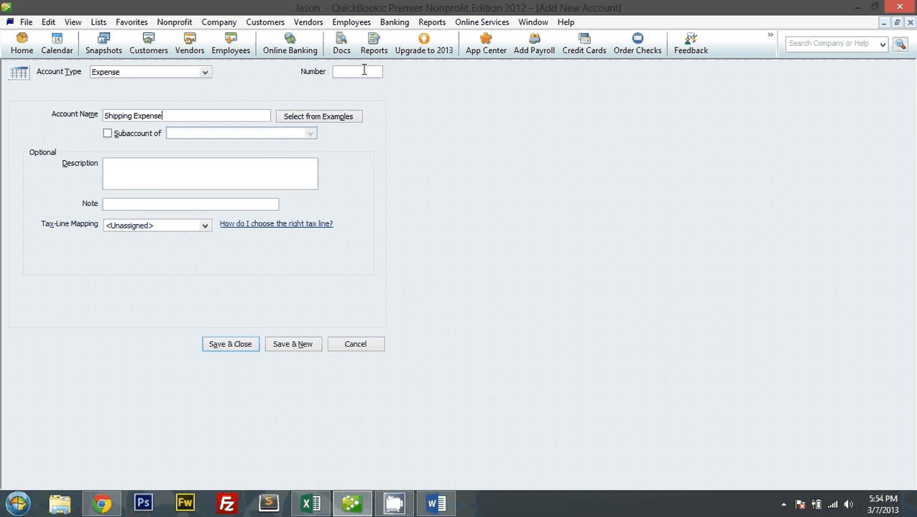
pyautogui.click(230, 344)
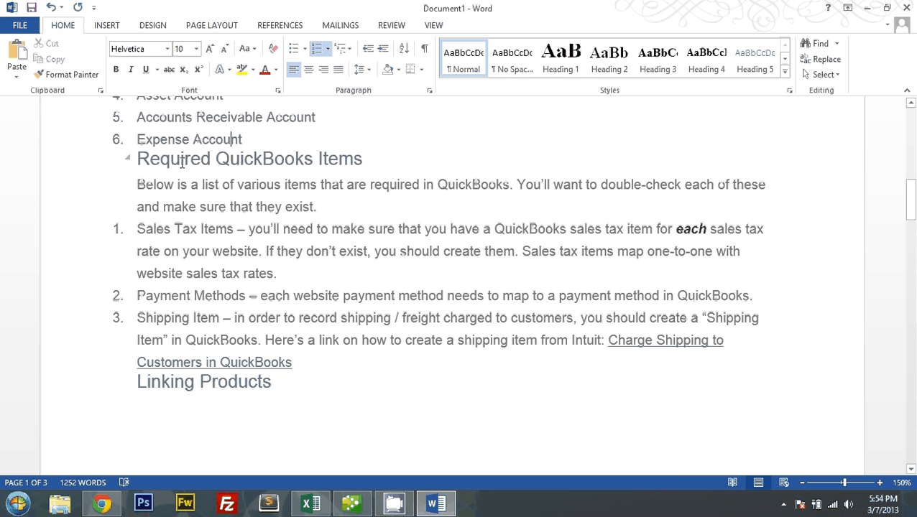
# - Highlight the Sales Tax Items paragraph in the Word guide, then switch to Chrome
pyautogui.moveTo(138, 228); pyautogui.dragTo(443, 251)
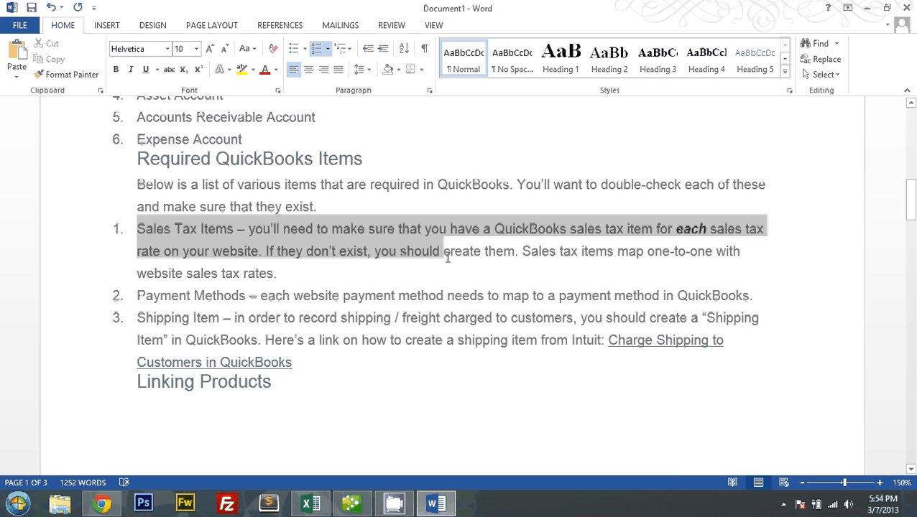
pyautogui.moveTo(448, 258); pyautogui.dragTo(682, 239)
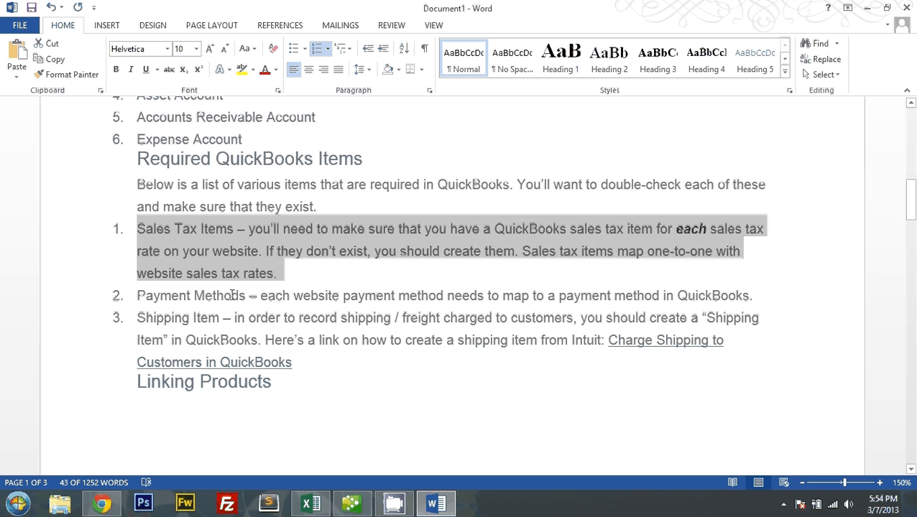
pyautogui.press('alt+tab')
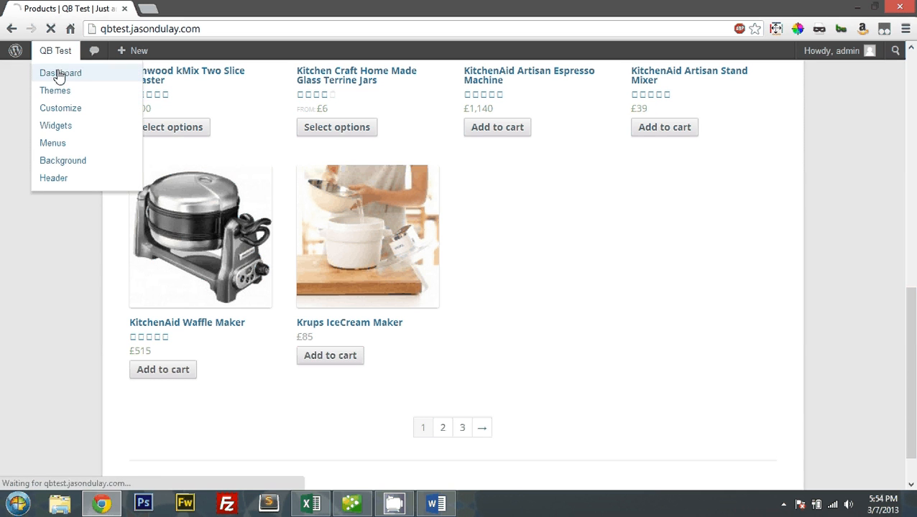
pyautogui.moveTo(54, 91)
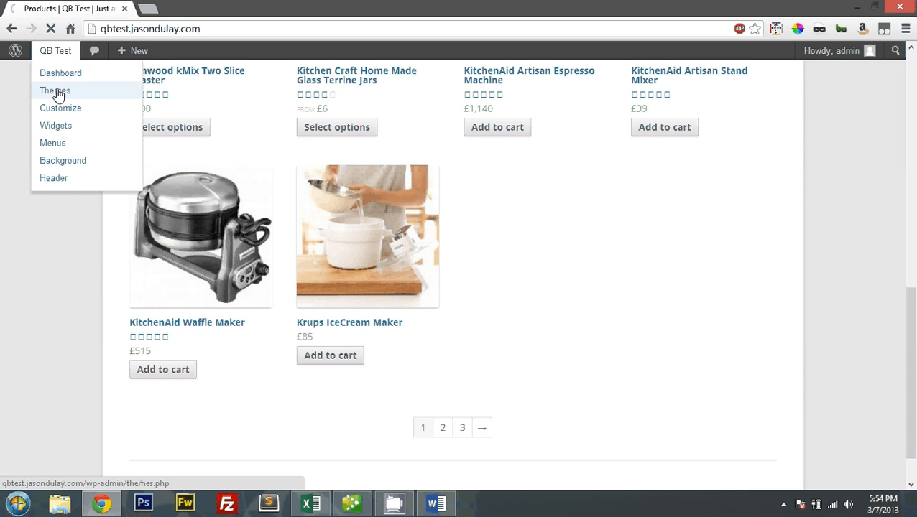
# - From the WordPress dashboard, open the Spicy Chilli product (SKU W001) for editing
pyautogui.click(60, 72)
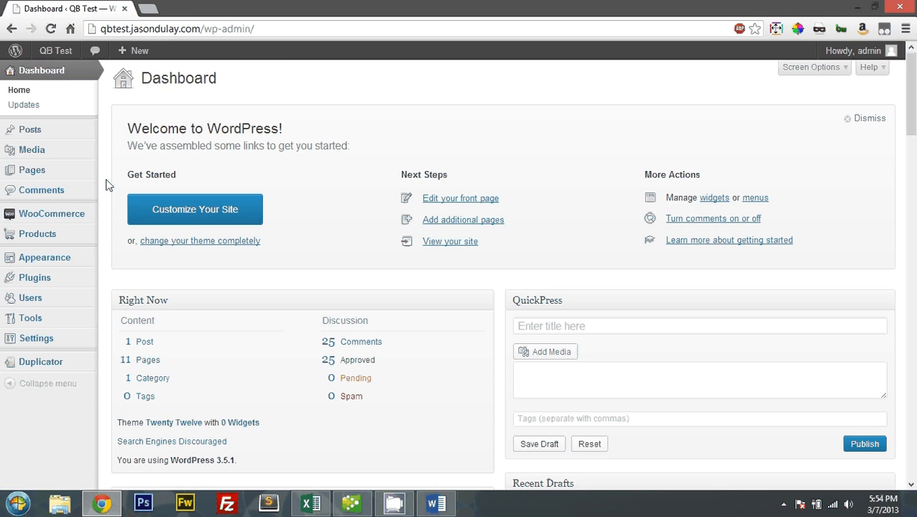
pyautogui.moveTo(52, 213)
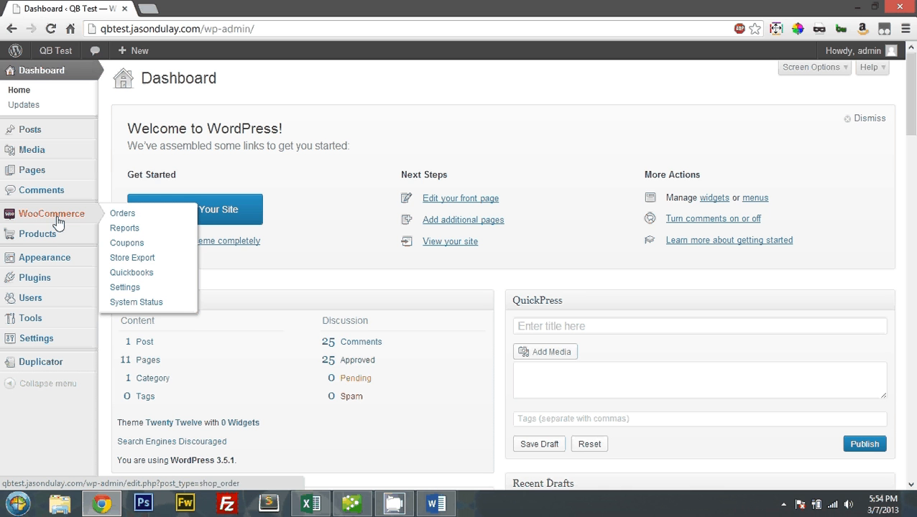
pyautogui.moveTo(38, 233)
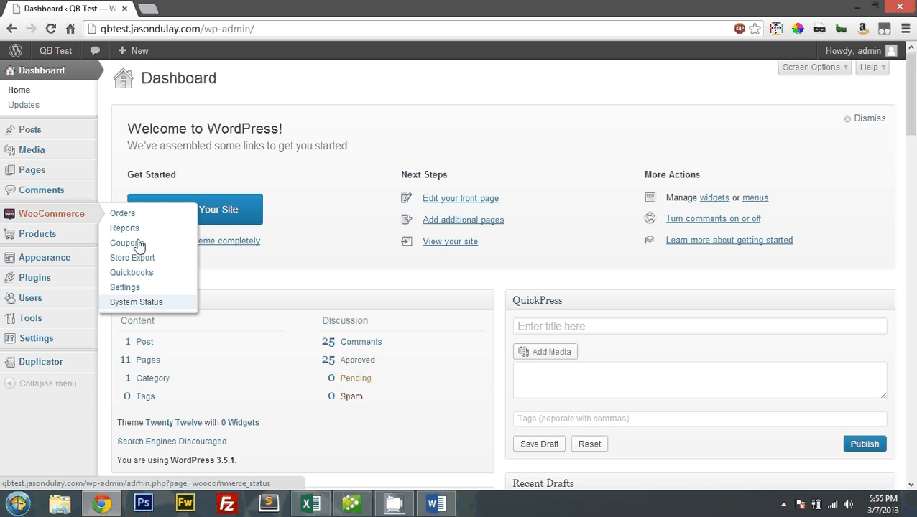
pyautogui.moveTo(37, 233)
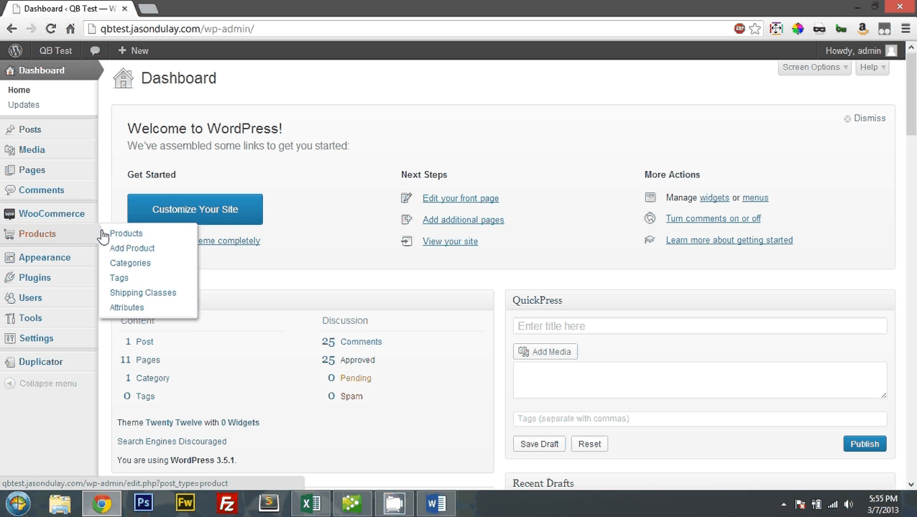
pyautogui.moveTo(158, 301)
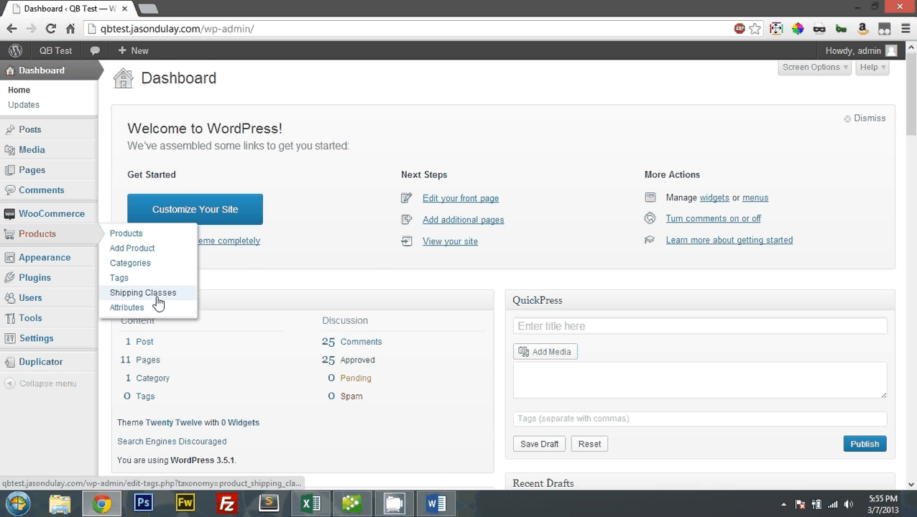
pyautogui.click(127, 233)
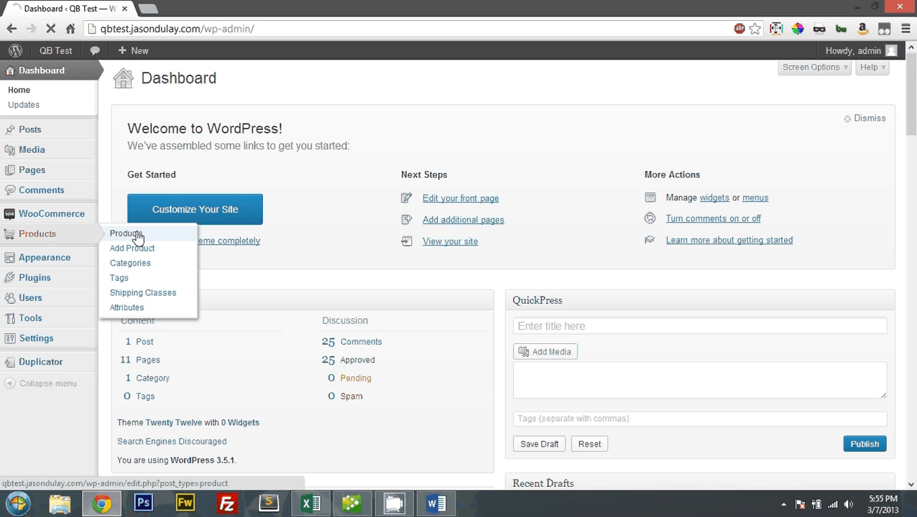
pyautogui.click(126, 233)
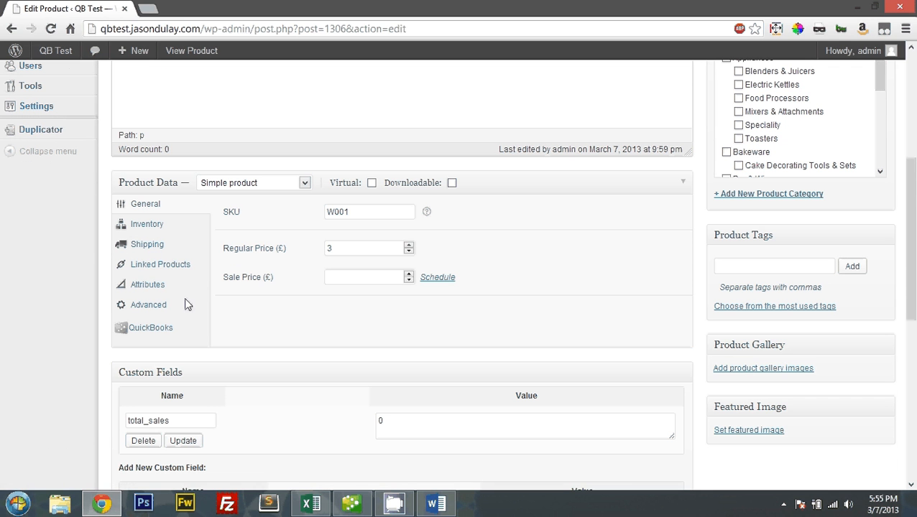
pyautogui.moveTo(149, 304)
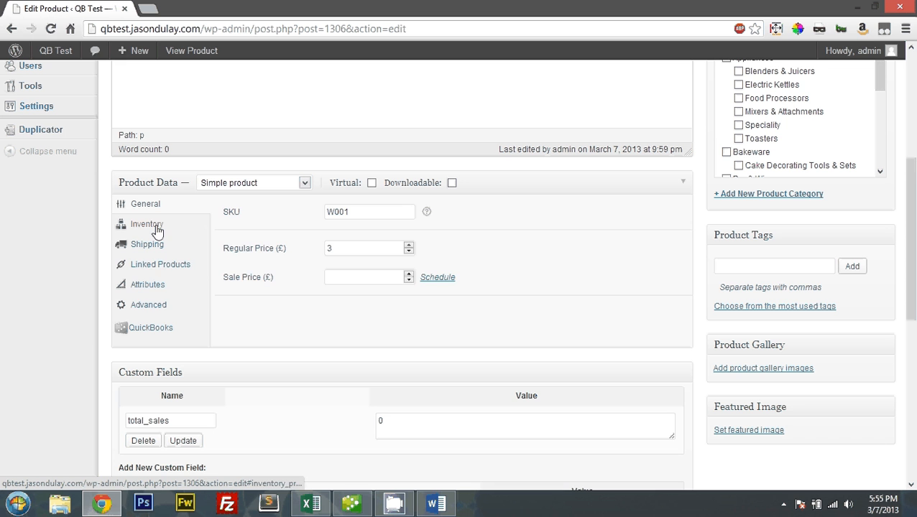
# - Browse the product's Advanced, Linked Products and other Product Data sections
pyautogui.click(148, 305)
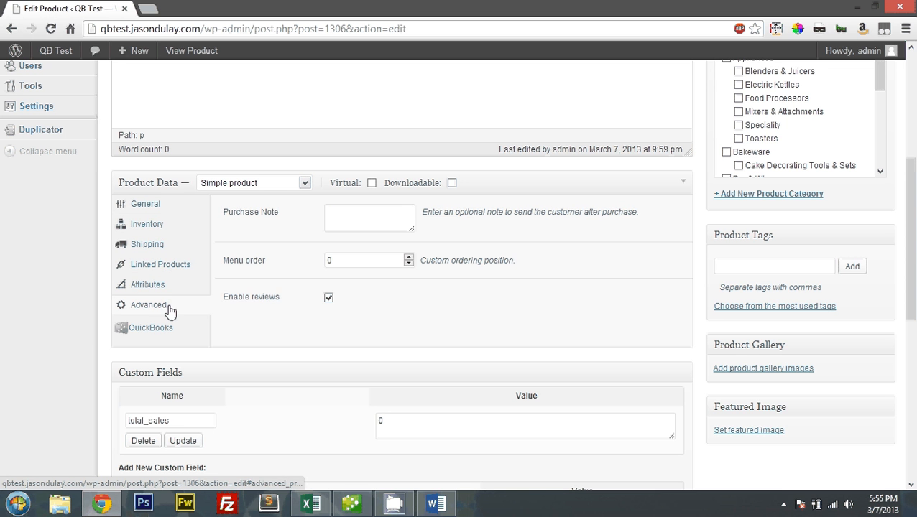
pyautogui.click(147, 244)
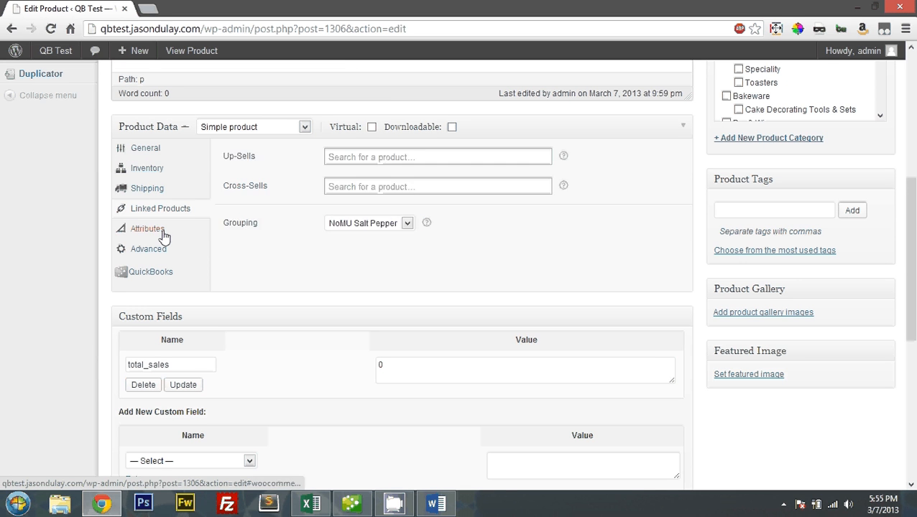
pyautogui.click(147, 169)
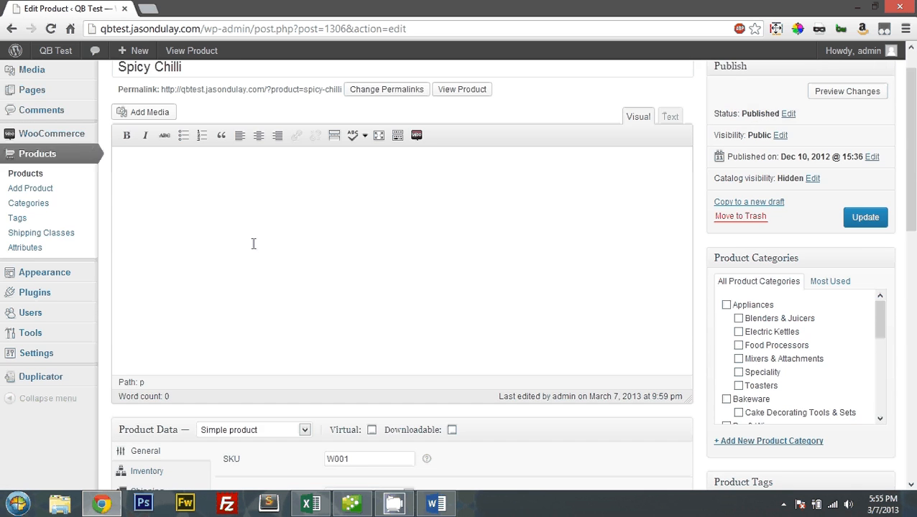
# - Return to QuickBooks' chart of accounts via the setup notes and bring up the Lists menu
pyautogui.click(434, 503)
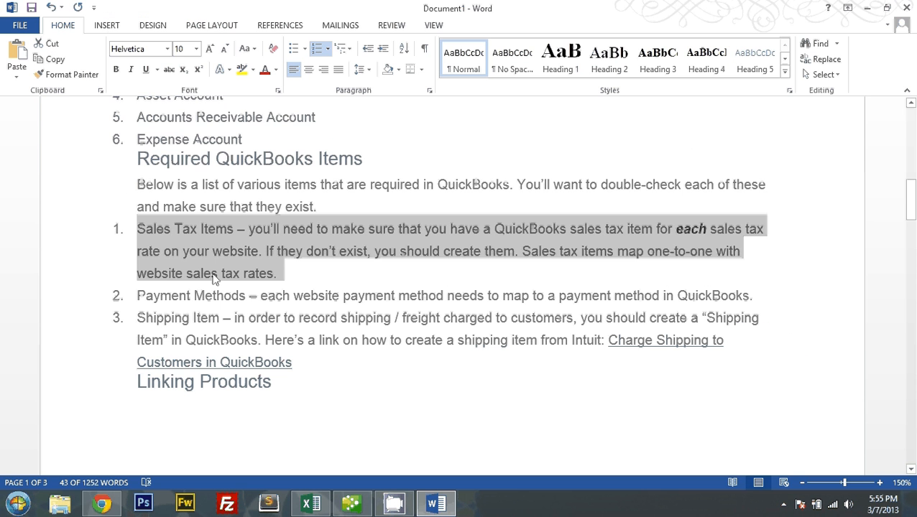
pyautogui.click(351, 504)
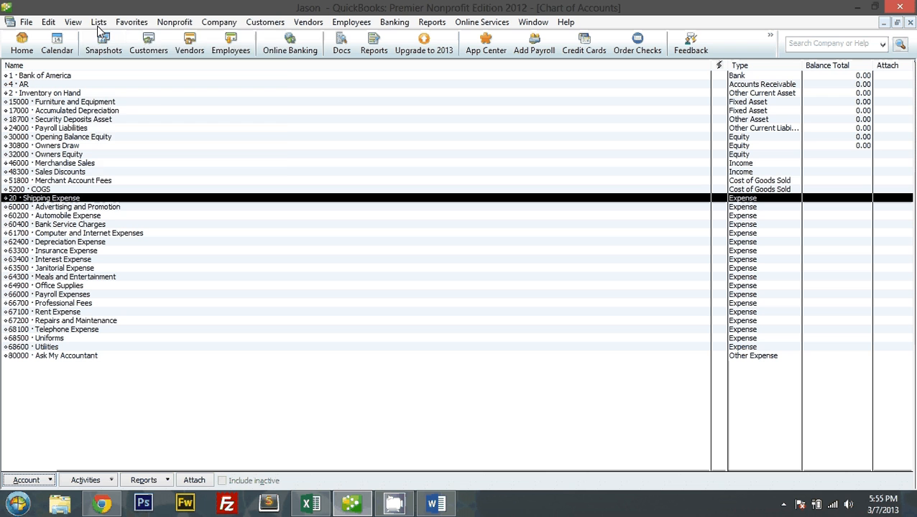
pyautogui.click(98, 21)
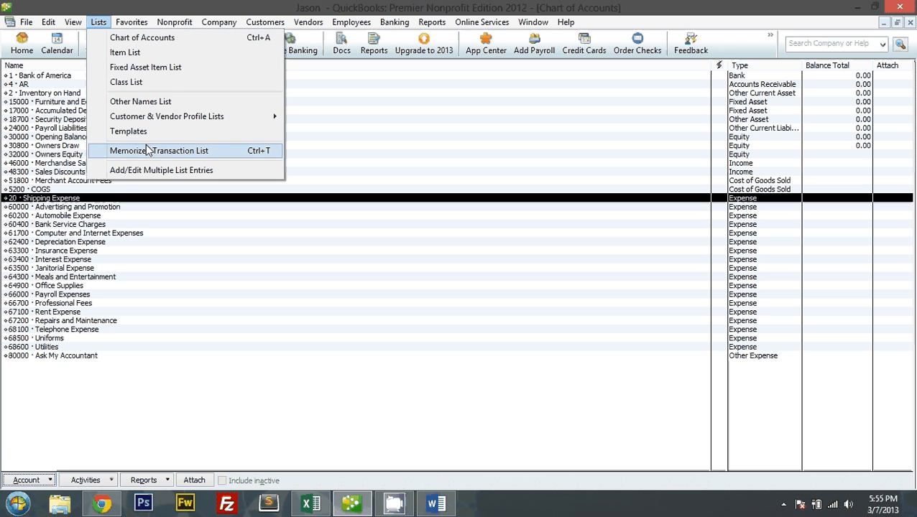
pyautogui.moveTo(145, 67)
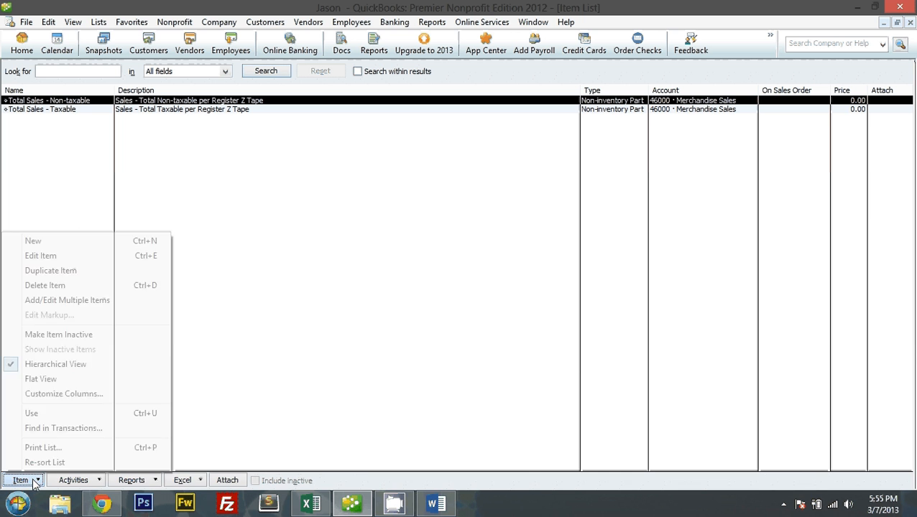
# - Create a new Service item named VA with rate 6 and choose its posting account
pyautogui.click(68, 300)
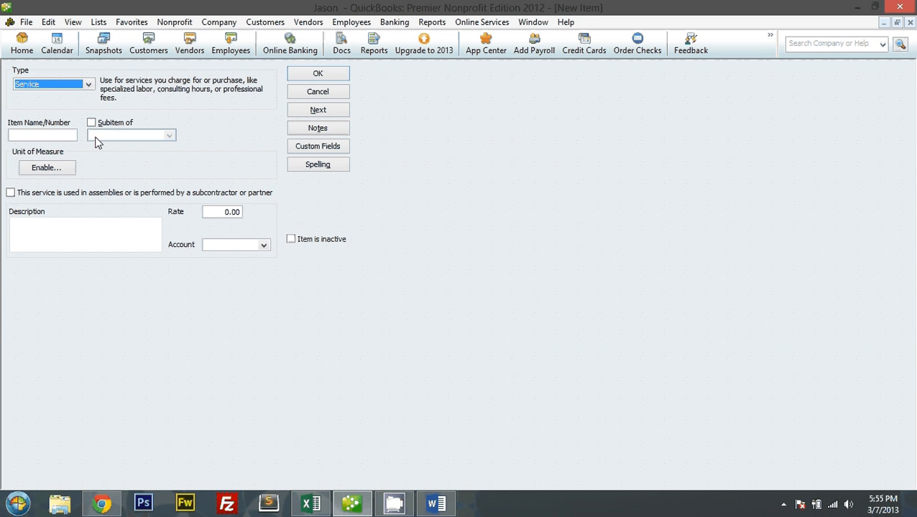
pyautogui.write('VA')
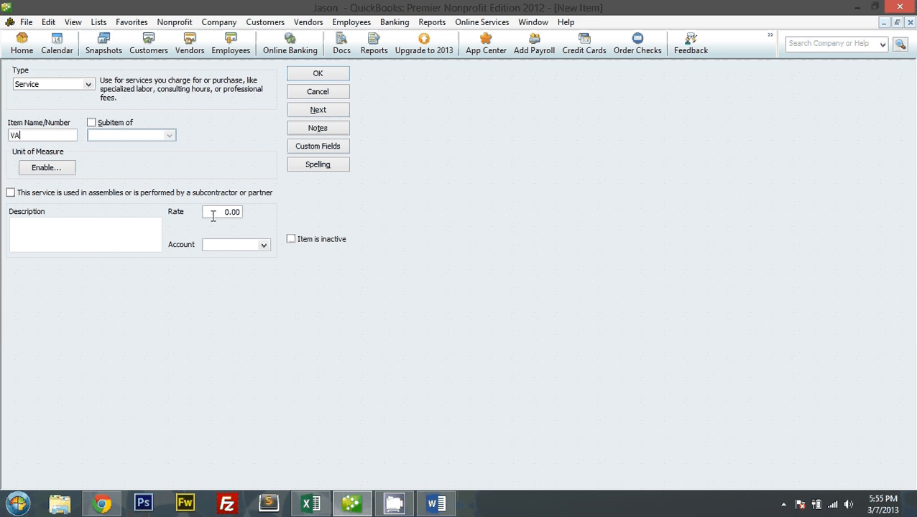
pyautogui.write('6')
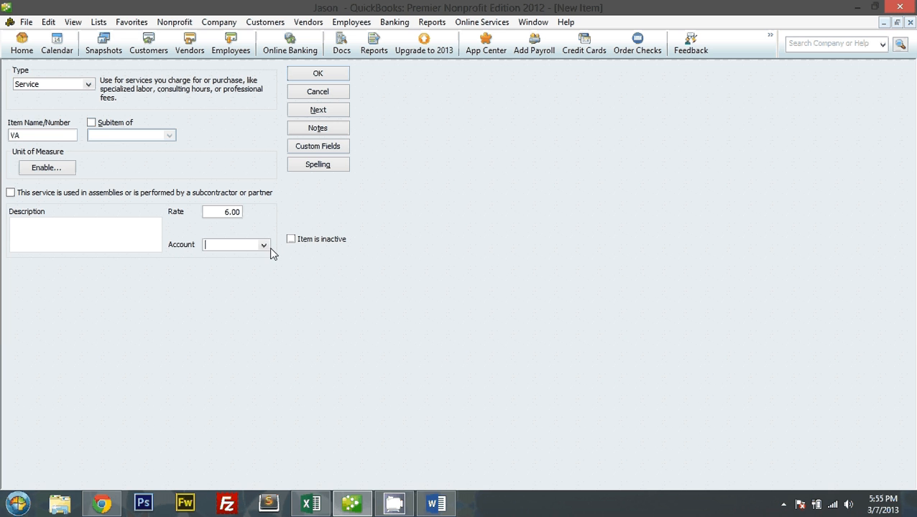
pyautogui.click(263, 244)
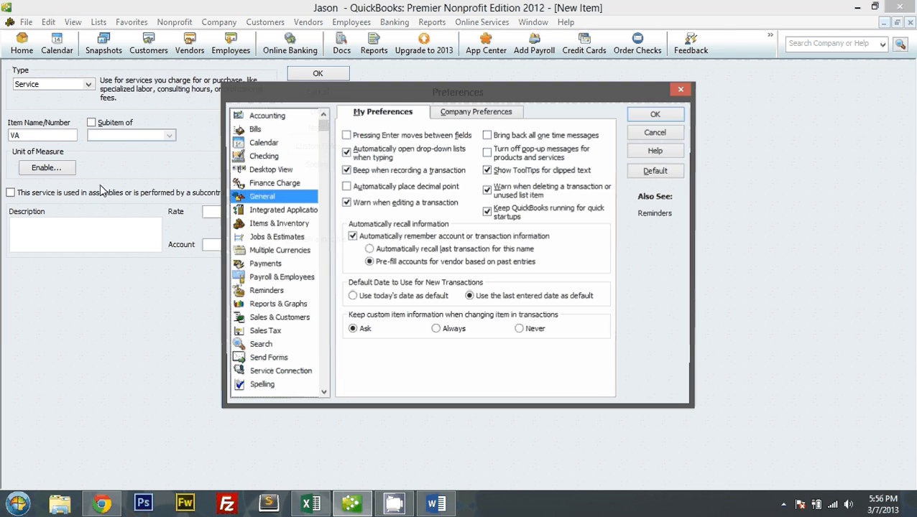
# - Enable 'Do you charge sales tax?' in Sales Tax company preferences and dismiss the missing-item warning
pyautogui.click(264, 330)
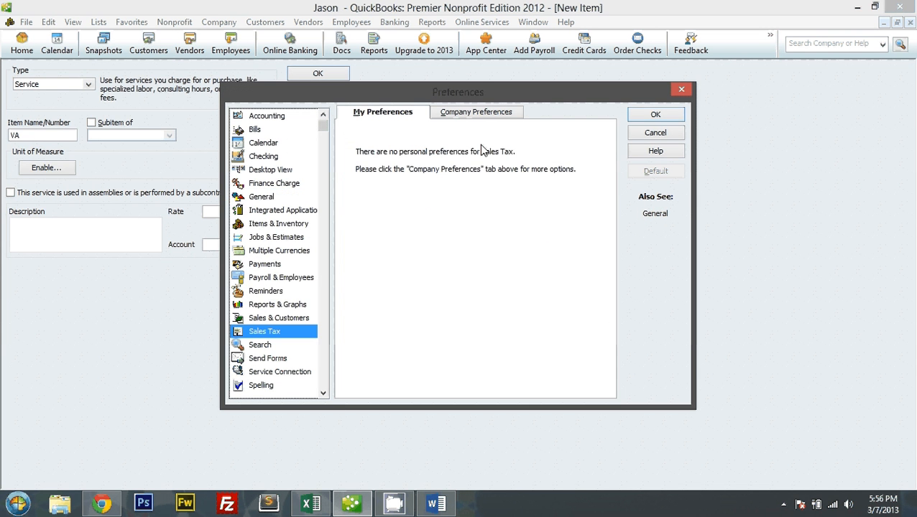
pyautogui.click(655, 115)
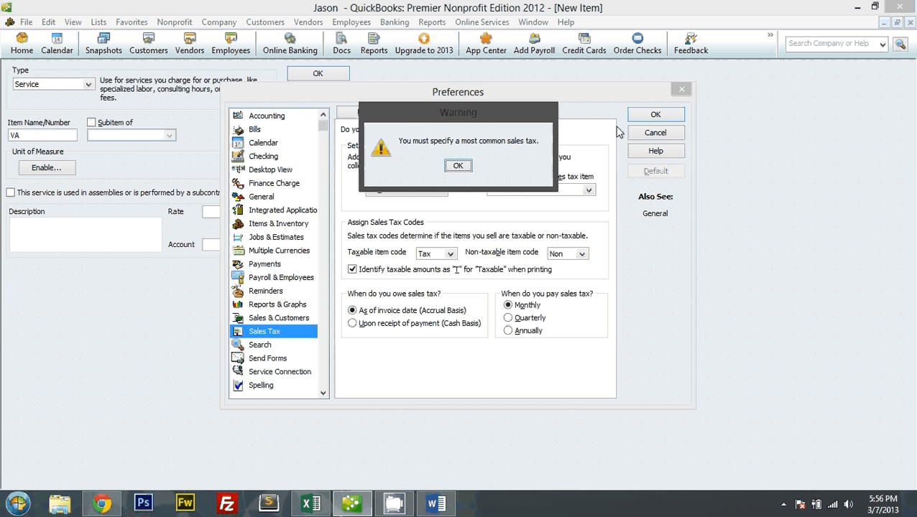
pyautogui.click(457, 165)
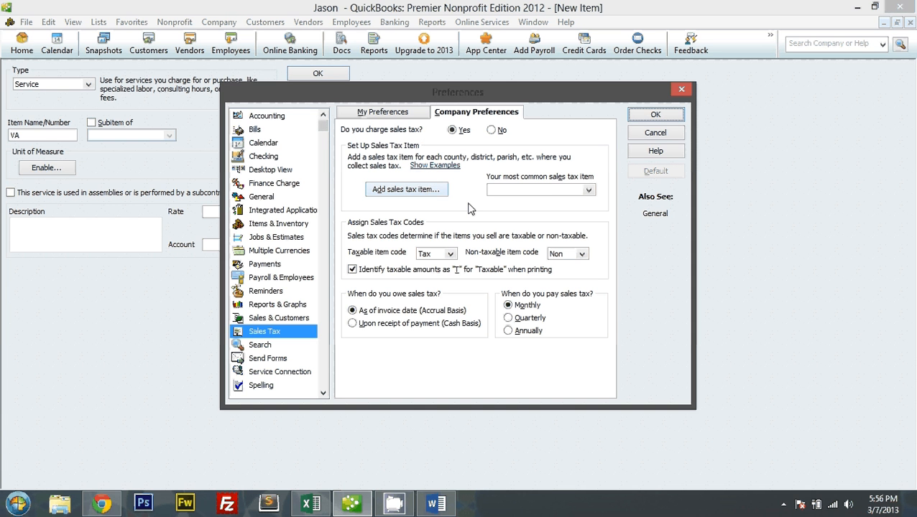
# - Add sales tax item VA, description 'Sales Tax VA', rate 6%
pyautogui.click(405, 190)
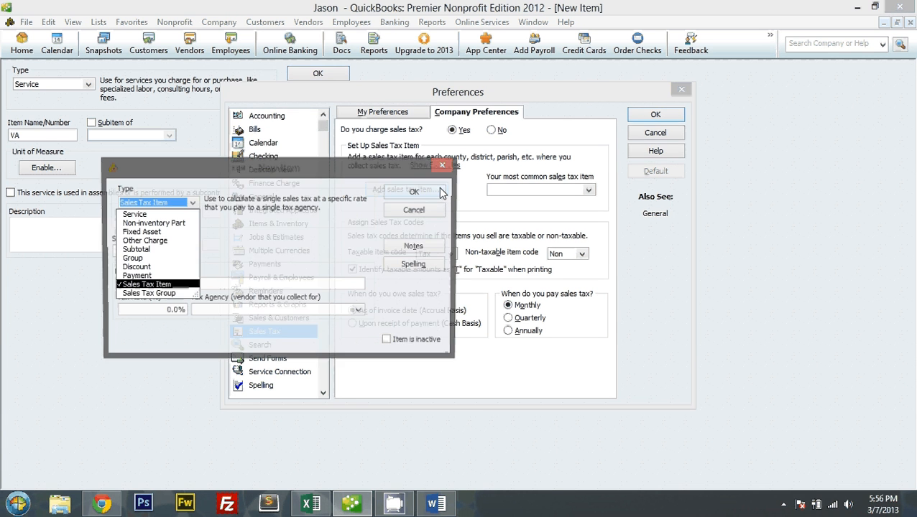
pyautogui.click(146, 285)
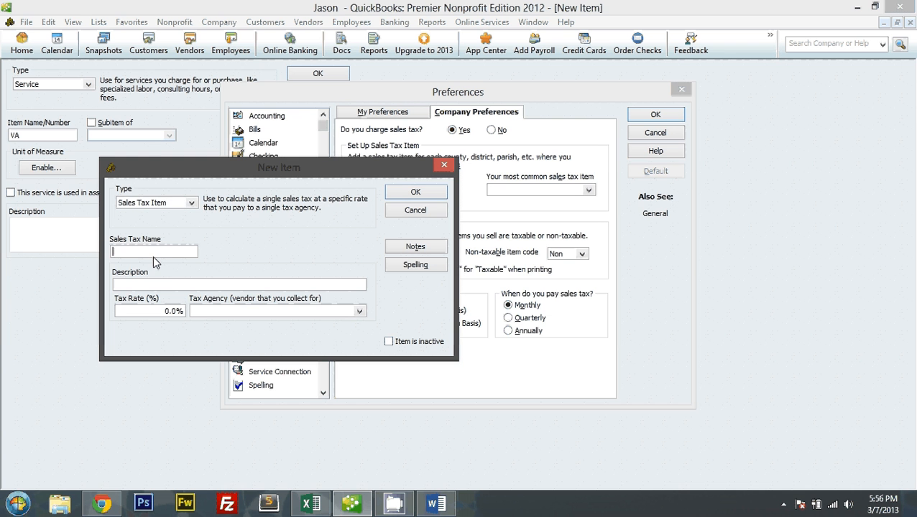
pyautogui.write('VA')
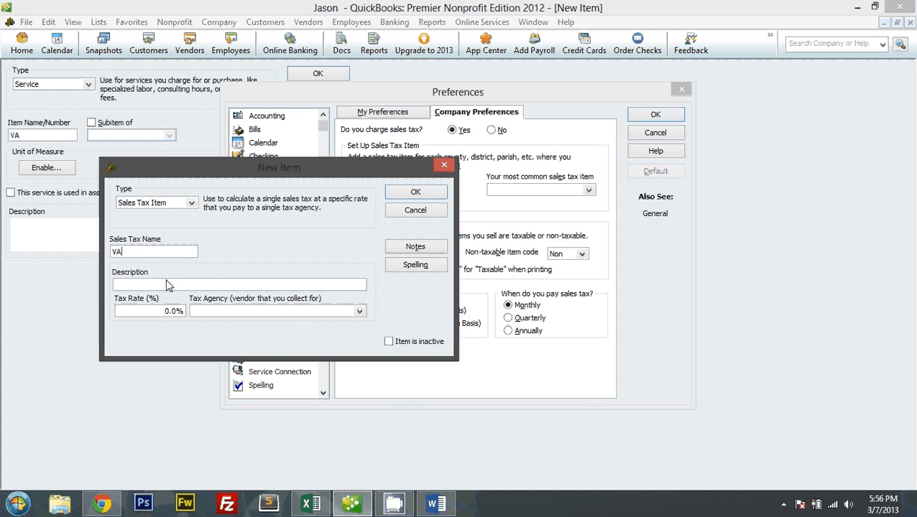
pyautogui.write('Sales TaxVA')
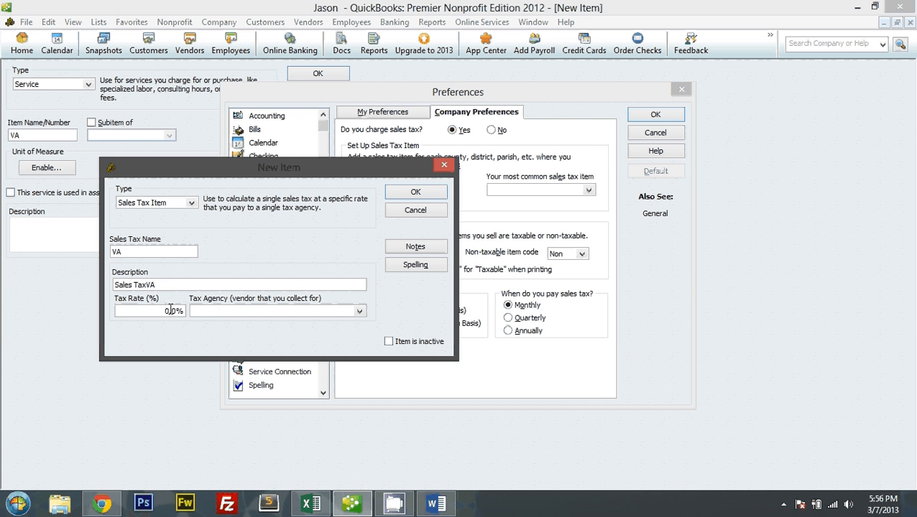
pyautogui.write('60')
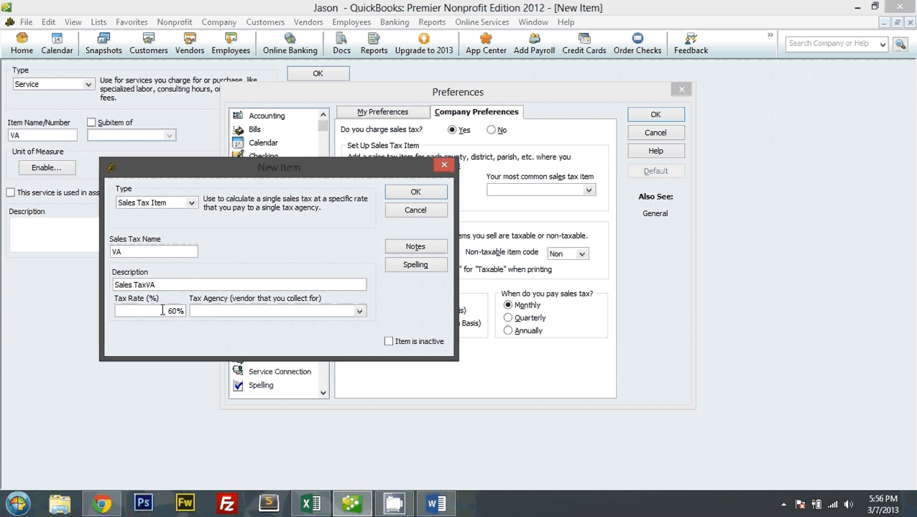
pyautogui.click(415, 265)
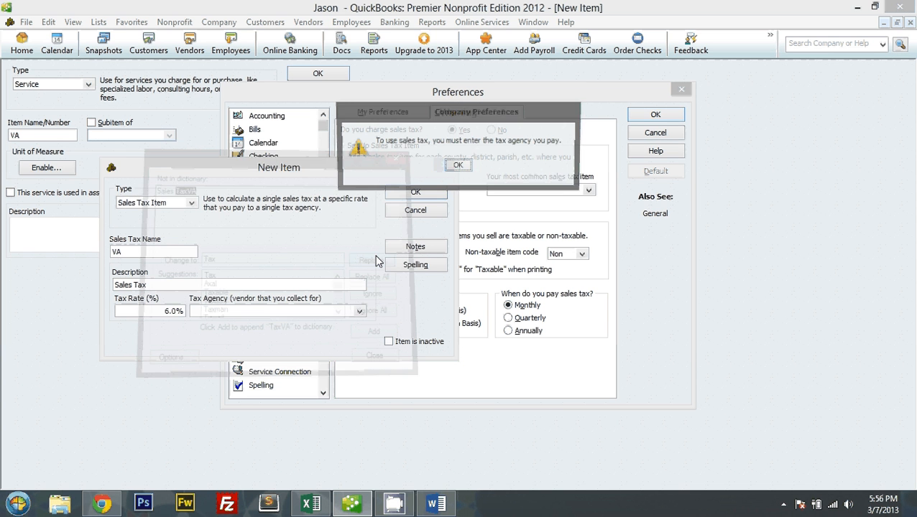
# - Assign a new 'Tax Agency' vendor, make VA the most common tax, and accept making customers and items taxable
pyautogui.click(457, 164)
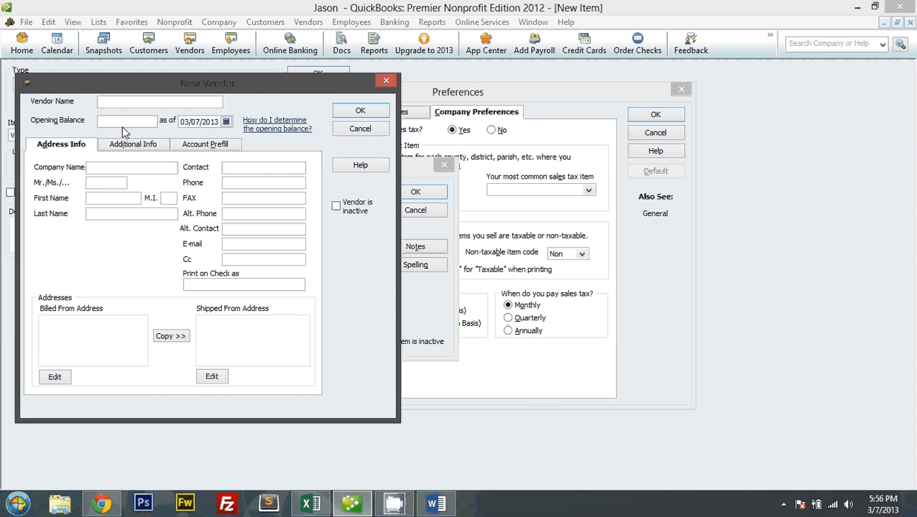
pyautogui.write('Tax Agency')
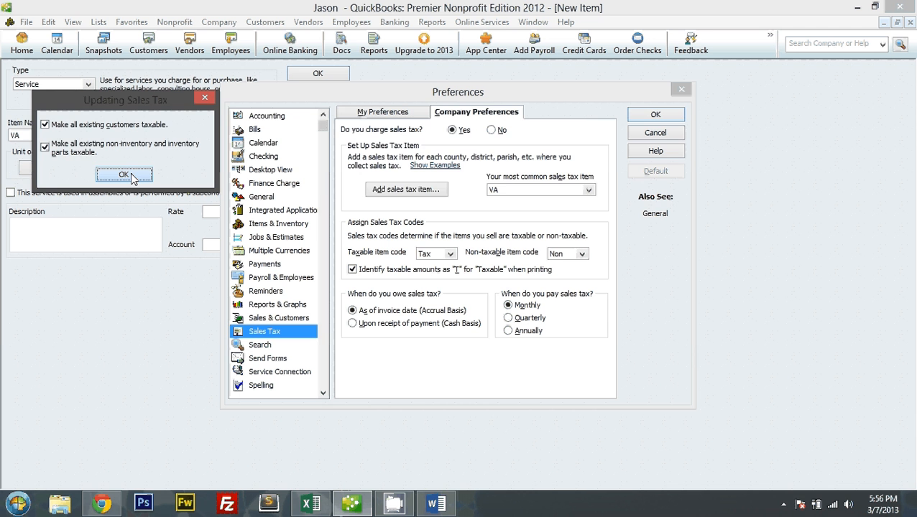
pyautogui.click(124, 175)
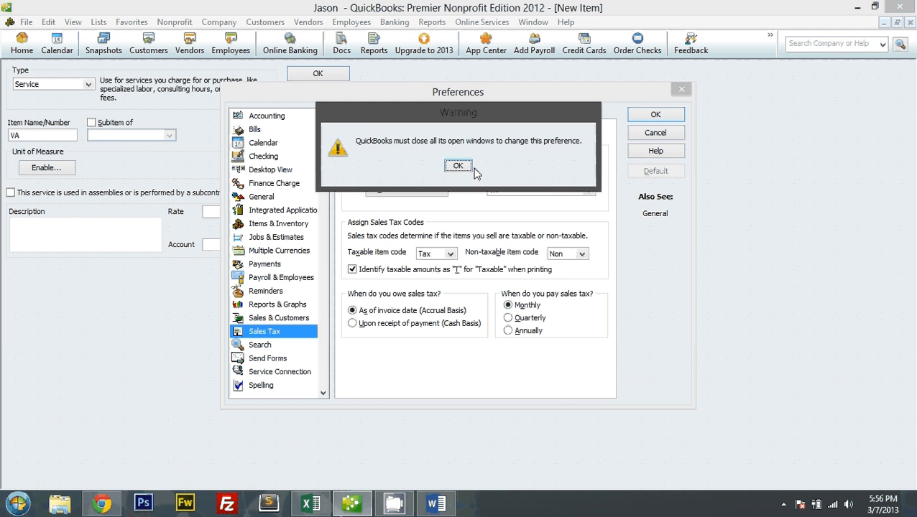
pyautogui.click(457, 166)
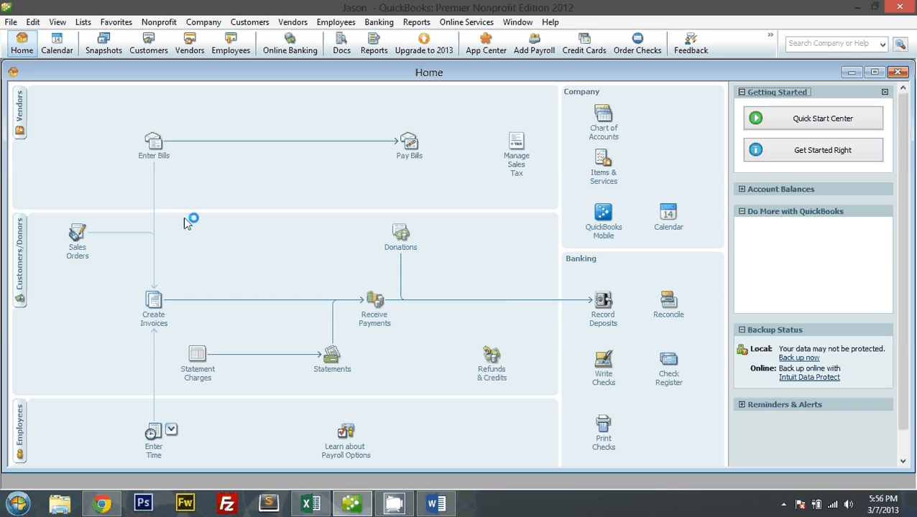
# - Bring up the Payment Method List and start a new payment method entry
pyautogui.click(434, 503)
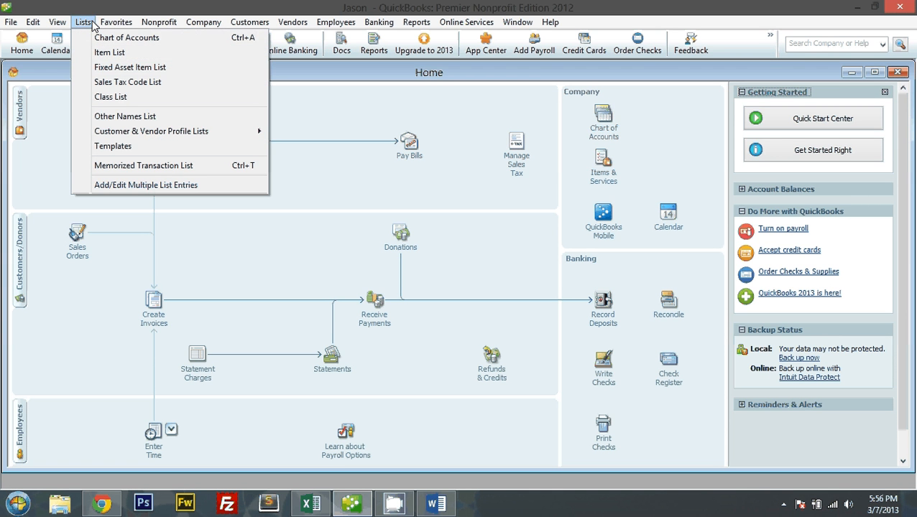
pyautogui.moveTo(152, 131)
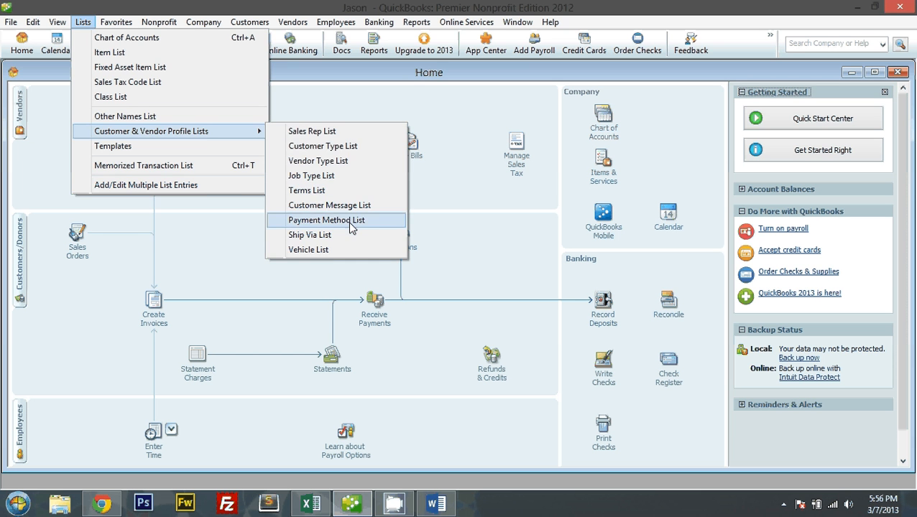
pyautogui.click(326, 220)
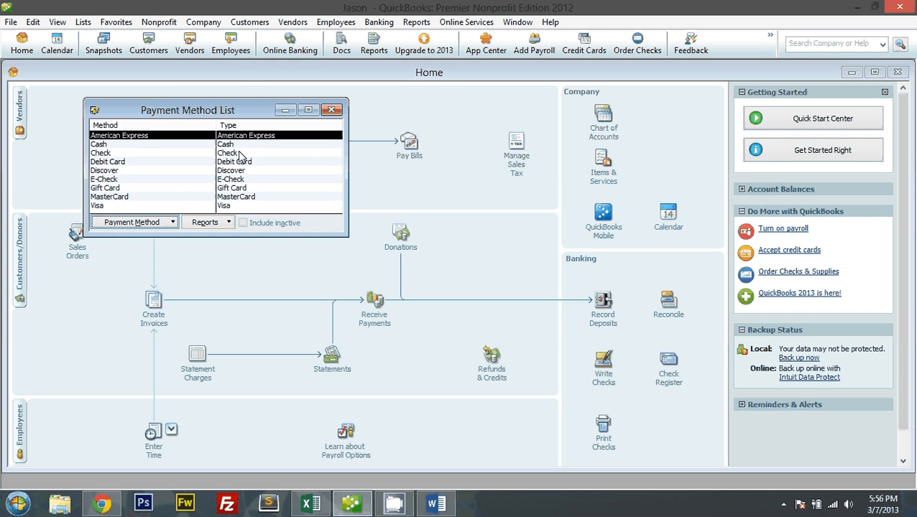
pyautogui.click(143, 153)
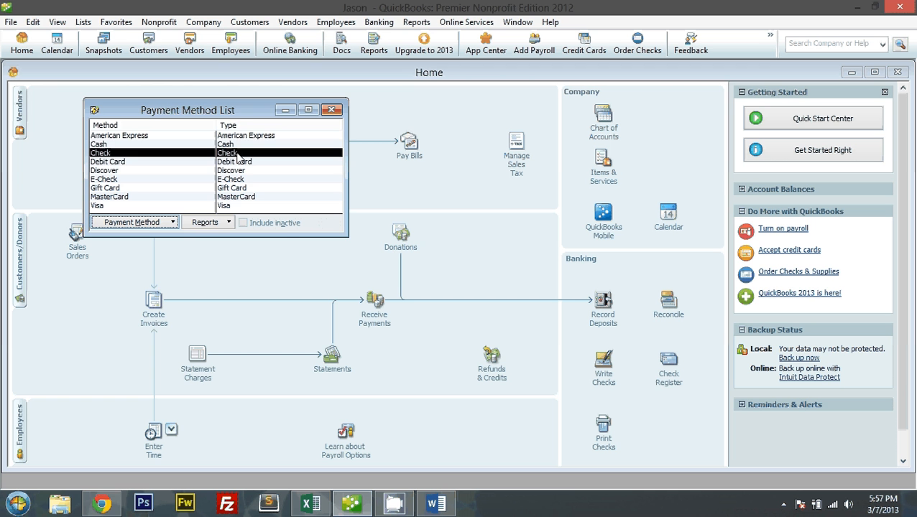
pyautogui.click(121, 239)
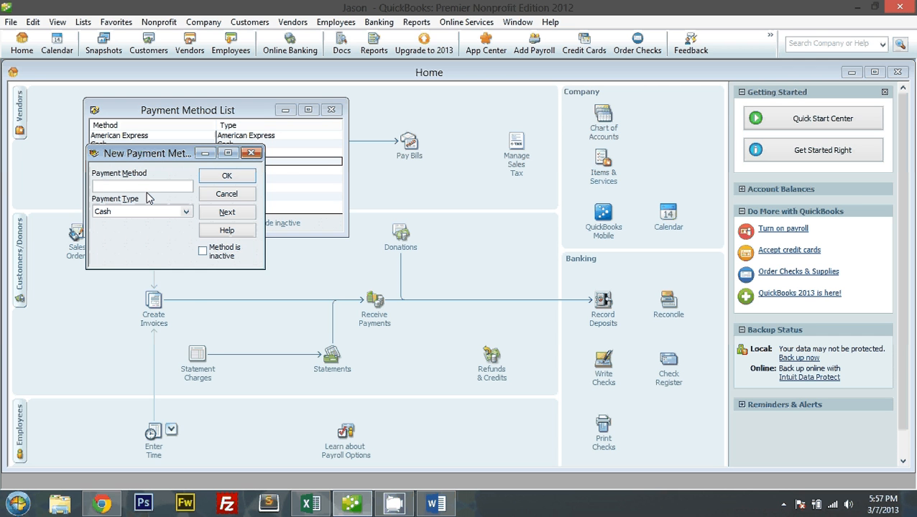
# - Save an EFT payment method of type Check, then switch to the store's WordPress admin
pyautogui.write('EFT')
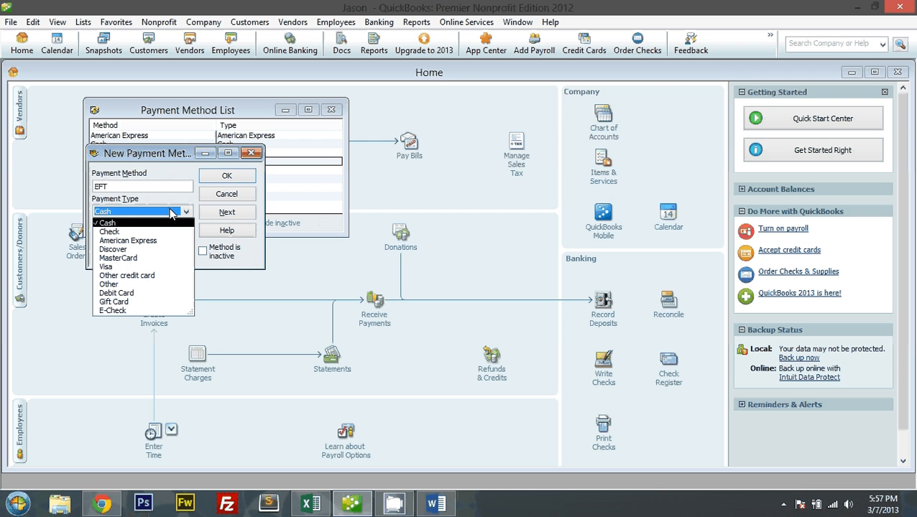
pyautogui.moveTo(179, 236)
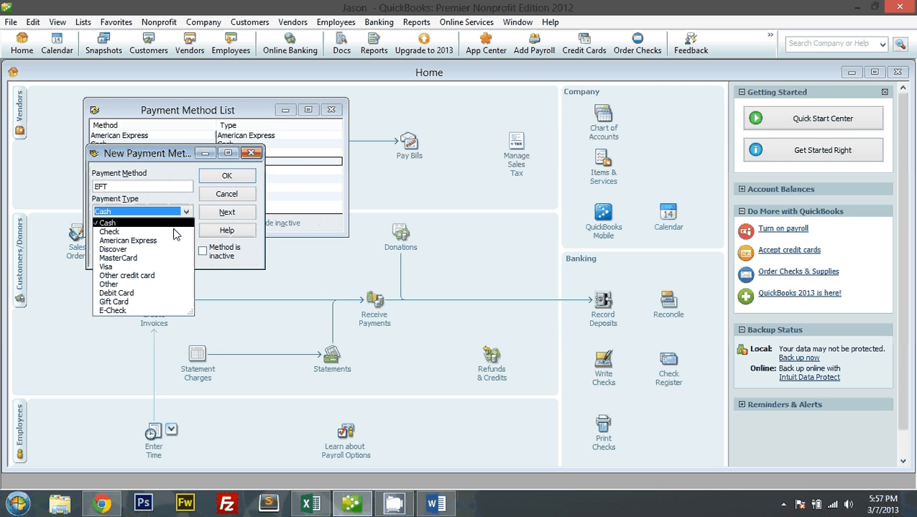
pyautogui.moveTo(156, 276)
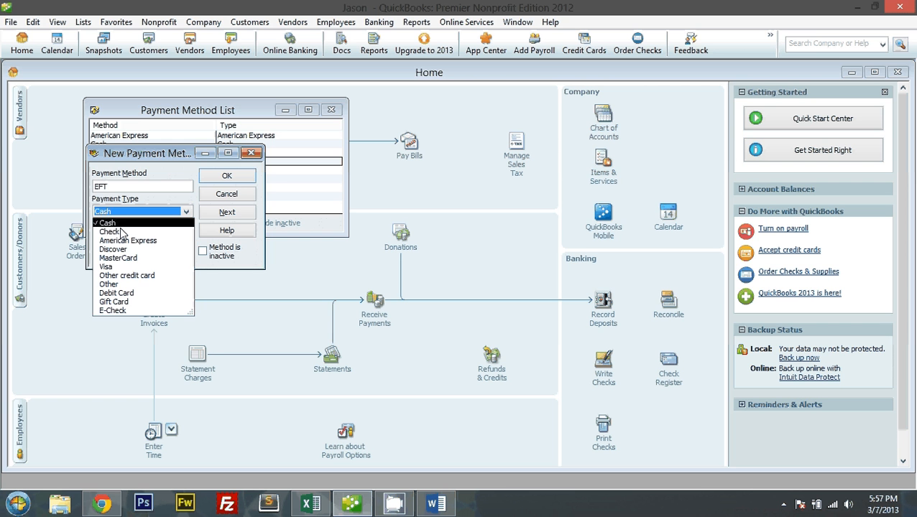
pyautogui.click(227, 175)
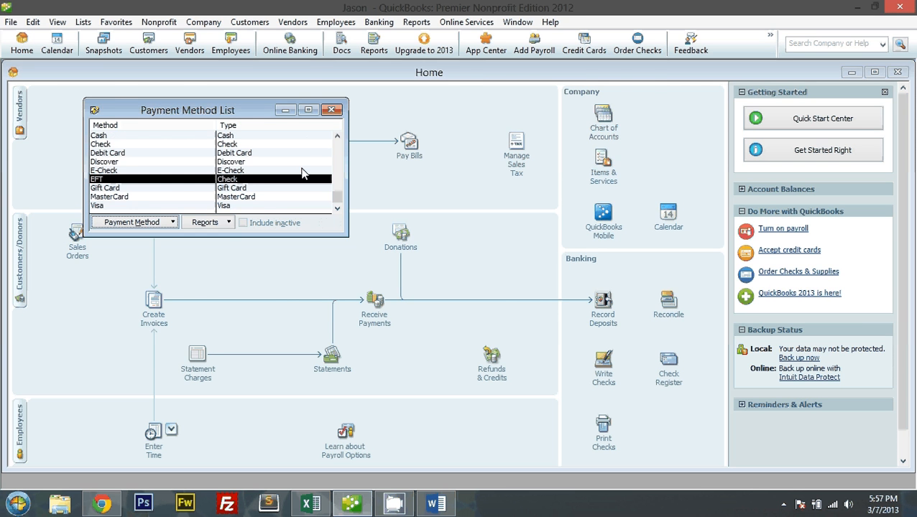
pyautogui.click(434, 503)
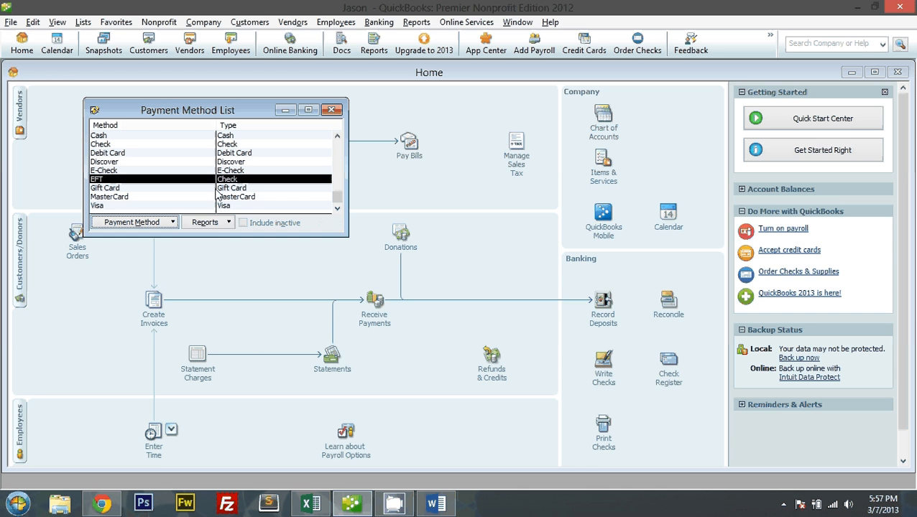
pyautogui.click(100, 504)
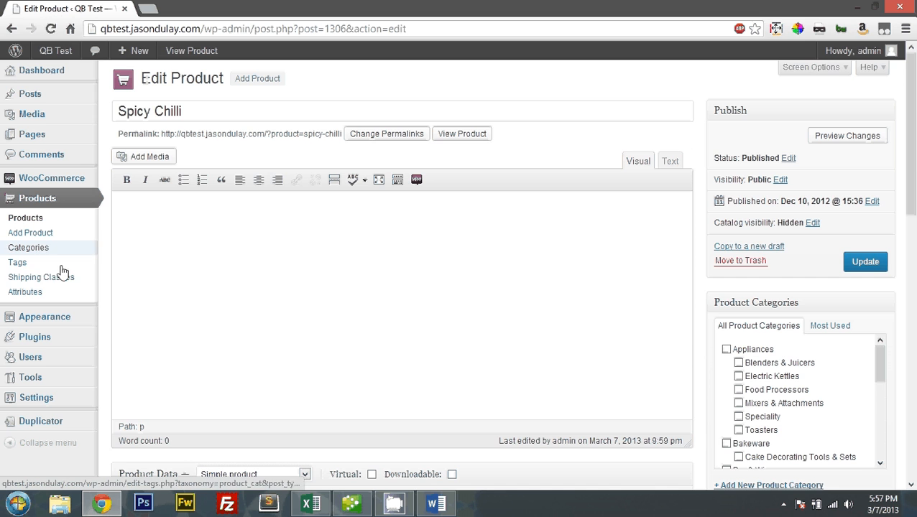
pyautogui.click(40, 276)
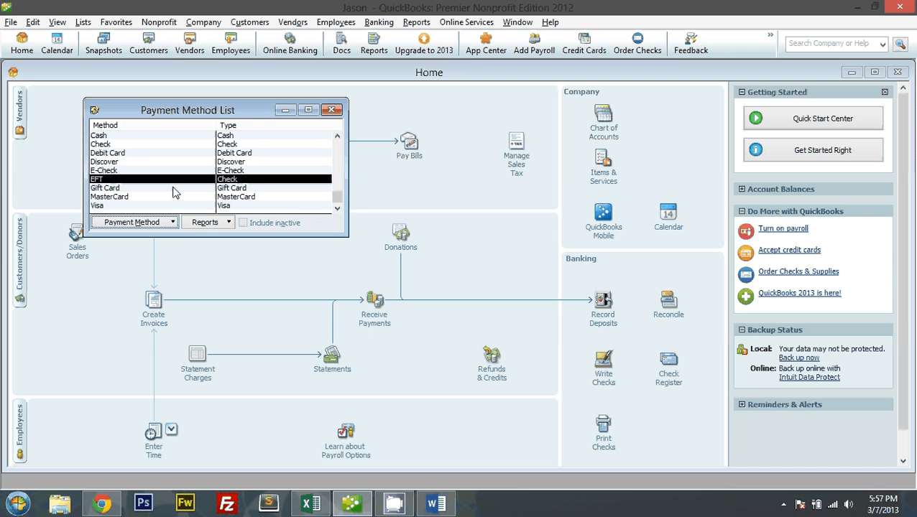
# - In WooCommerce Settings, view the Tax tab and then the Shipping tab's shipping methods
pyautogui.click(57, 22)
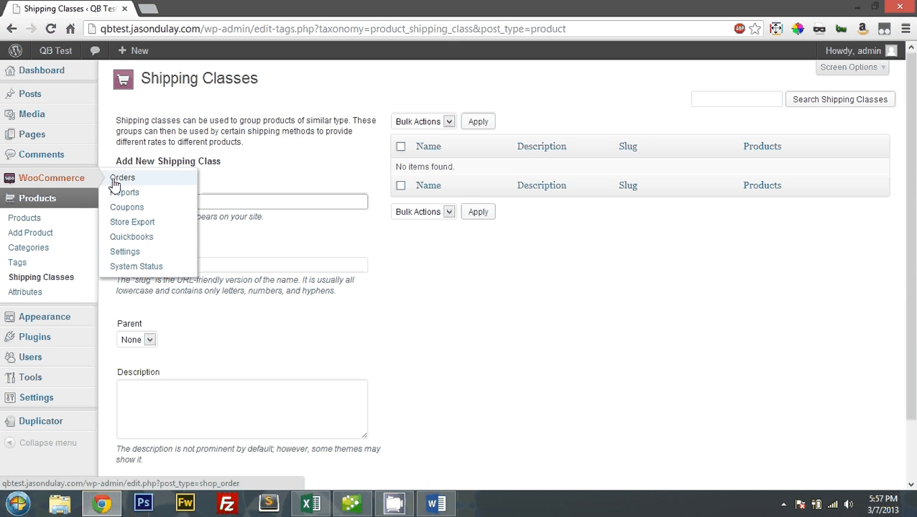
pyautogui.click(125, 251)
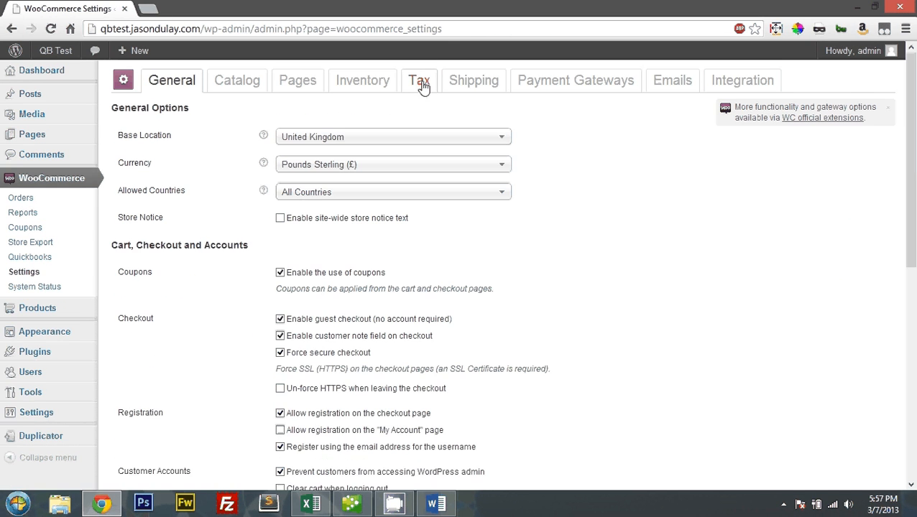
pyautogui.click(420, 80)
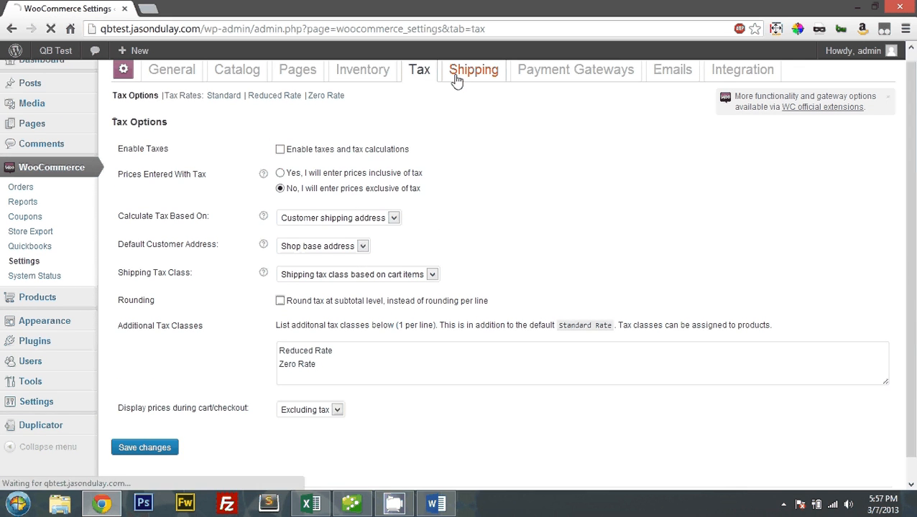
pyautogui.click(473, 69)
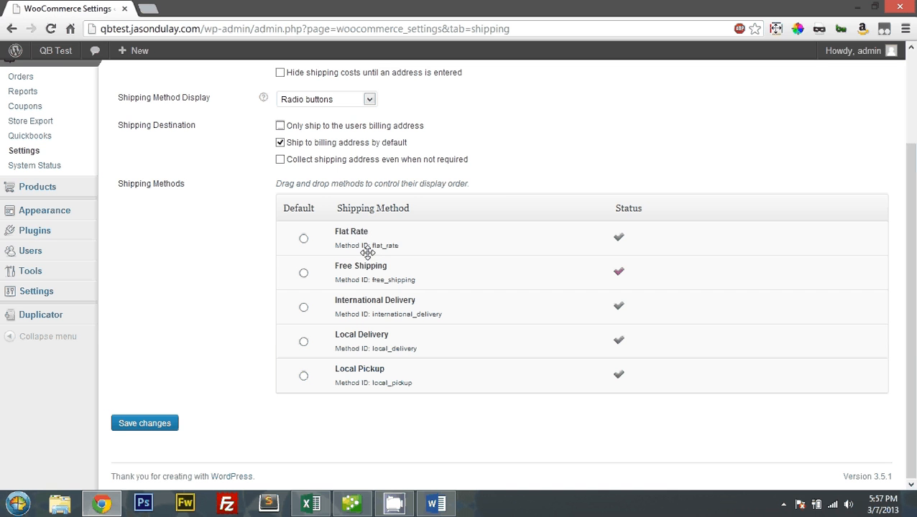
pyautogui.moveTo(391, 383)
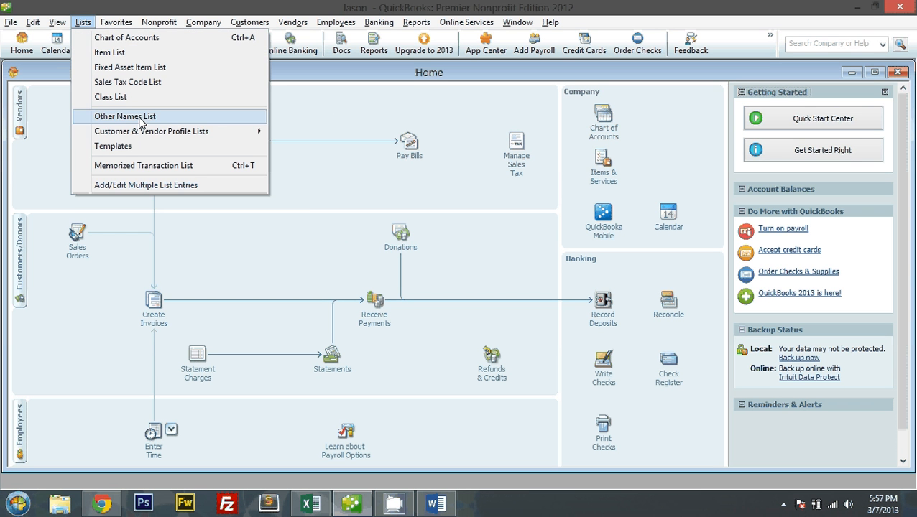
pyautogui.moveTo(152, 131)
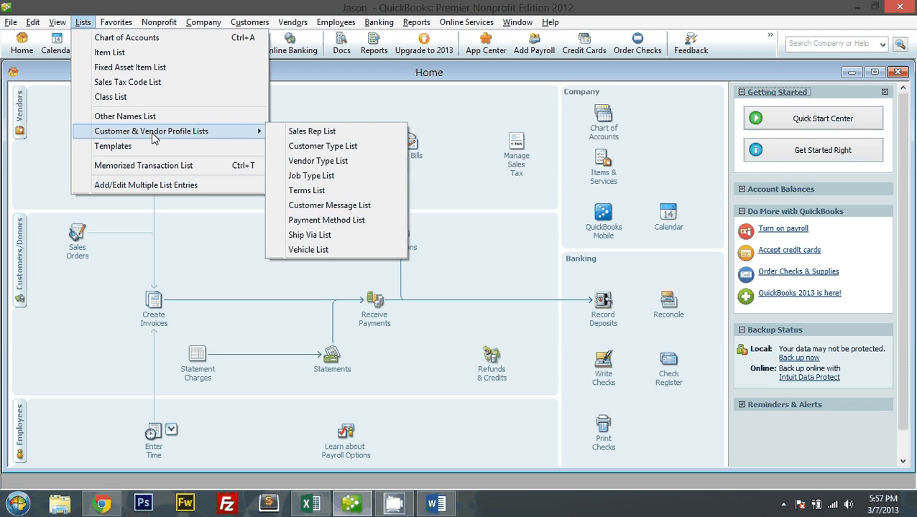
# - From the setup guide, open and read Intuit's article on charging shipping to customers
pyautogui.click(100, 503)
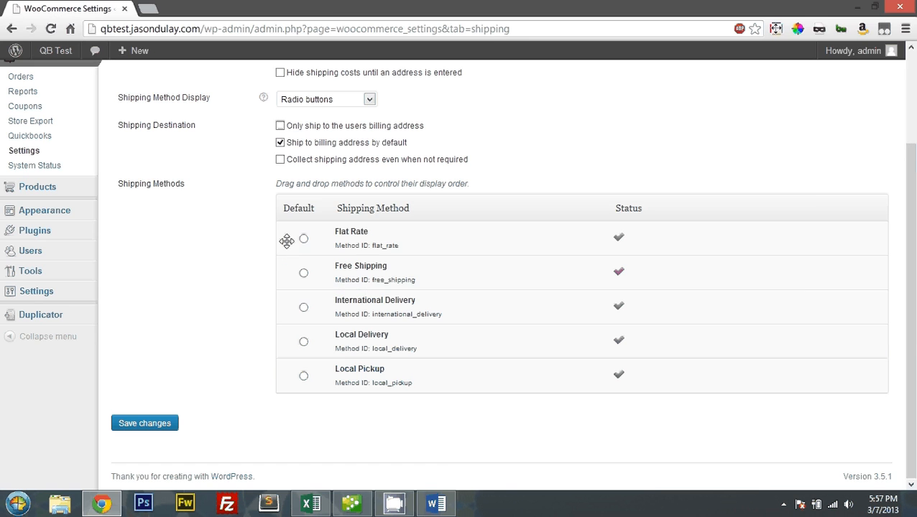
pyautogui.click(434, 503)
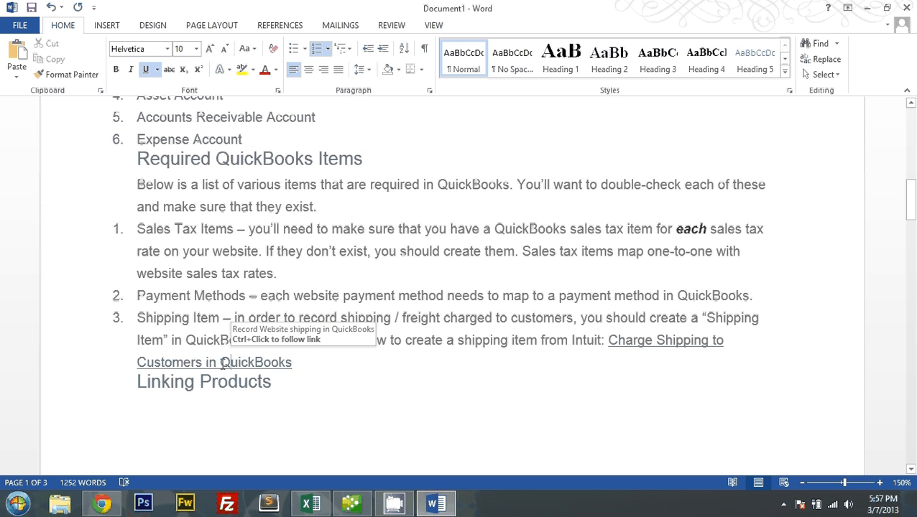
pyautogui.click(664, 339)
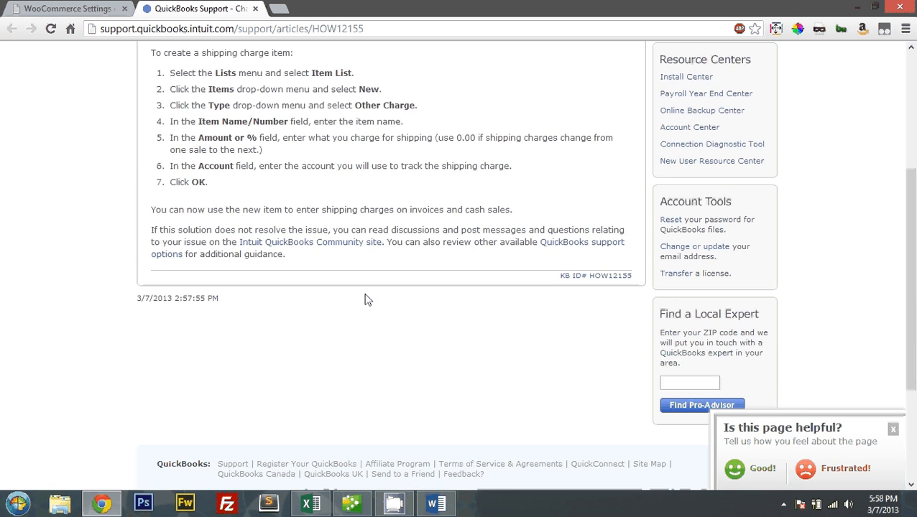
pyautogui.scroll(3)
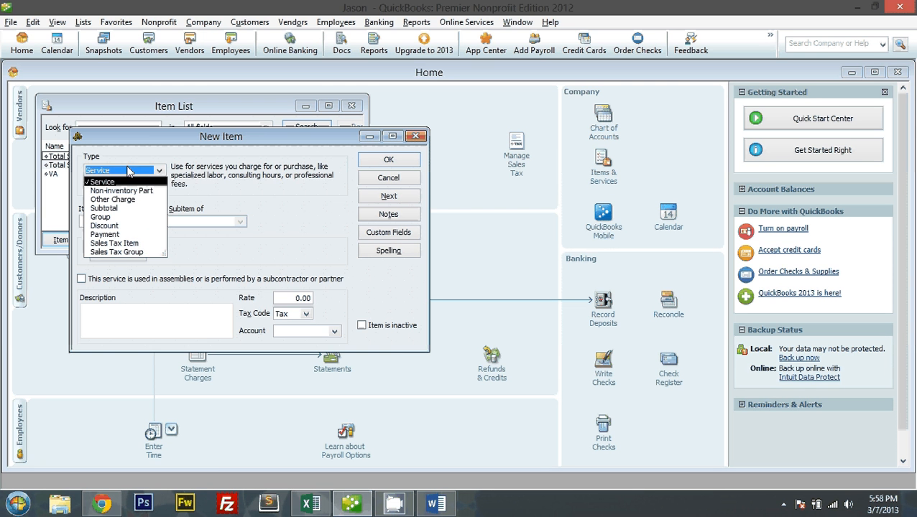
# - Create Other Charge item SHIP1, description Local Shipping, posting to account 46000
pyautogui.click(112, 198)
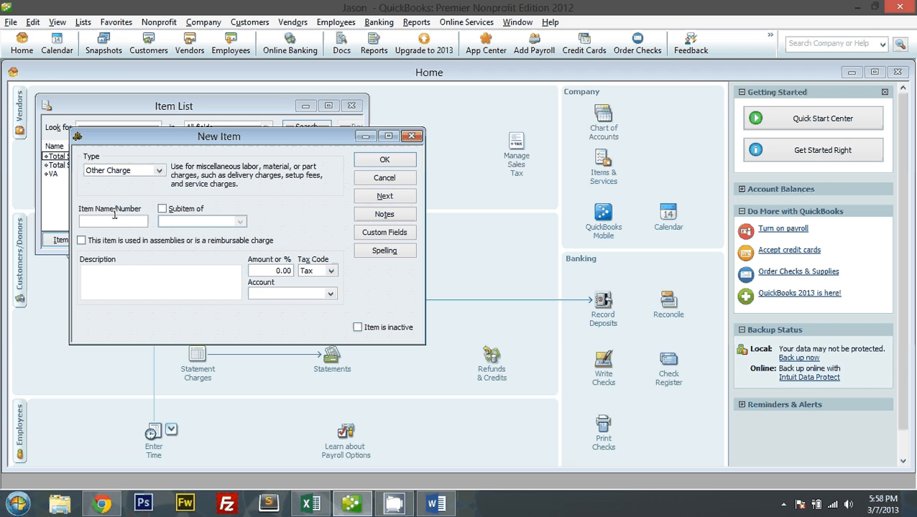
pyautogui.write('SHIP1')
pyautogui.write('L')
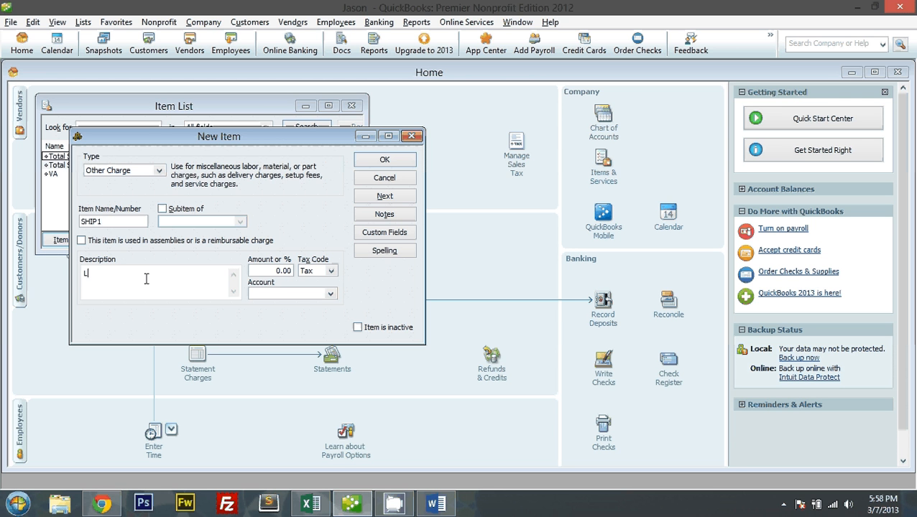
pyautogui.write('ocal Shipping')
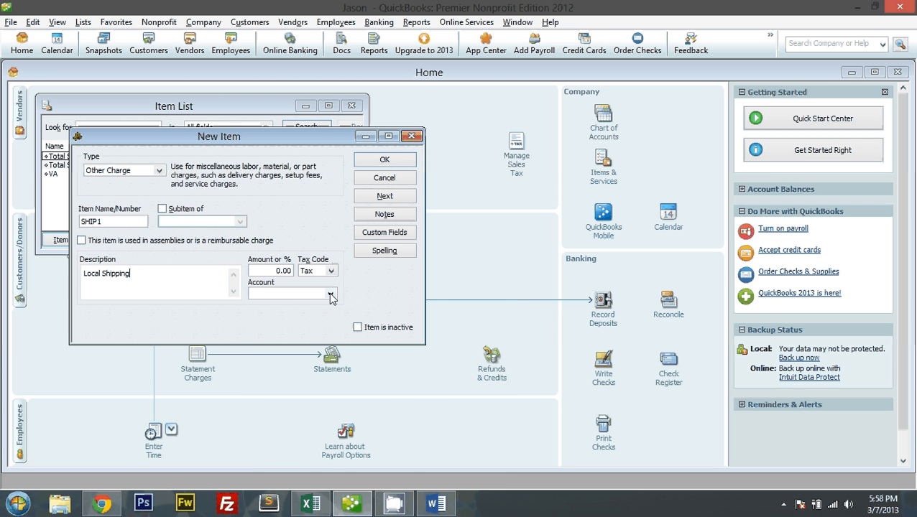
pyautogui.click(333, 293)
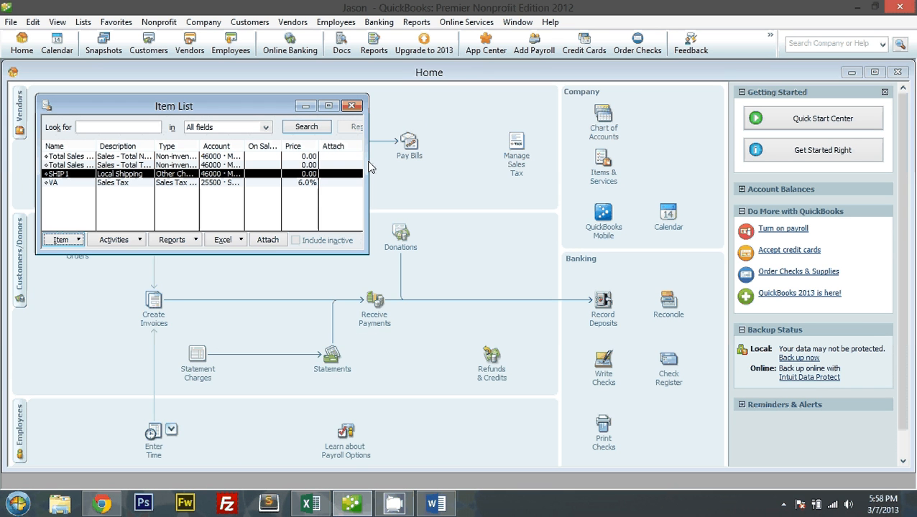
pyautogui.click(60, 238)
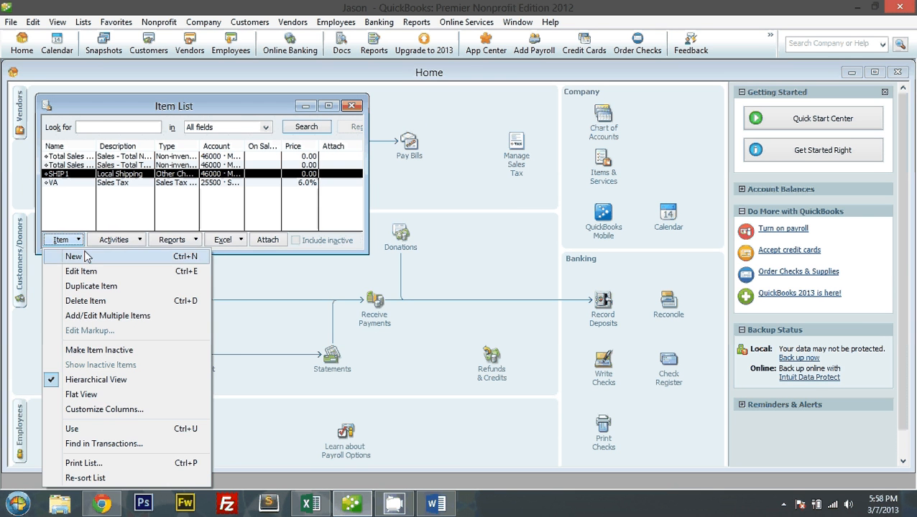
# - Create other-charge item SHIP2 'International Shipping' at 20.00 posting to 46000 Merchandise Sales
pyautogui.click(74, 256)
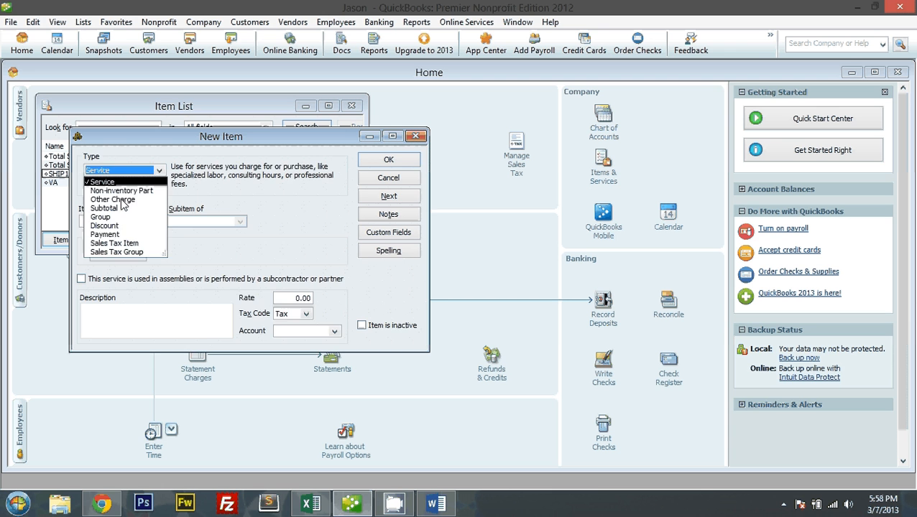
pyautogui.click(112, 198)
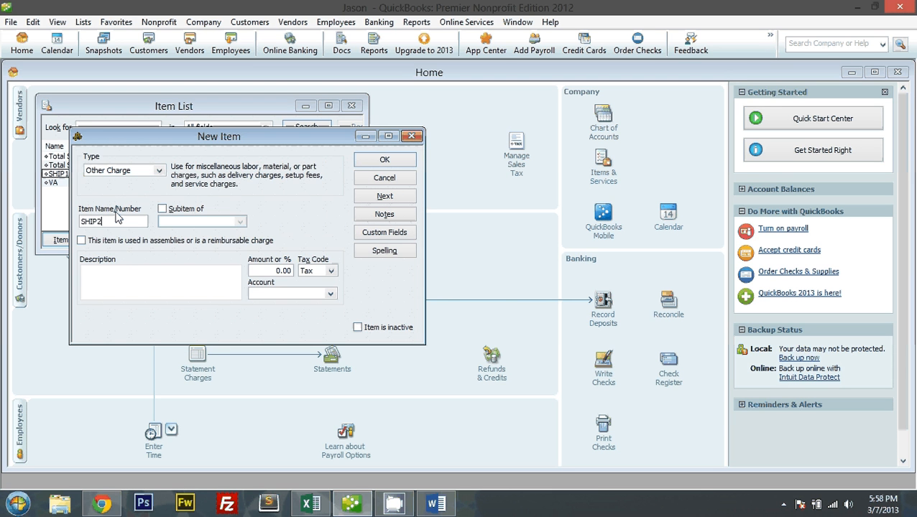
pyautogui.write('International Shipping')
pyautogui.click(271, 270)
pyautogui.write('20')
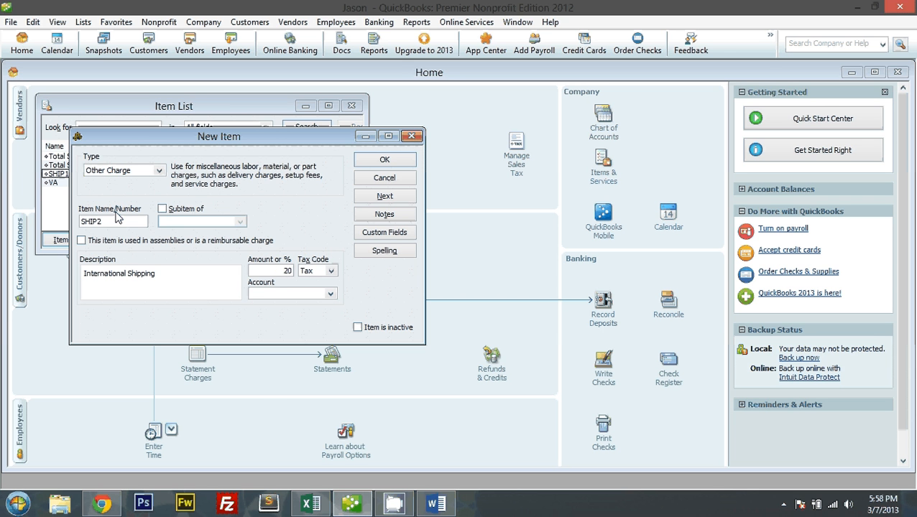
pyautogui.click(329, 293)
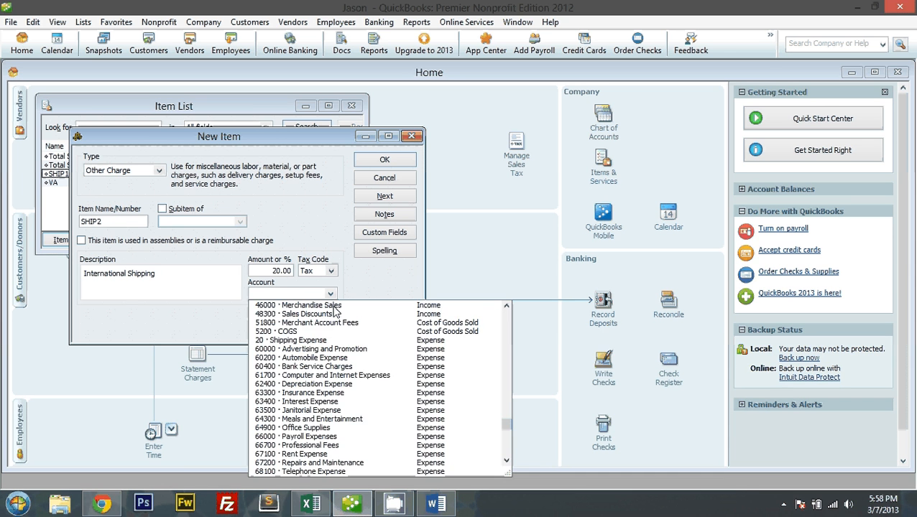
pyautogui.click(384, 158)
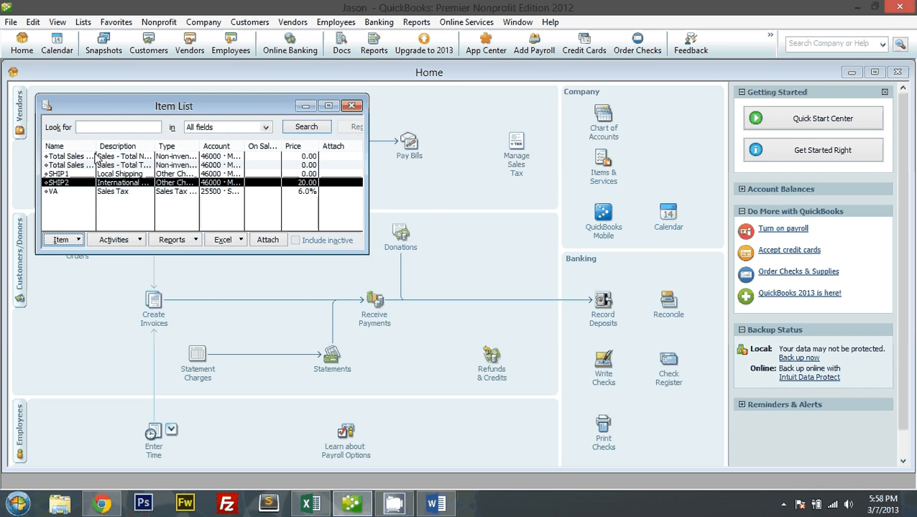
pyautogui.click(436, 503)
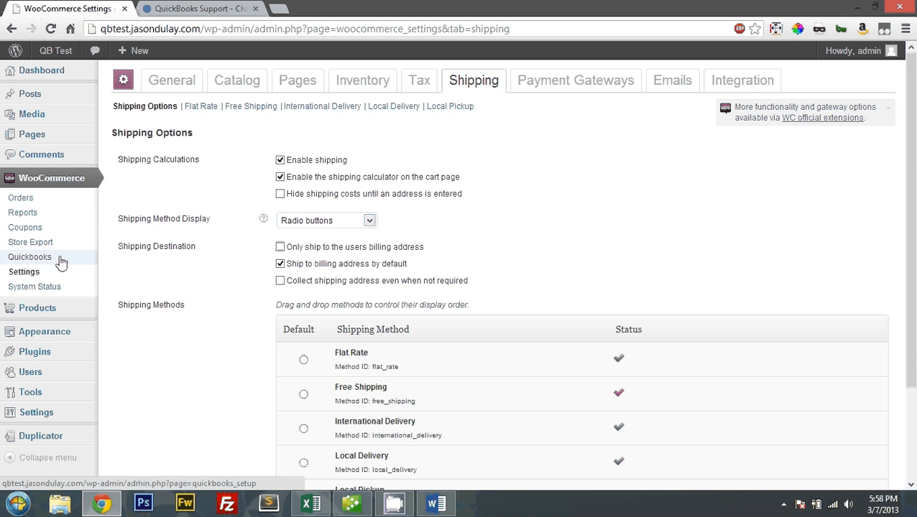
# - Show the Quickbooks Setup page with default account mappings from the WooCommerce sidebar
pyautogui.click(30, 257)
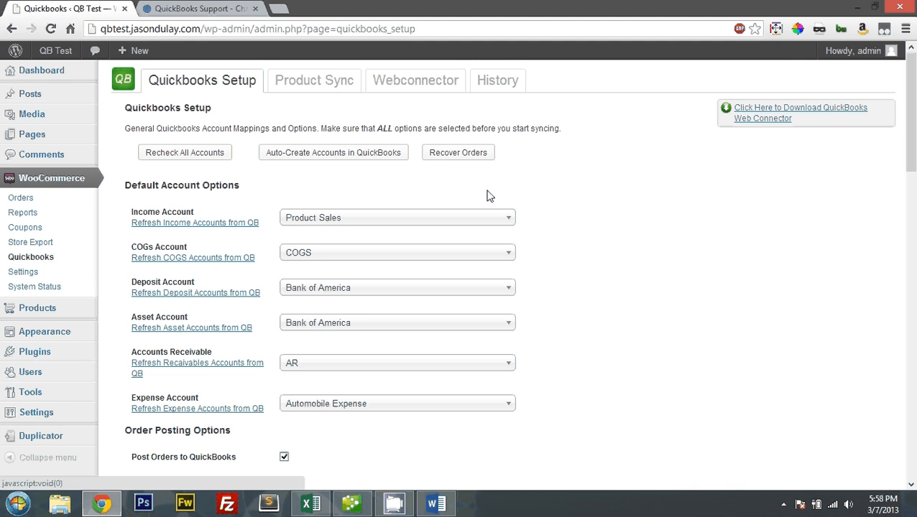
pyautogui.moveTo(394, 377)
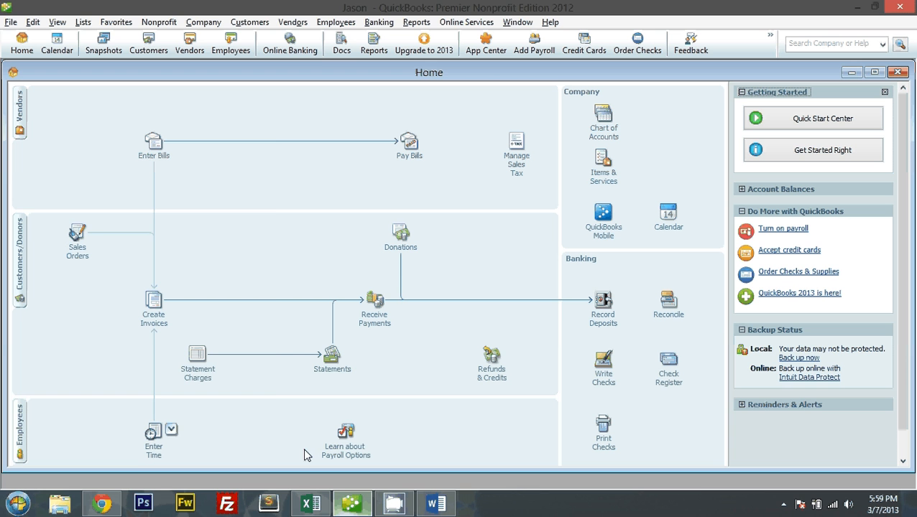
# - Remove the WooCommerce QuickBooks Connector application from the Web Connector and confirm
pyautogui.click(17, 503)
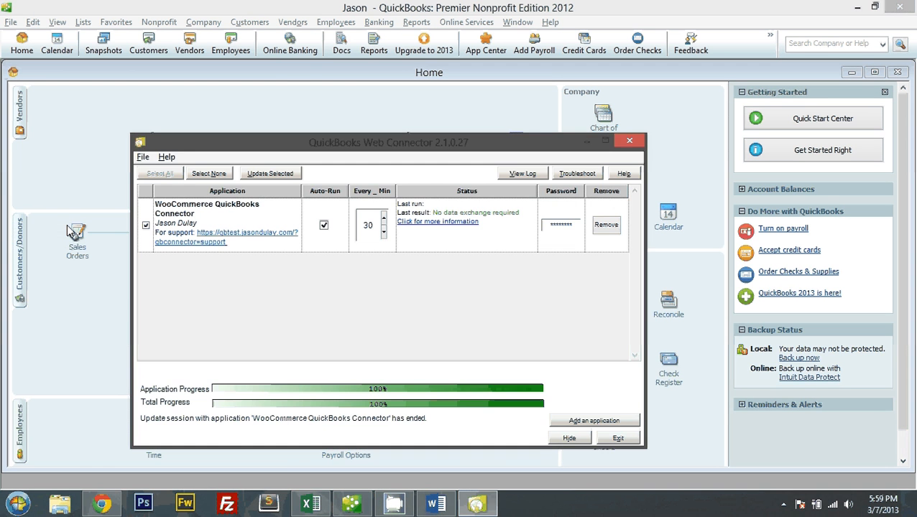
pyautogui.moveTo(592, 233)
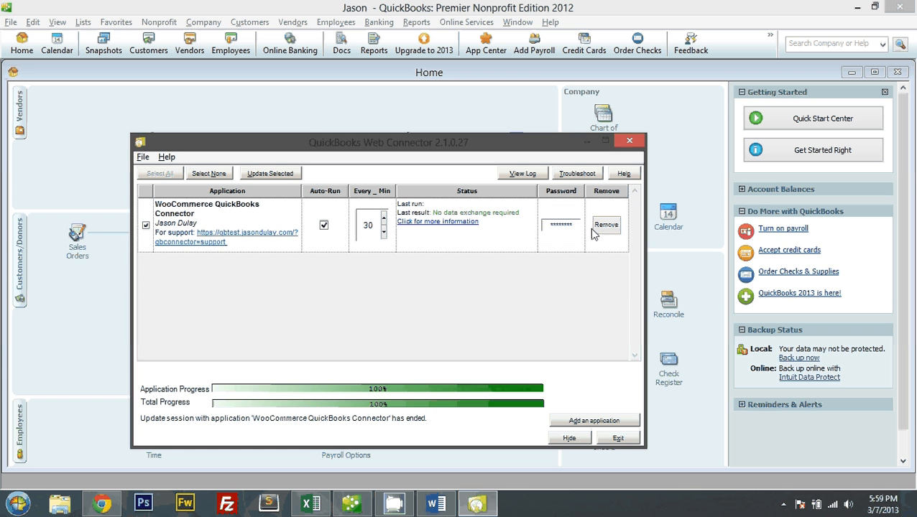
pyautogui.click(607, 224)
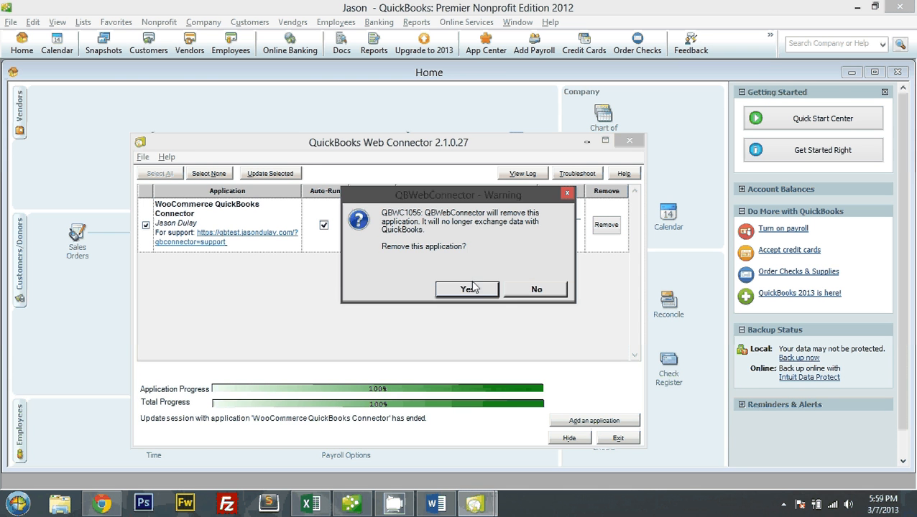
pyautogui.click(536, 289)
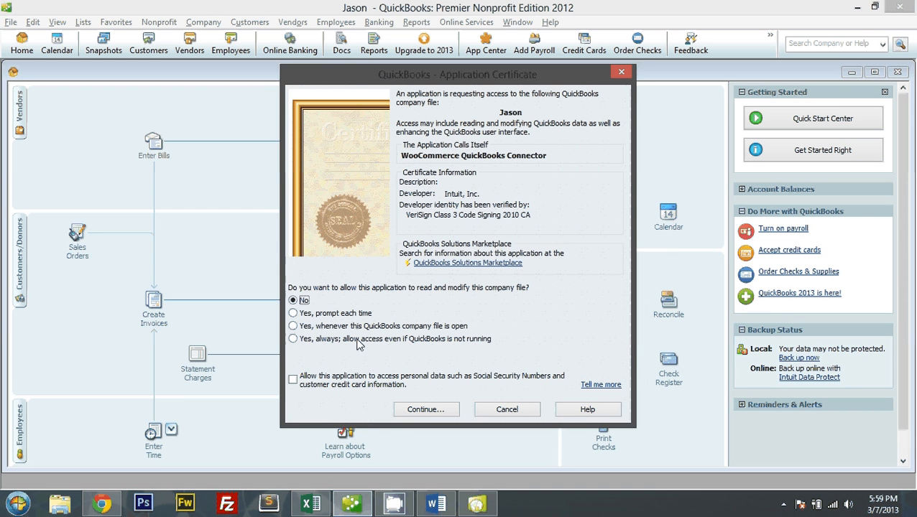
# - Re-add the connector with 'Yes, always' access even when QuickBooks is not running
pyautogui.click(293, 340)
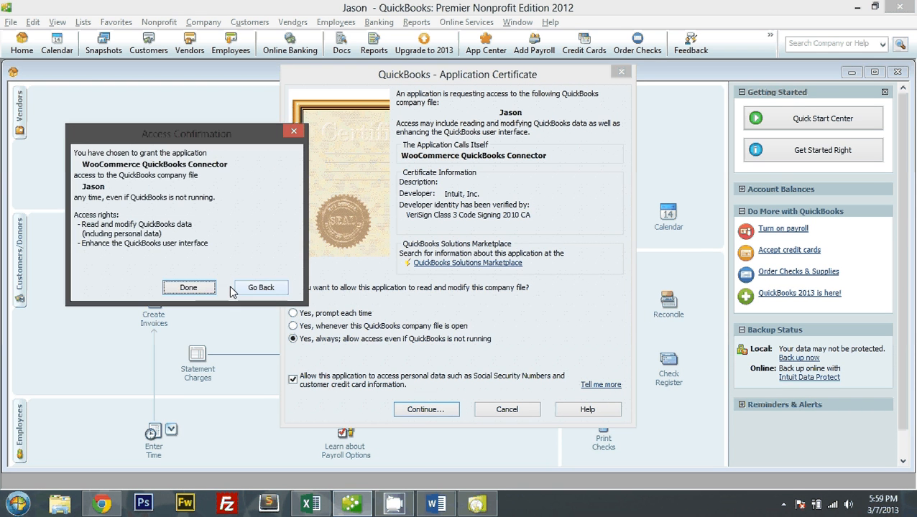
pyautogui.click(188, 287)
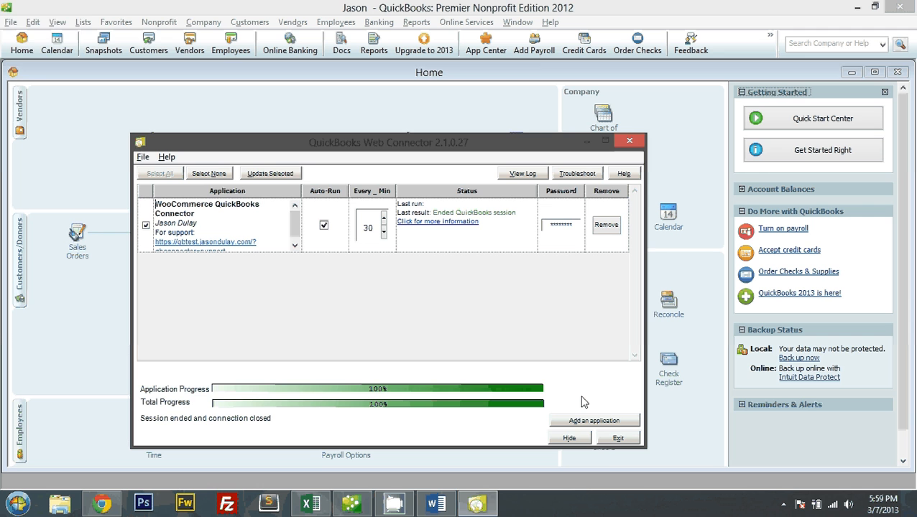
pyautogui.click(11, 22)
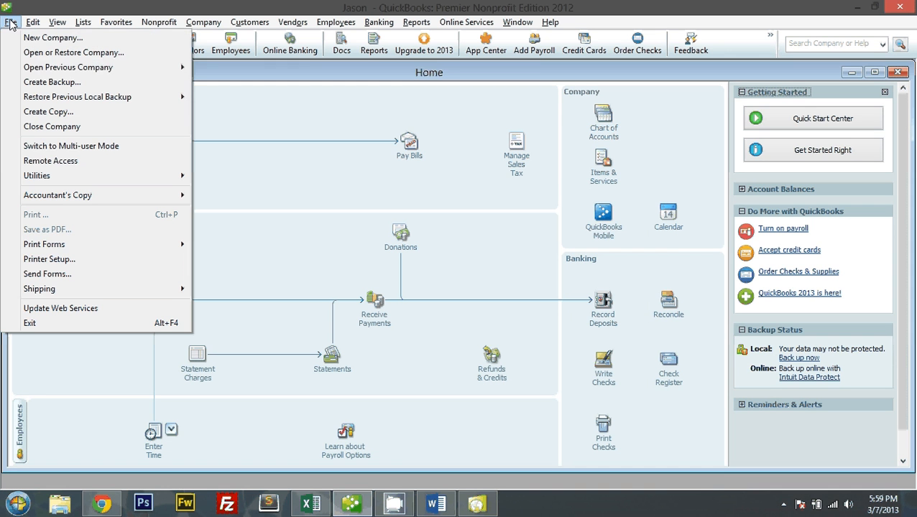
pyautogui.moveTo(68, 67)
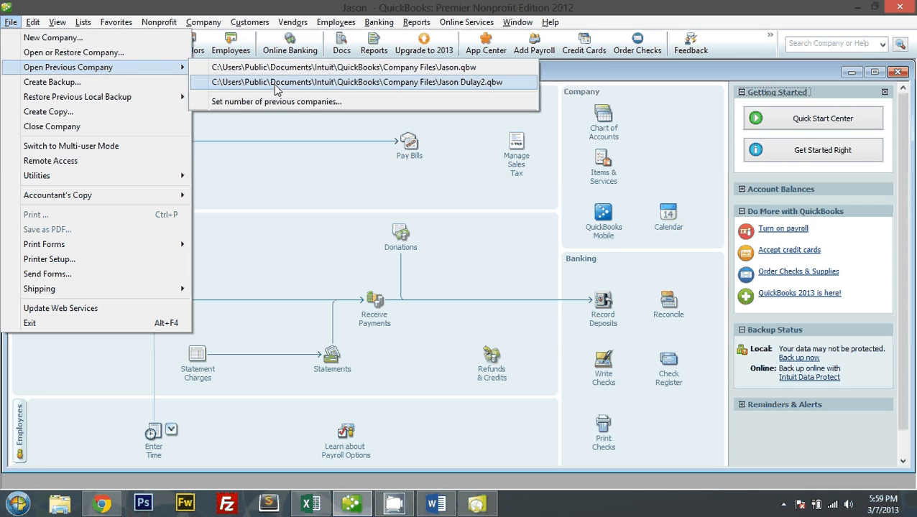
pyautogui.click(356, 80)
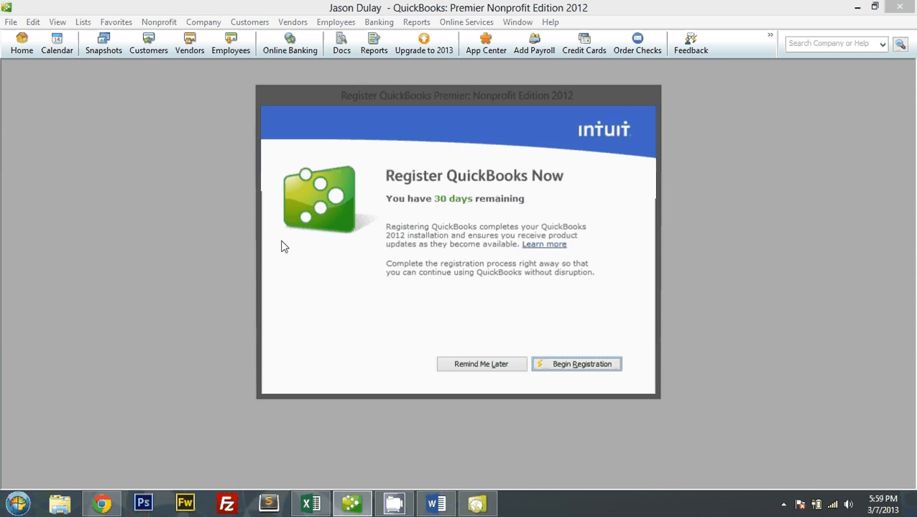
pyautogui.click(480, 364)
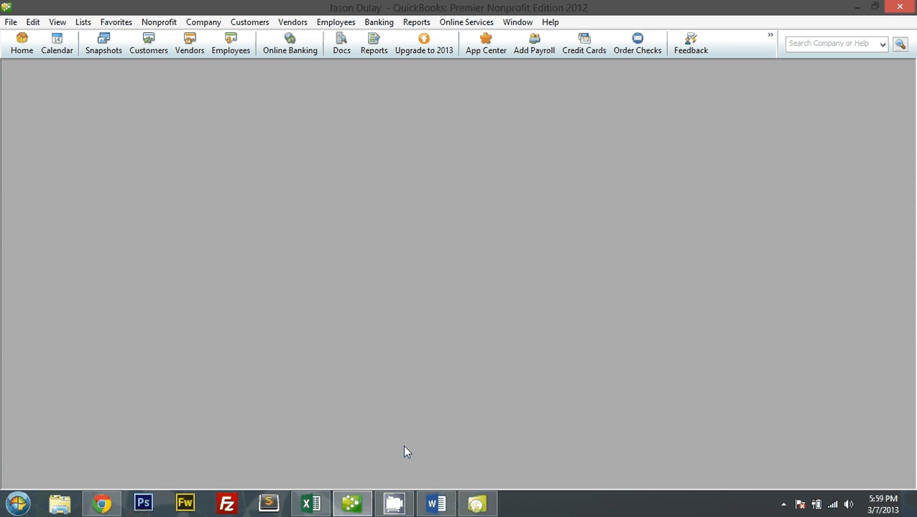
pyautogui.click(393, 503)
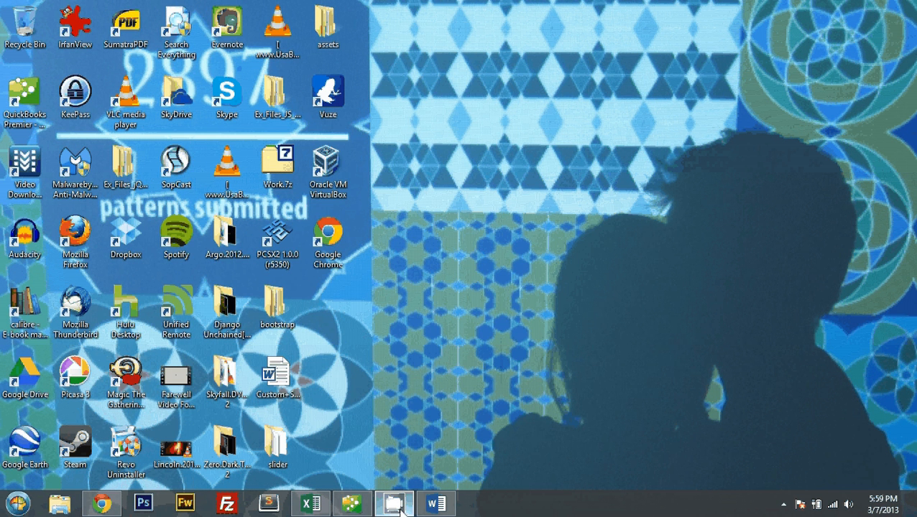
pyautogui.moveTo(230, 349)
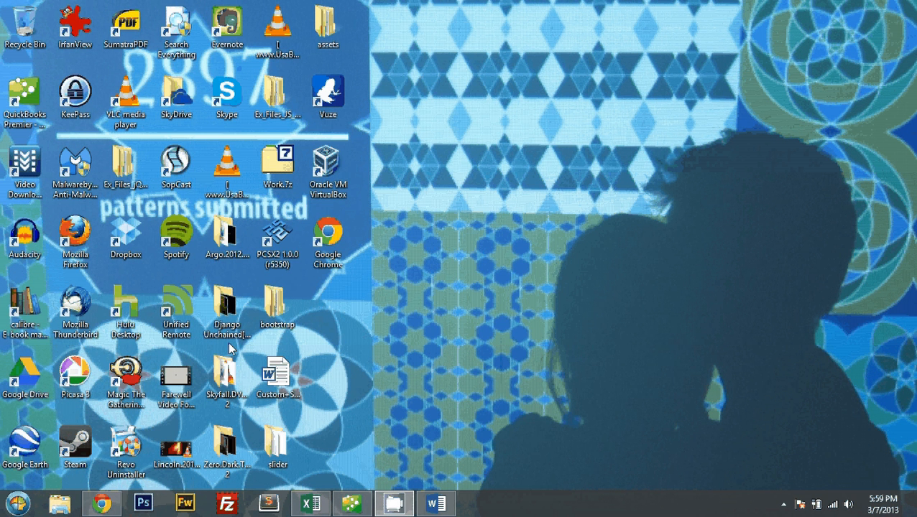
# - Reveal the hidden background app icons in the taskbar notification area
pyautogui.click(782, 504)
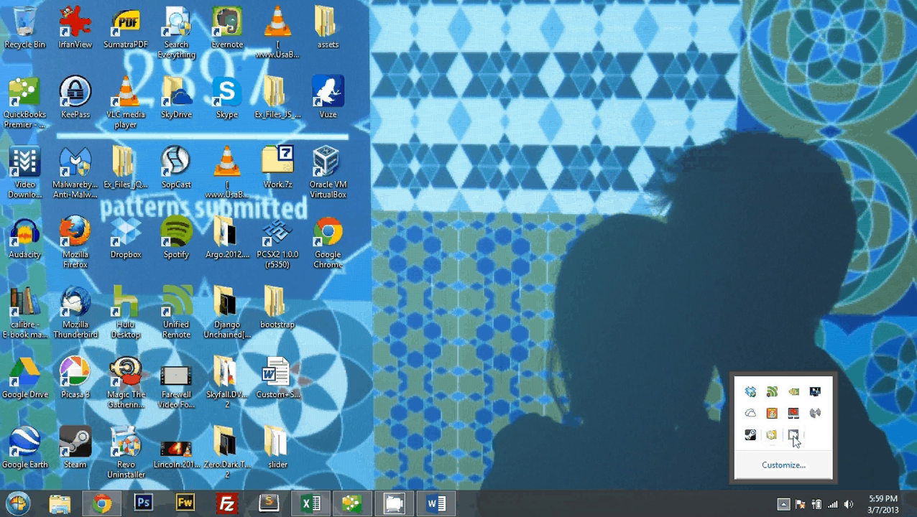